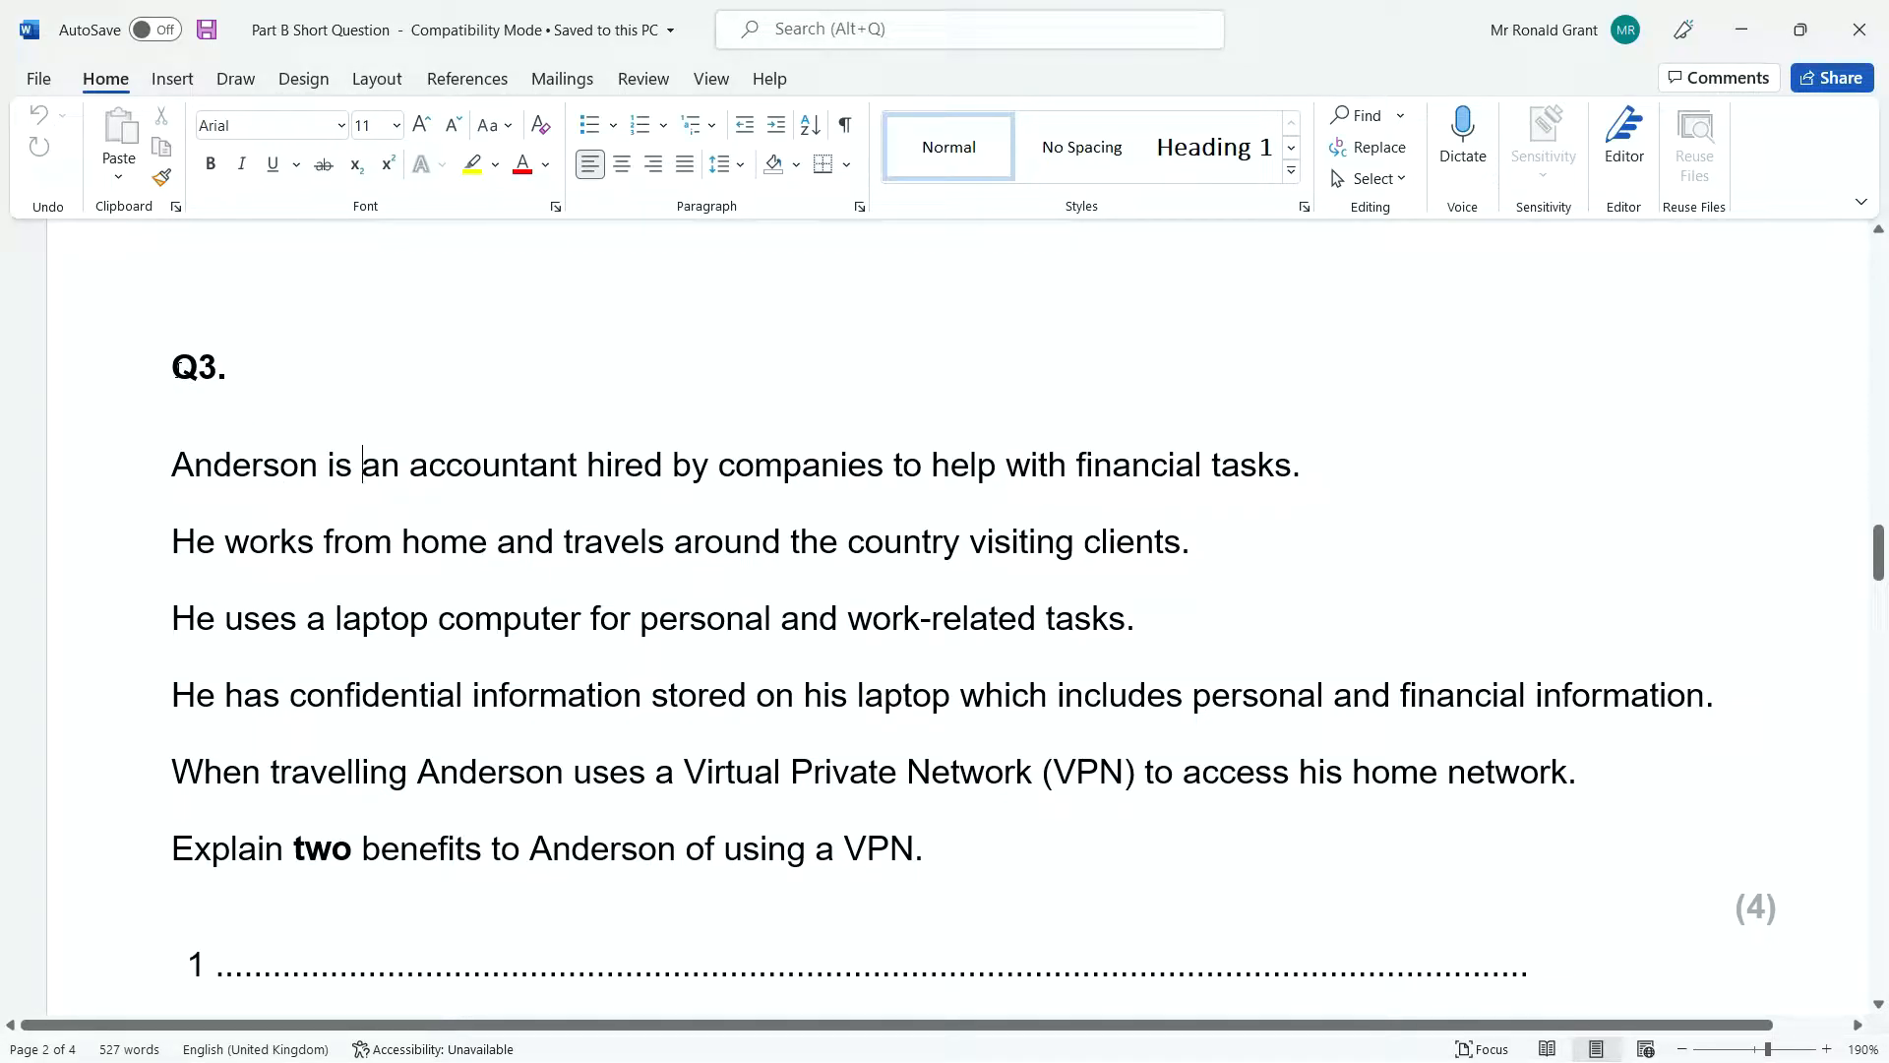
{"action": "mouse_move", "coordinate": [203, 417]}
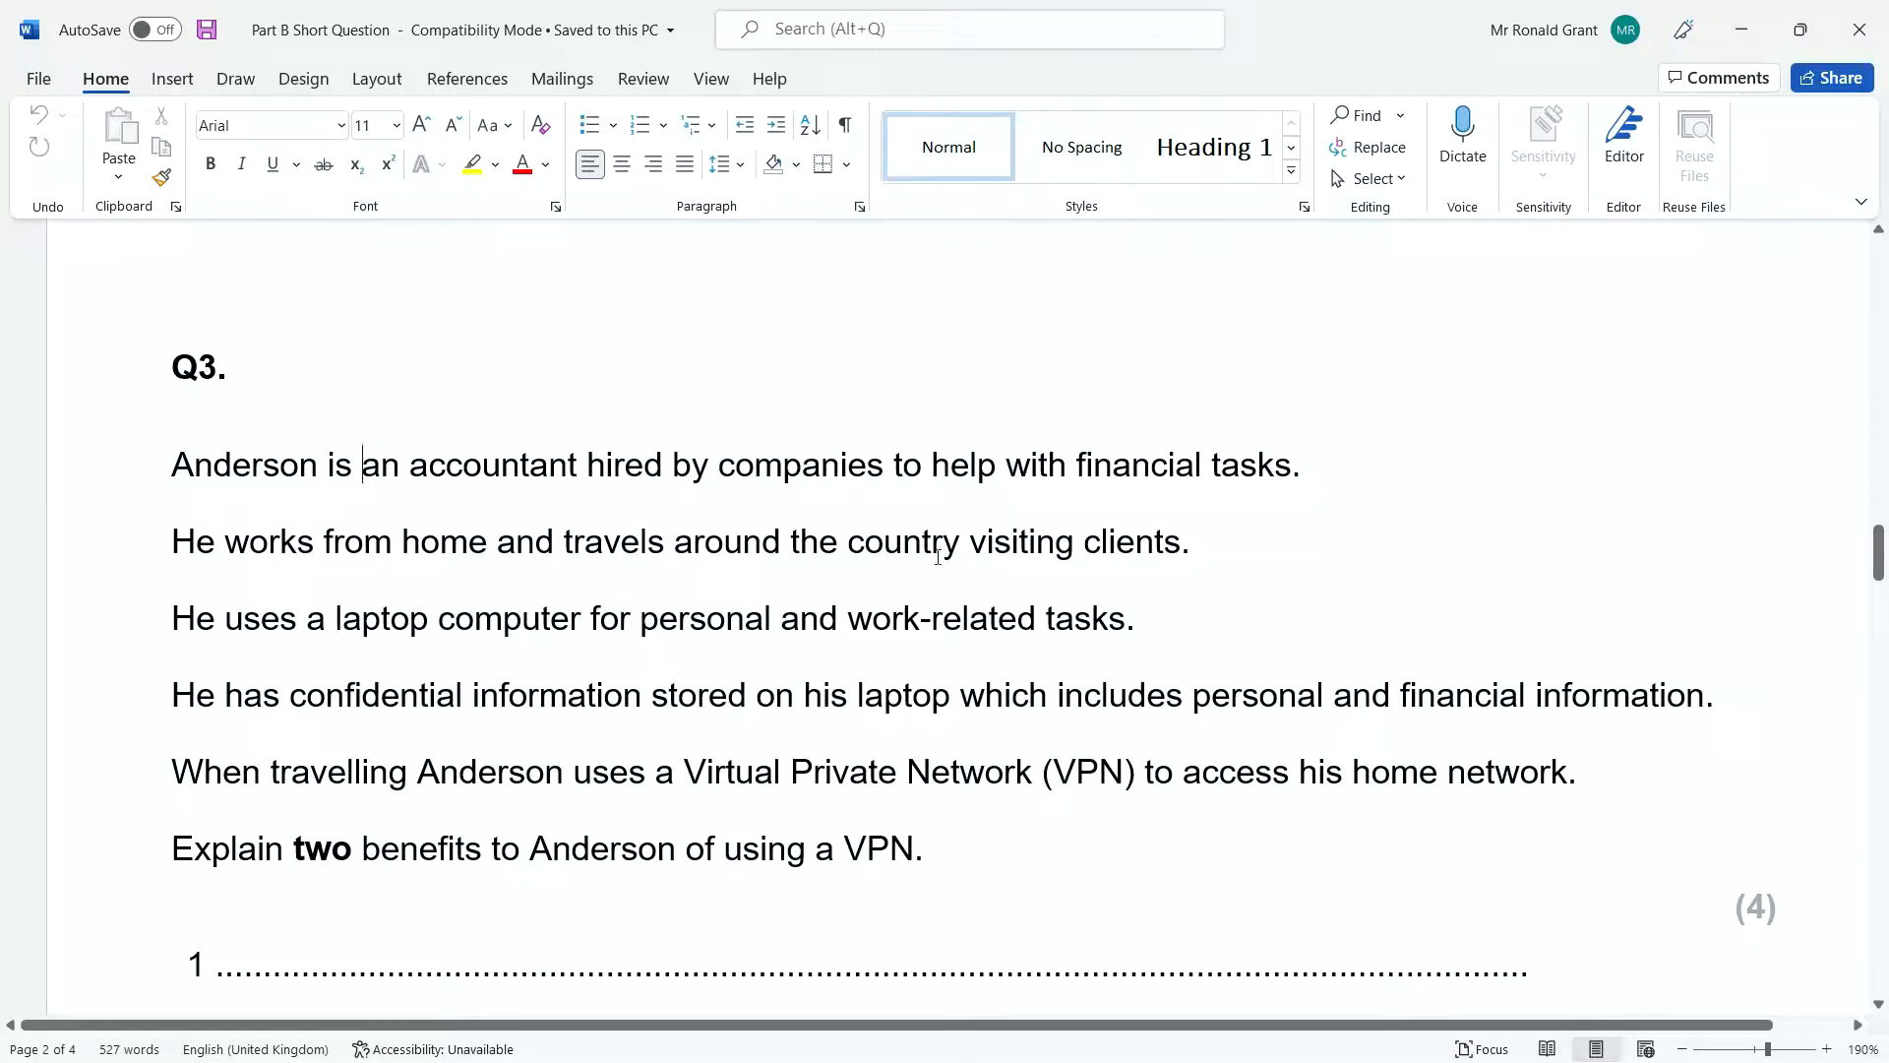
{"action": "mouse_move", "coordinate": [482, 631]}
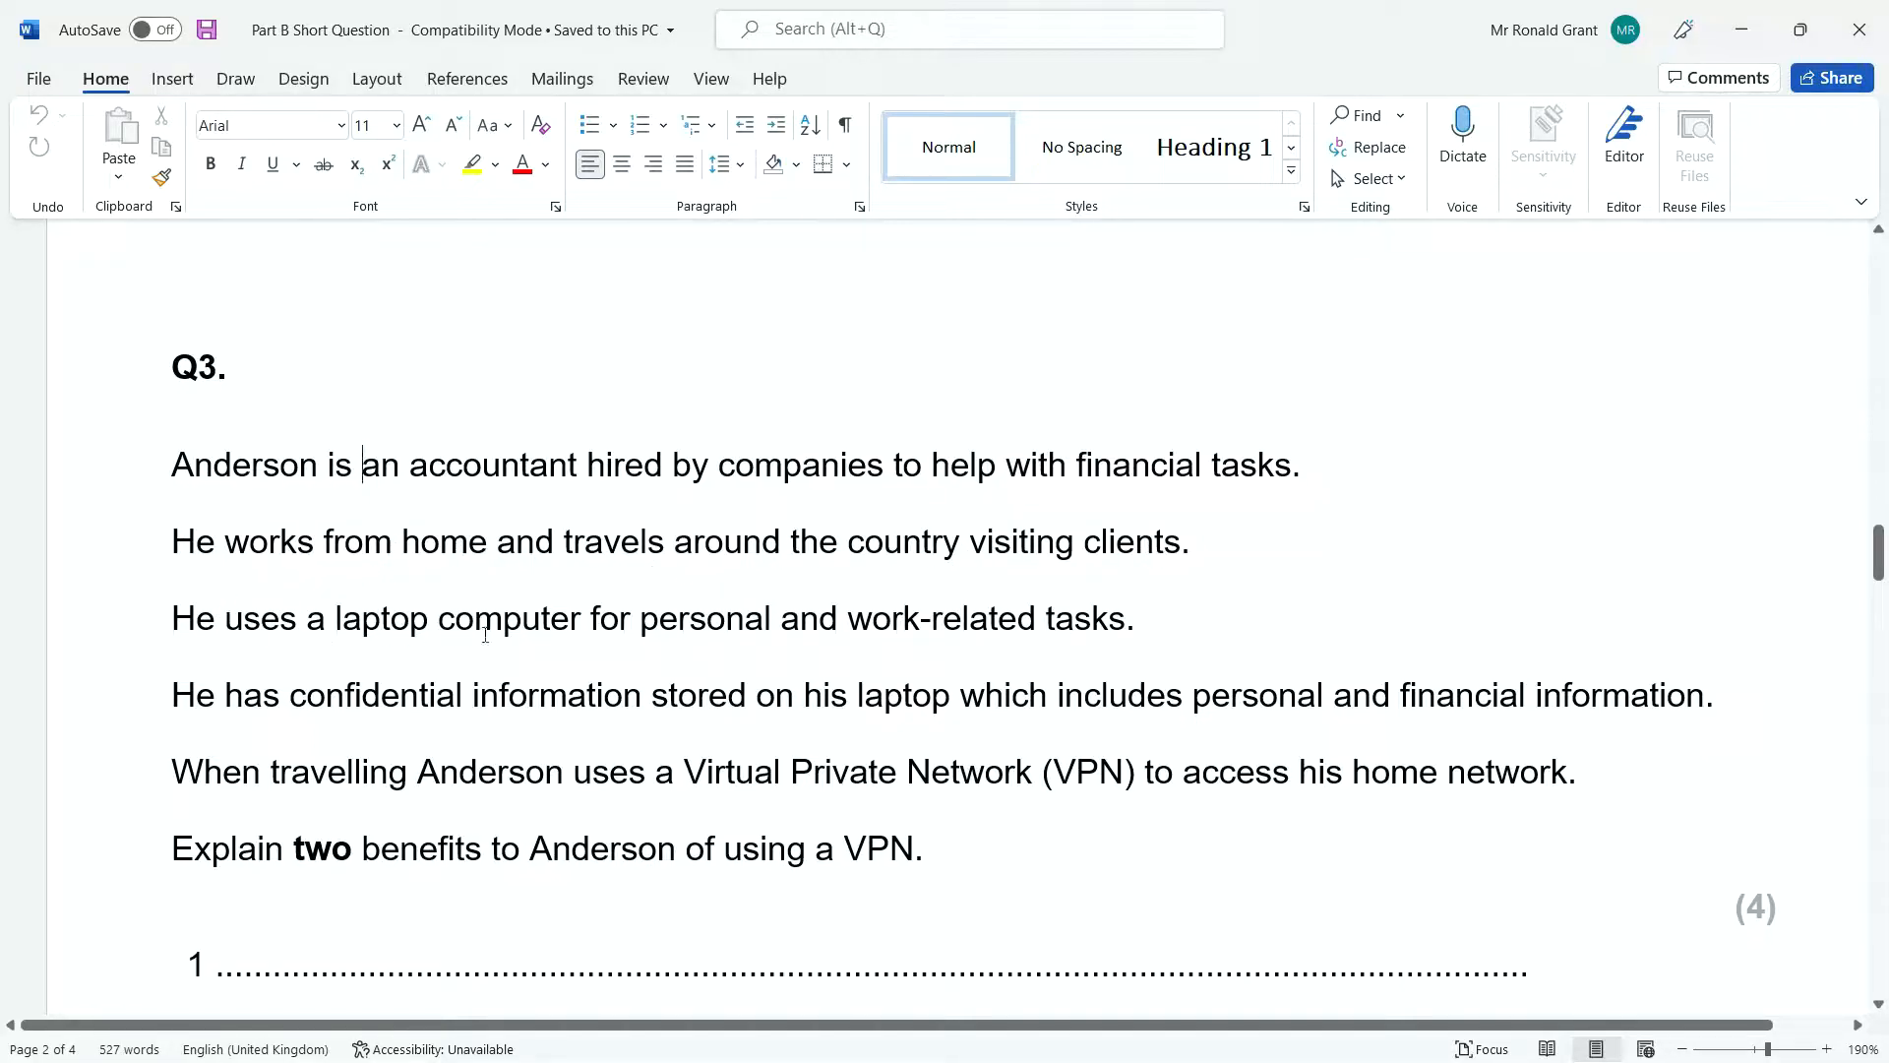
{"action": "mouse_move", "coordinate": [1119, 632]}
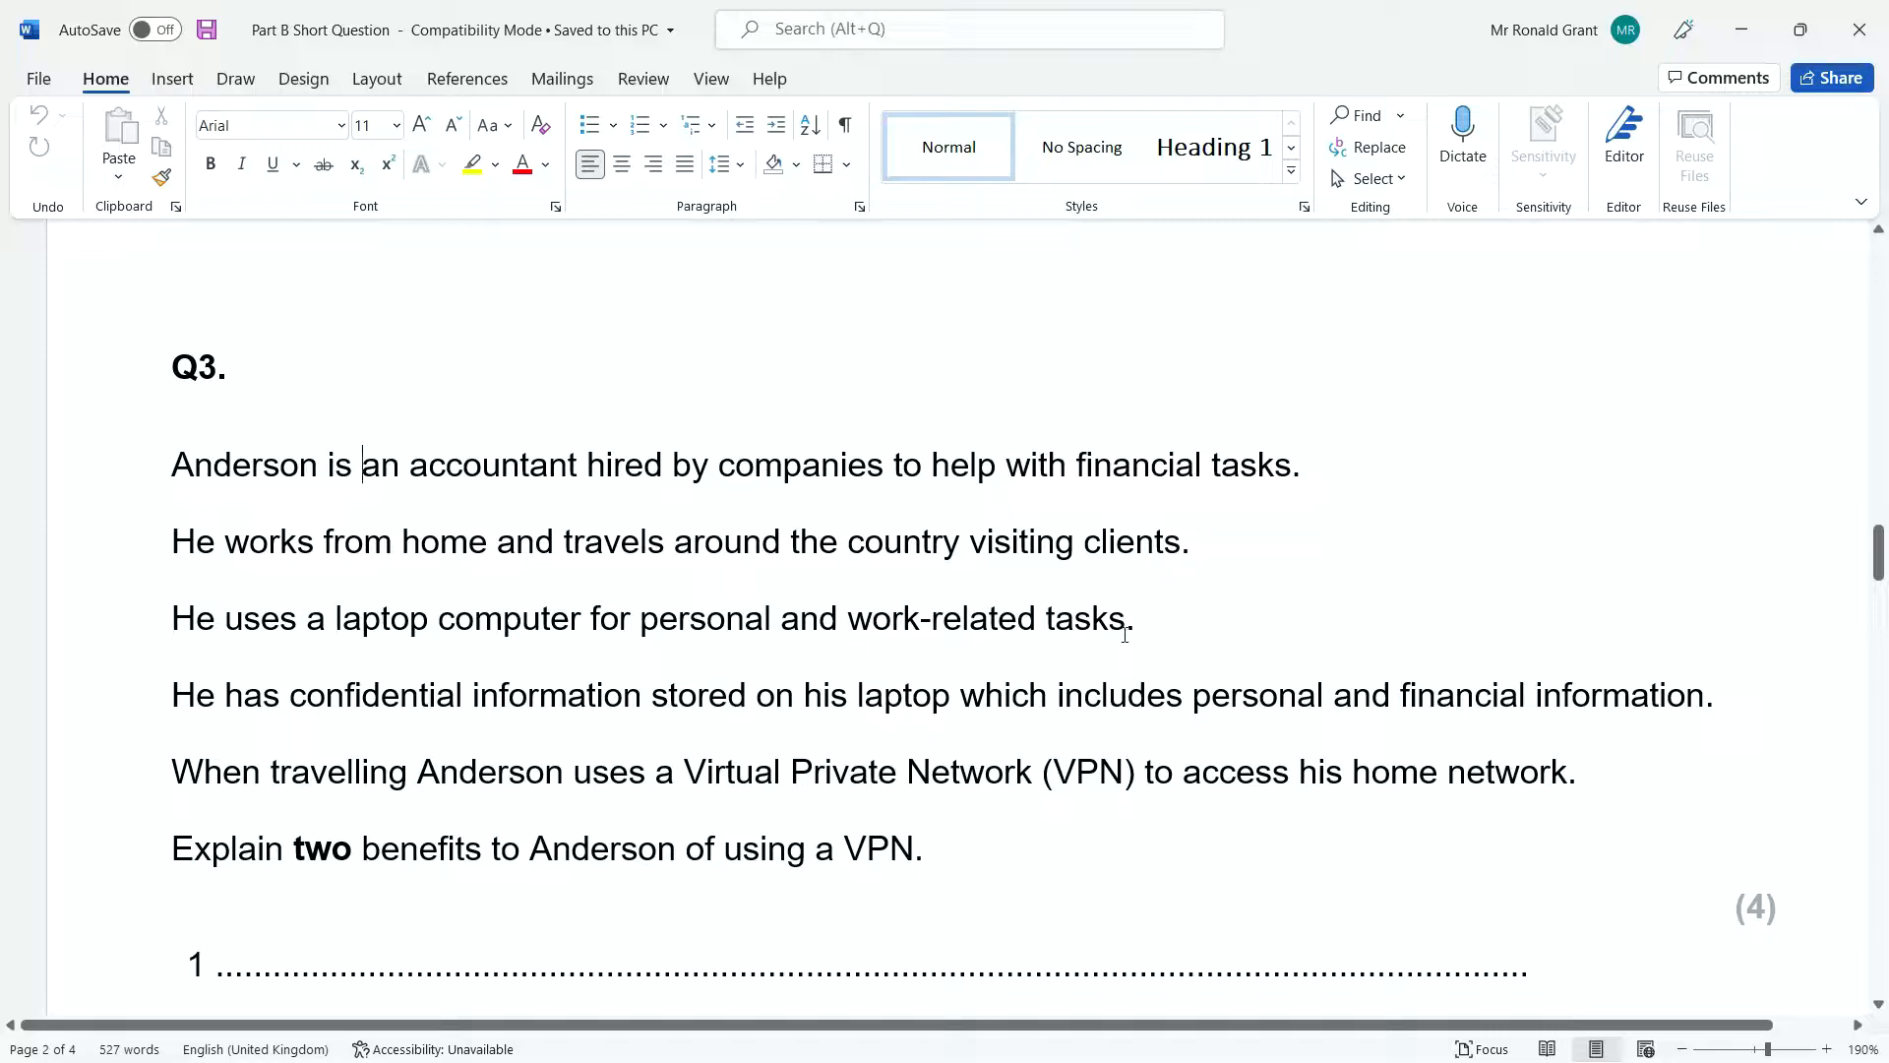
{"action": "mouse_move", "coordinate": [535, 669]}
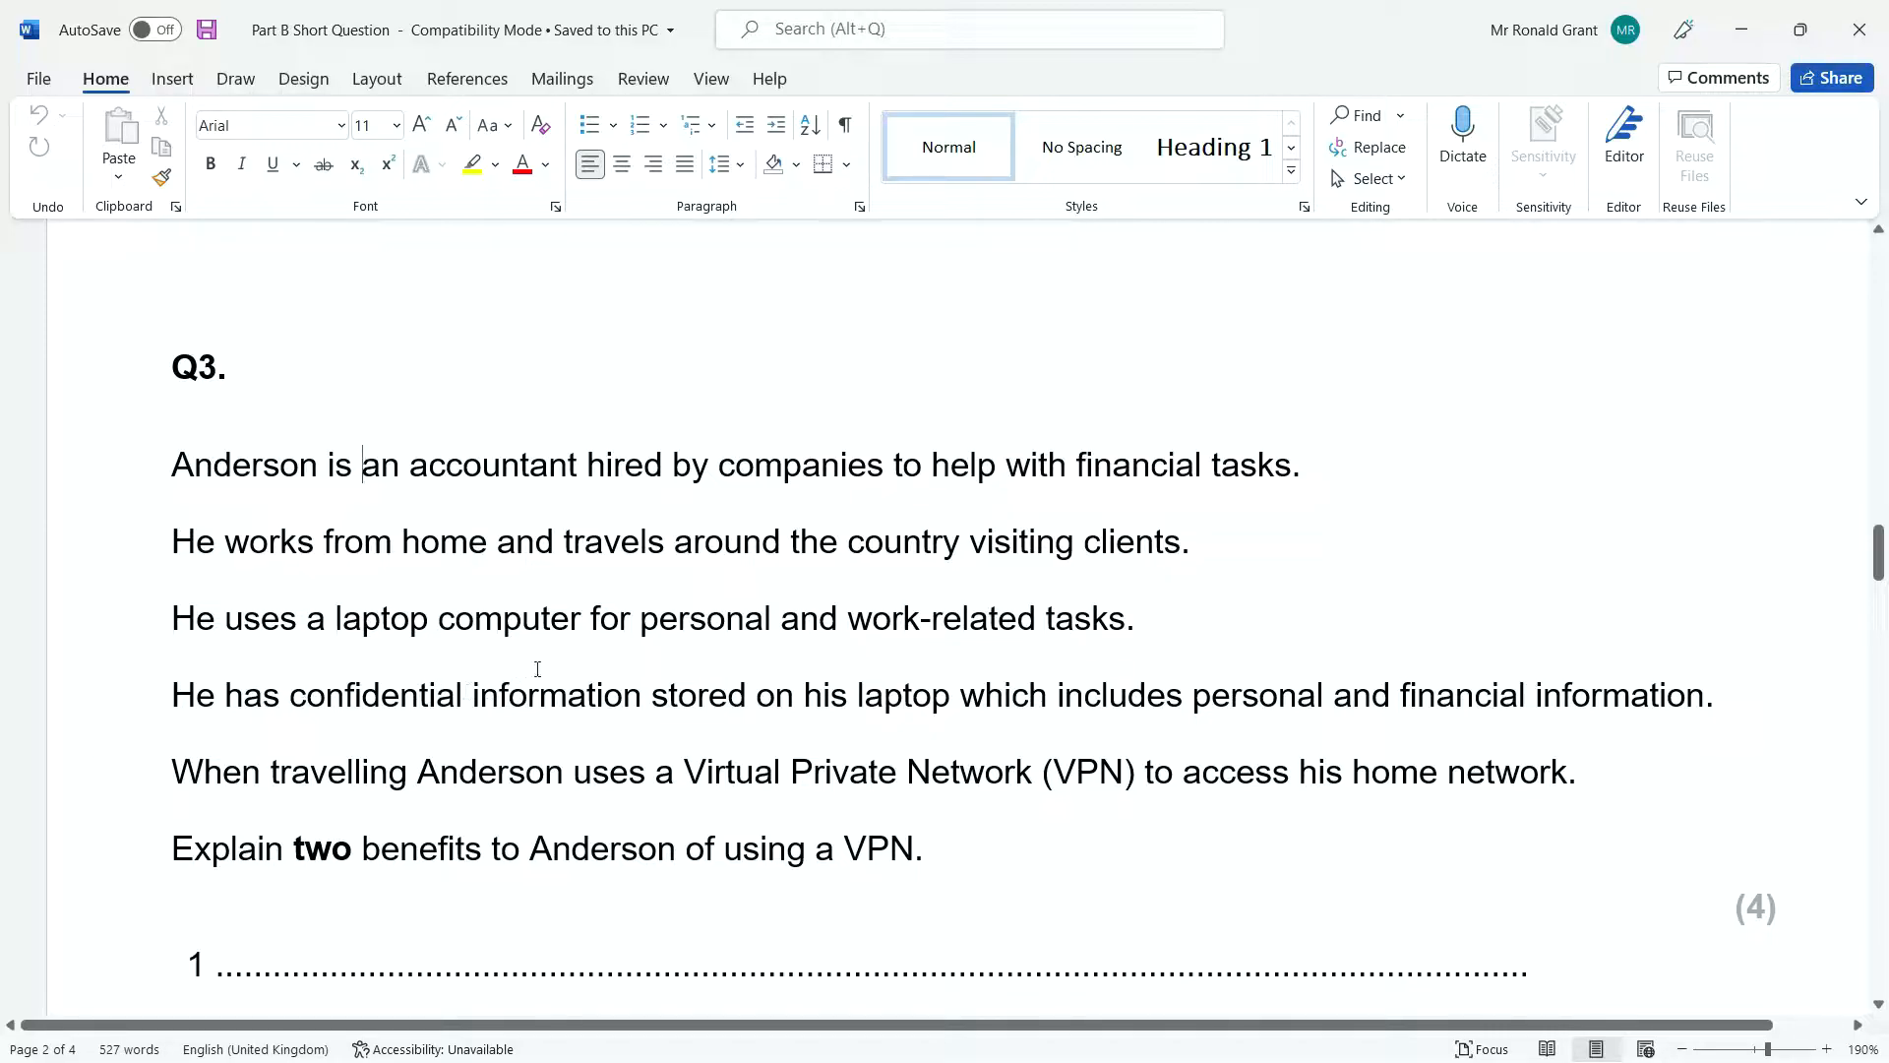
{"action": "mouse_move", "coordinate": [1323, 691]}
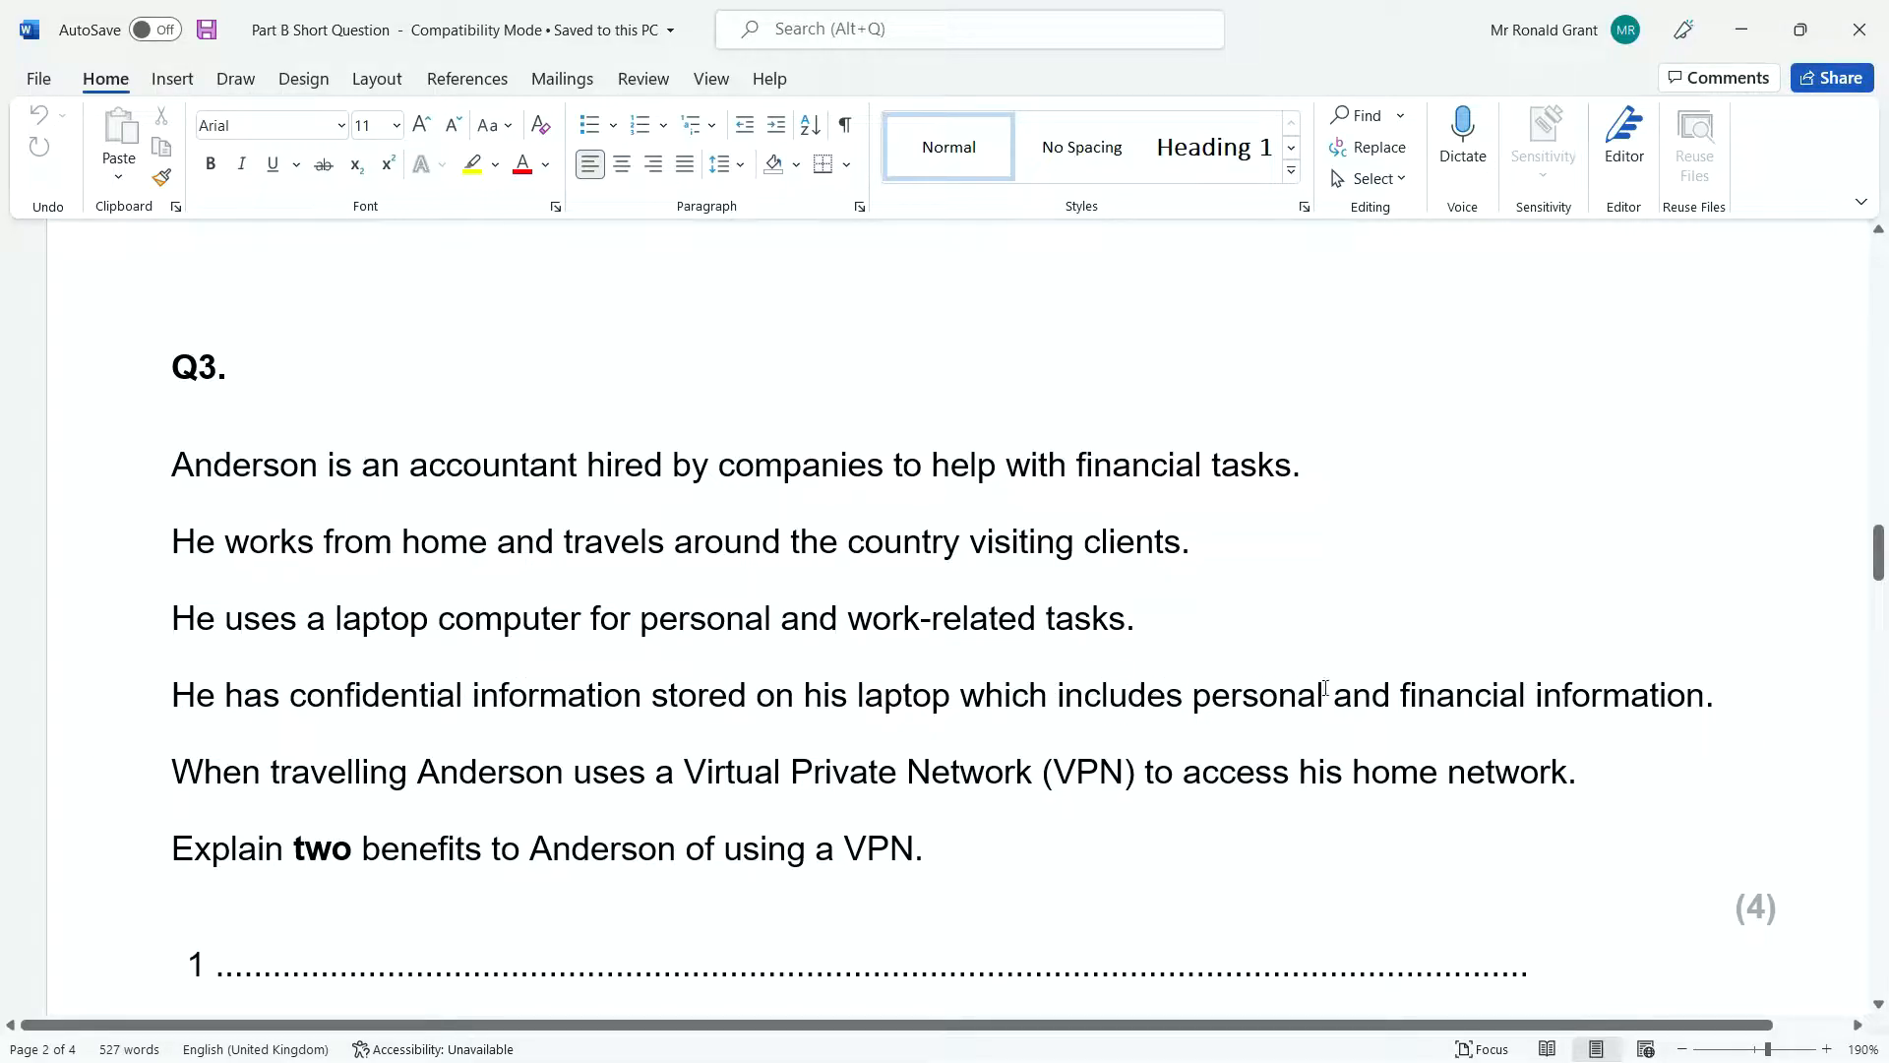
{"action": "mouse_move", "coordinate": [458, 722]}
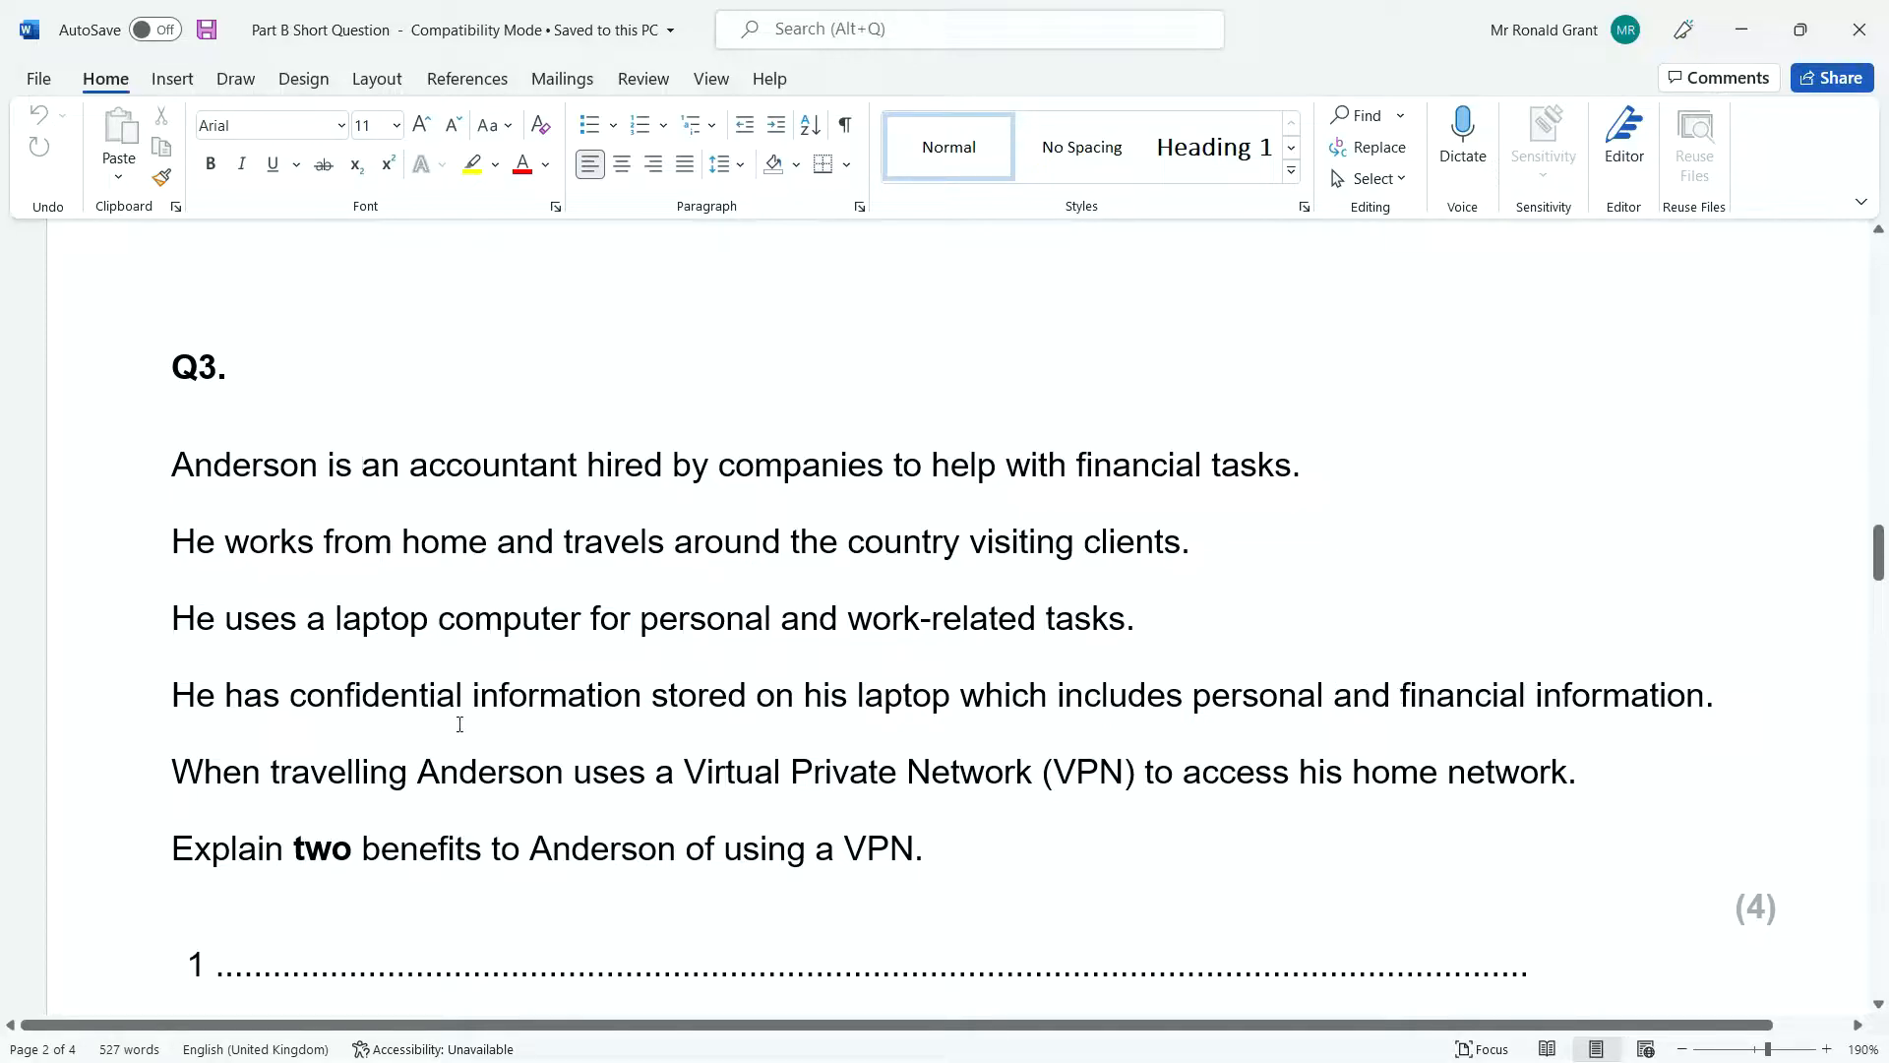
{"action": "mouse_move", "coordinate": [586, 797]}
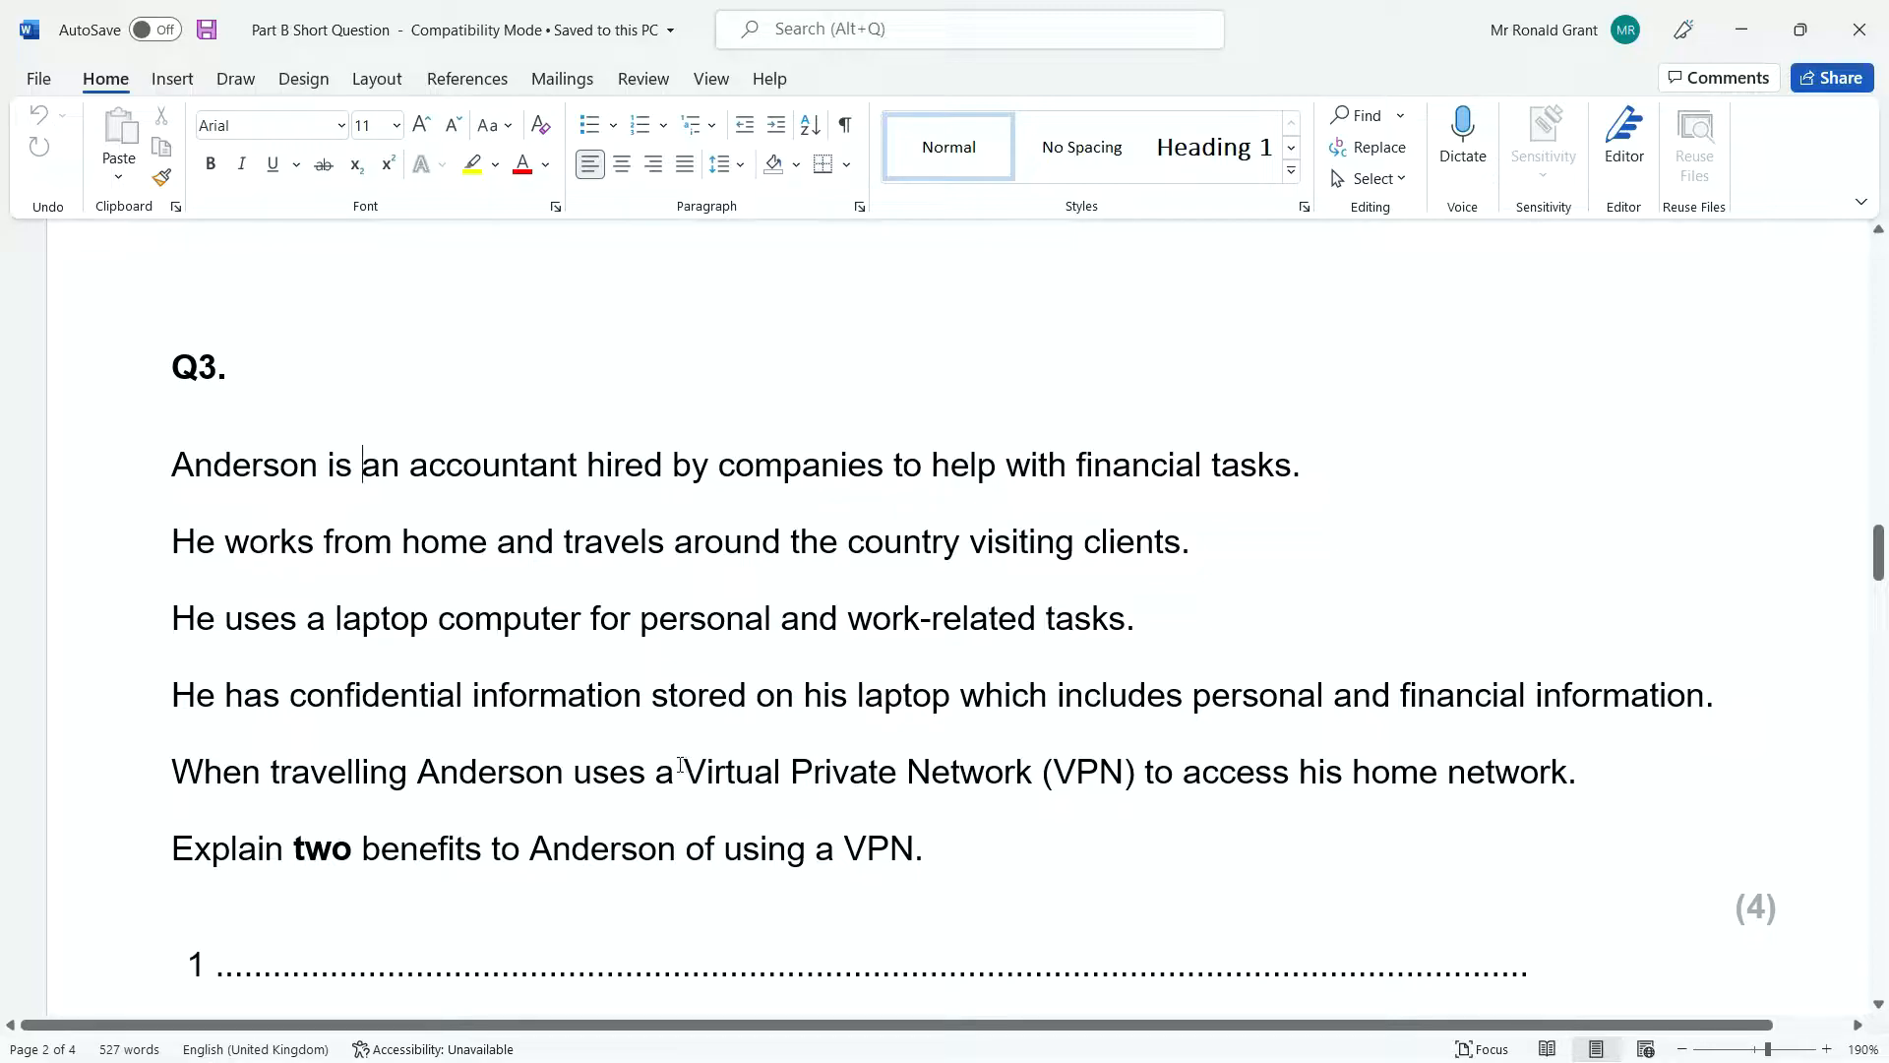
- Highlight the phrase 'Virtual Private Network' in Q3 word by word while explaining it
{"action": "double_click", "coordinate": [858, 772]}
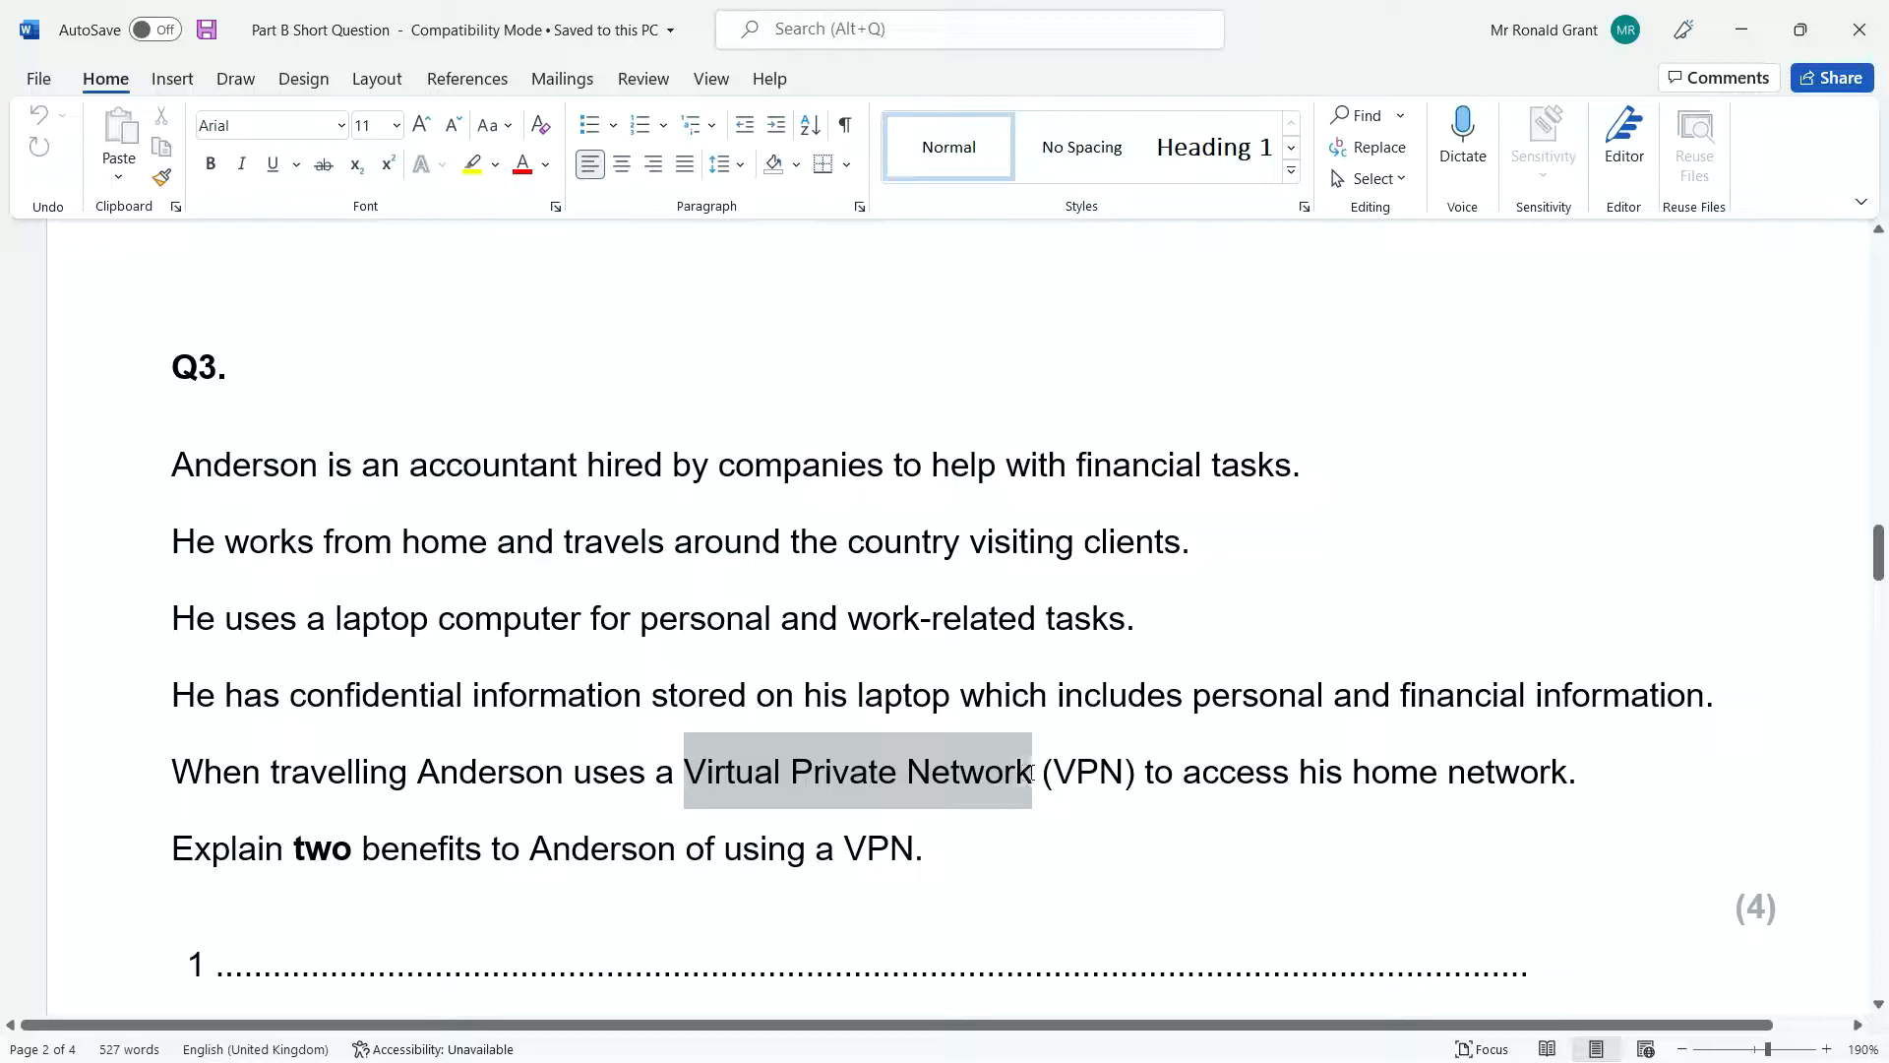
{"action": "left_click", "coordinate": [1023, 771]}
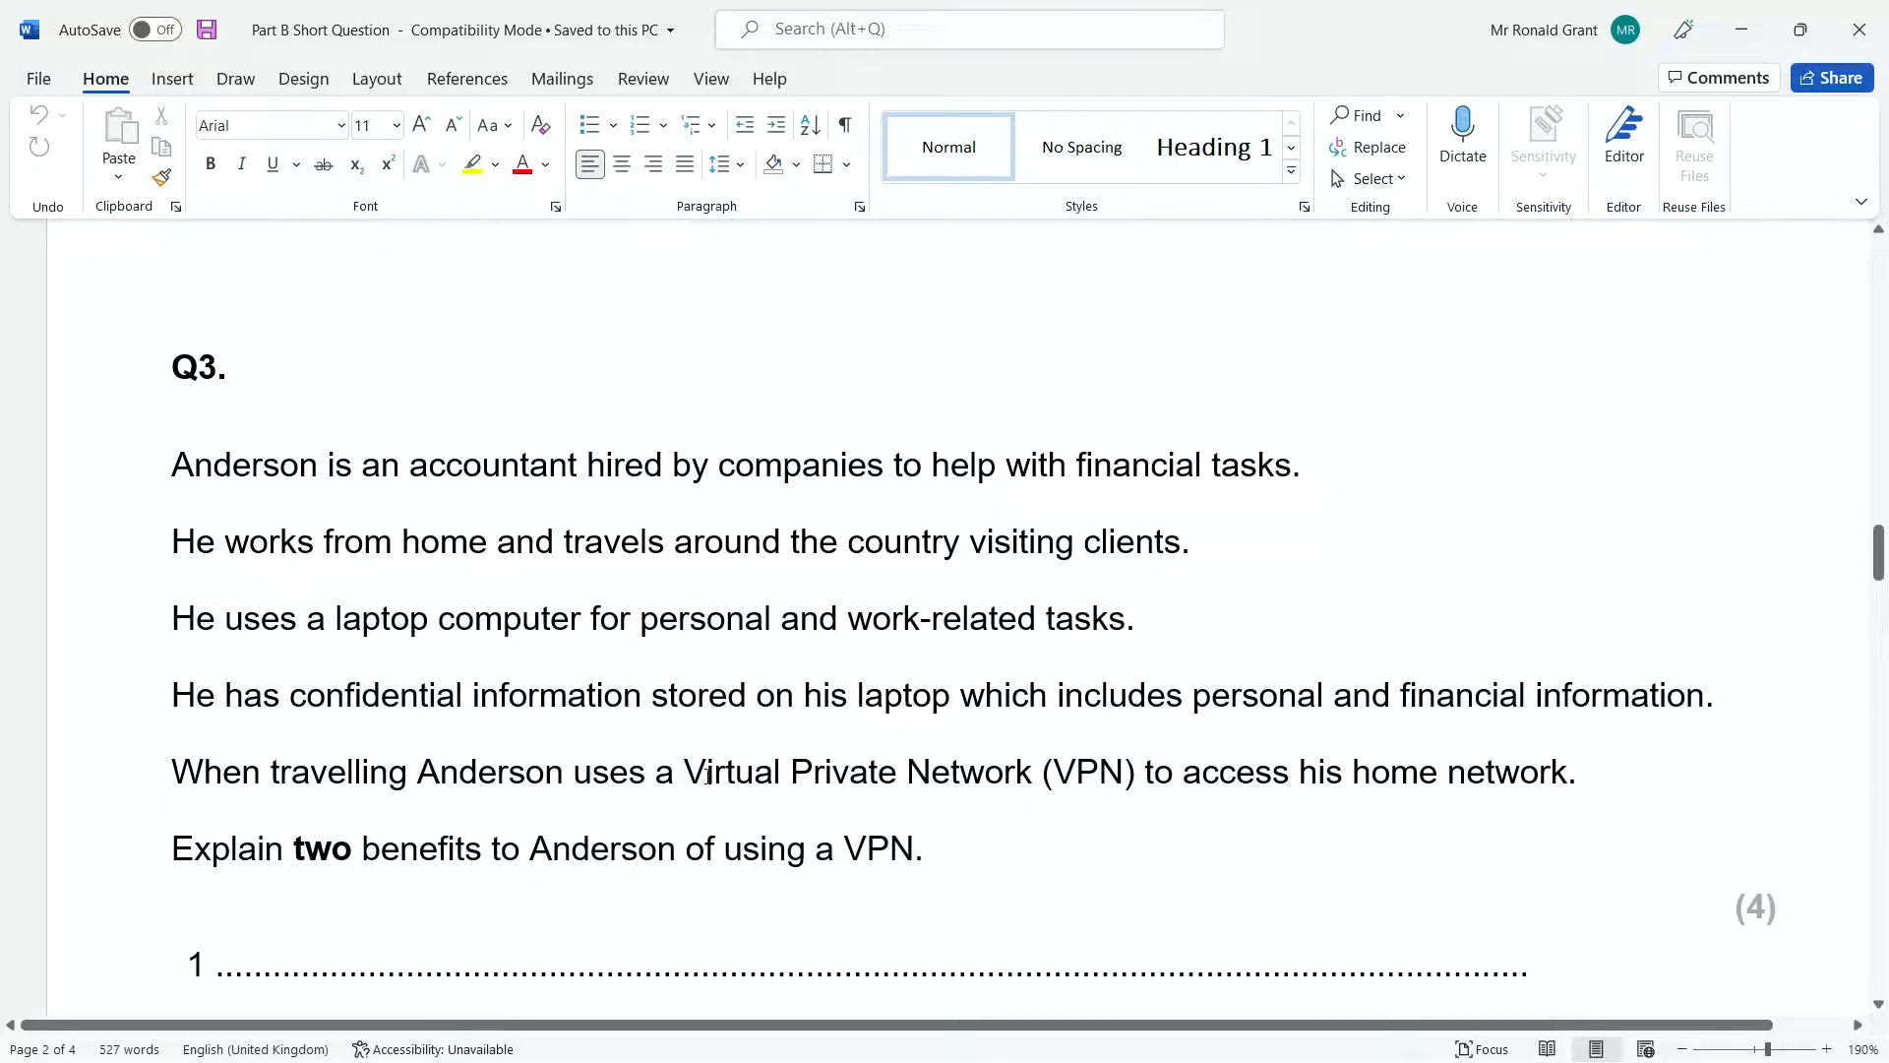
{"action": "double_click", "coordinate": [732, 771]}
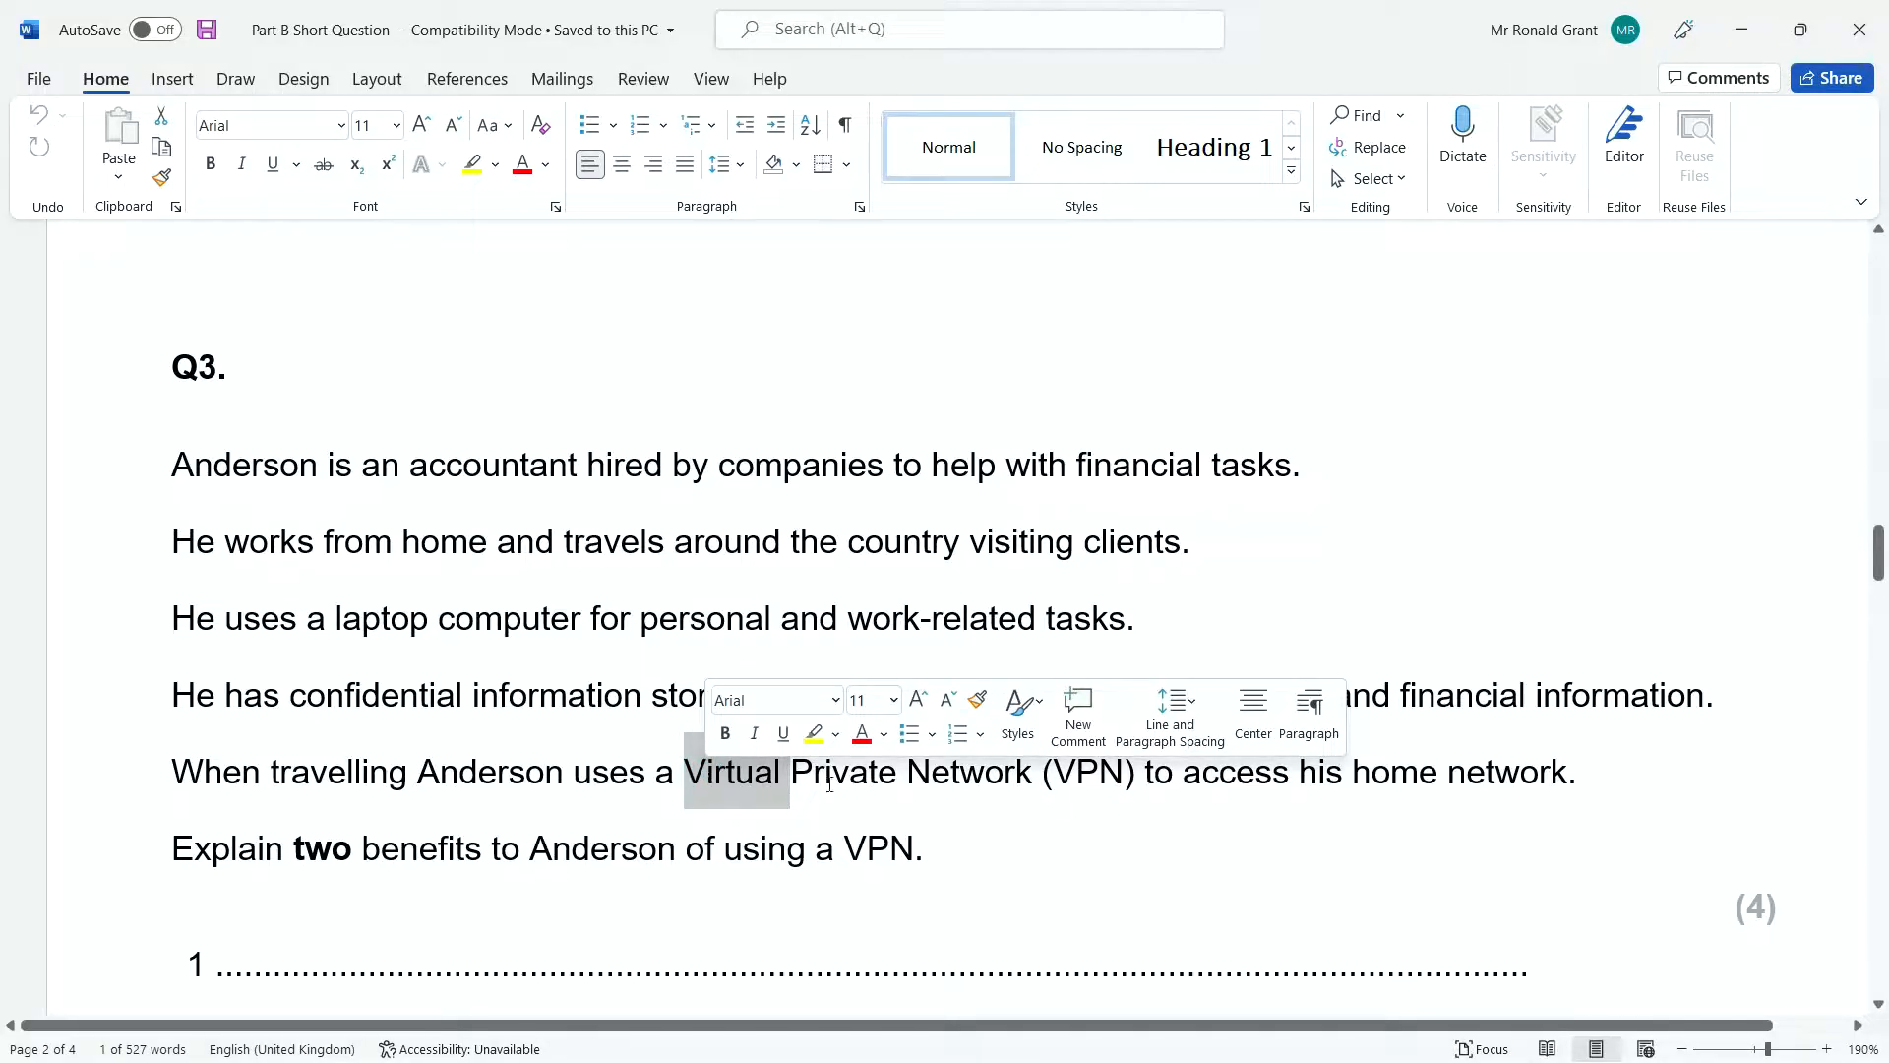
{"action": "left_click", "coordinate": [935, 772]}
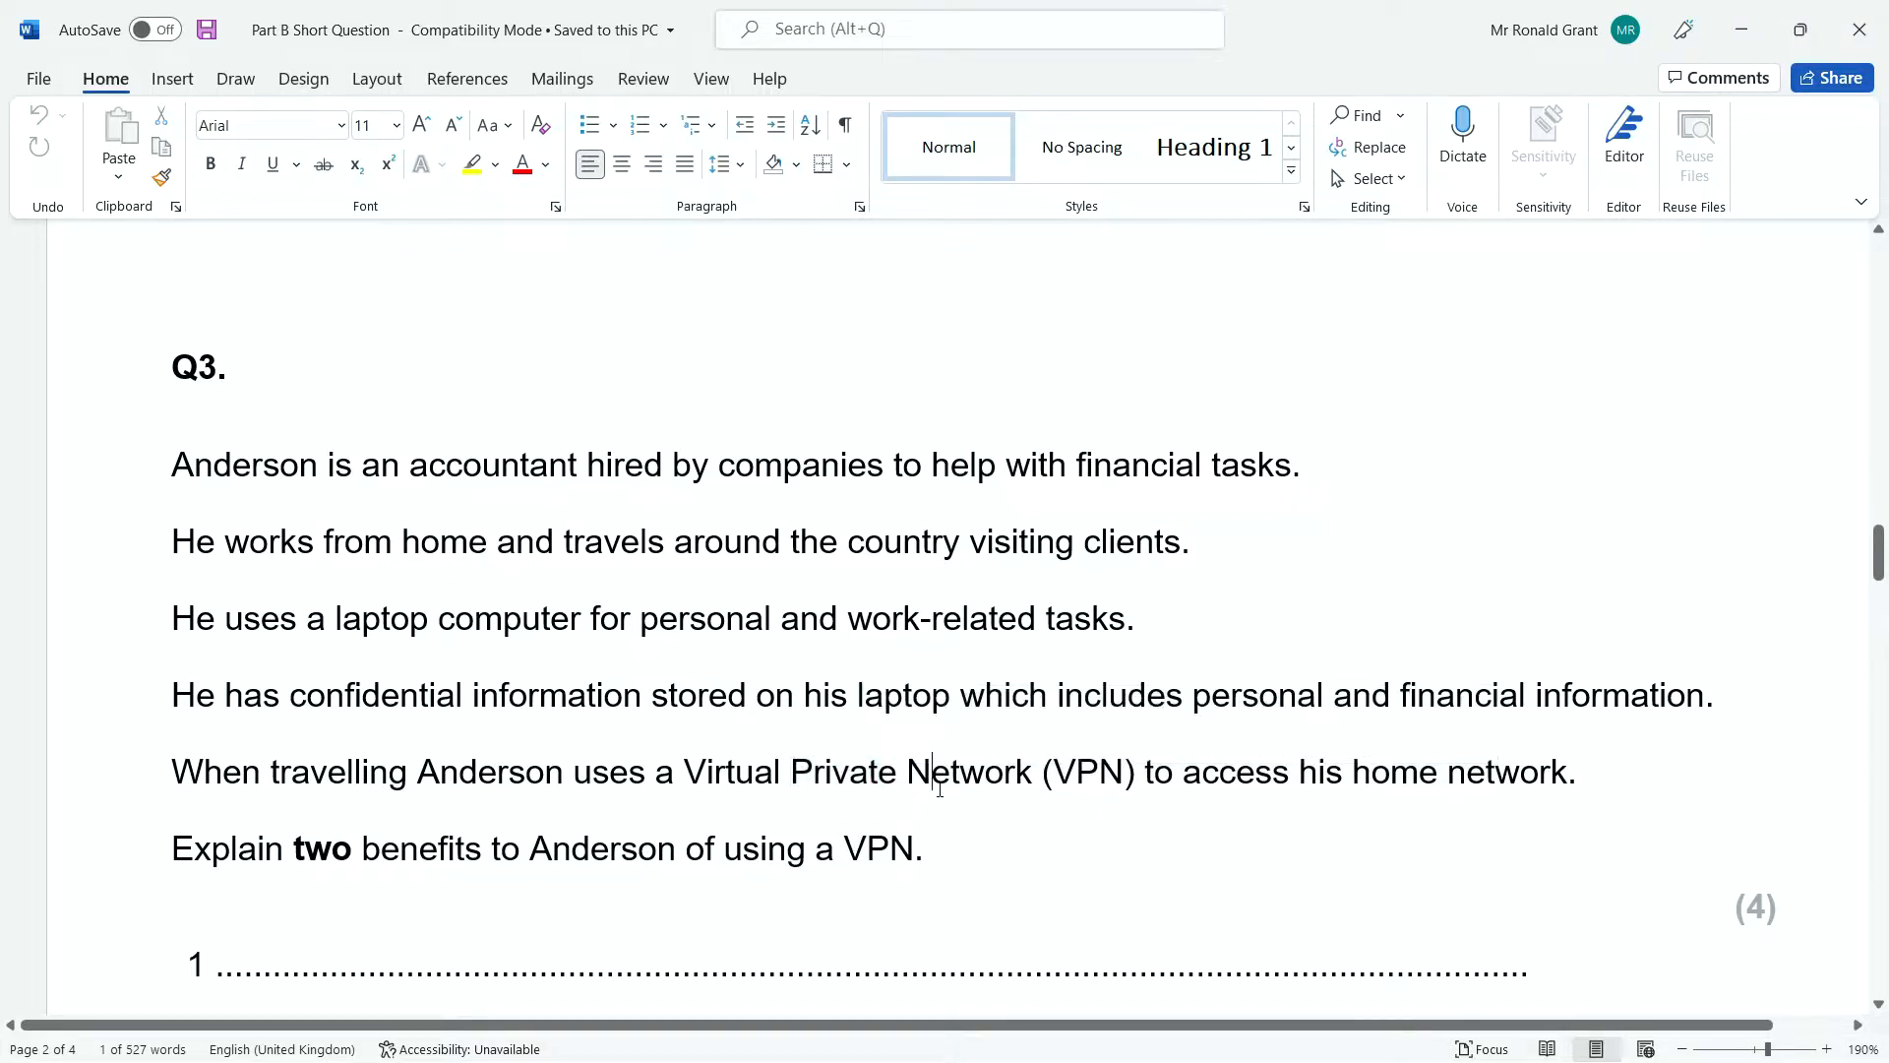
{"action": "double_click", "coordinate": [846, 771]}
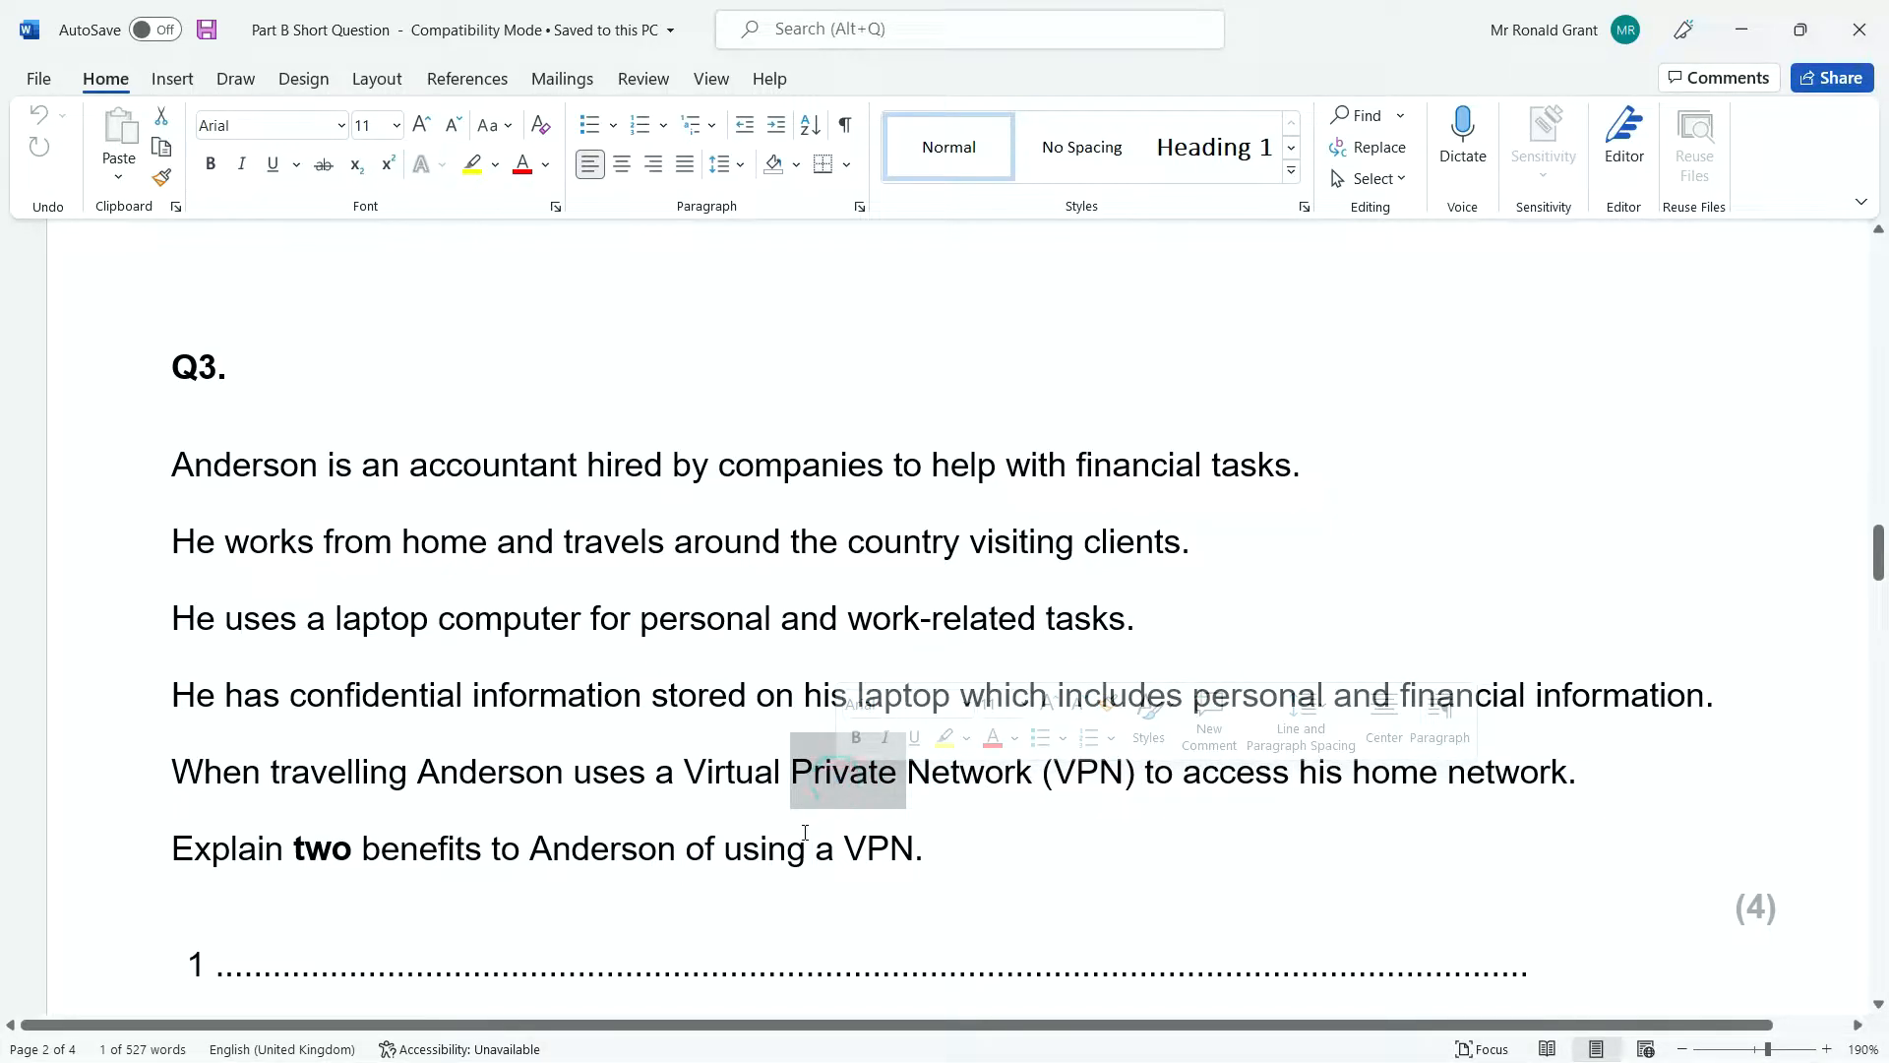
{"action": "mouse_move", "coordinate": [795, 824]}
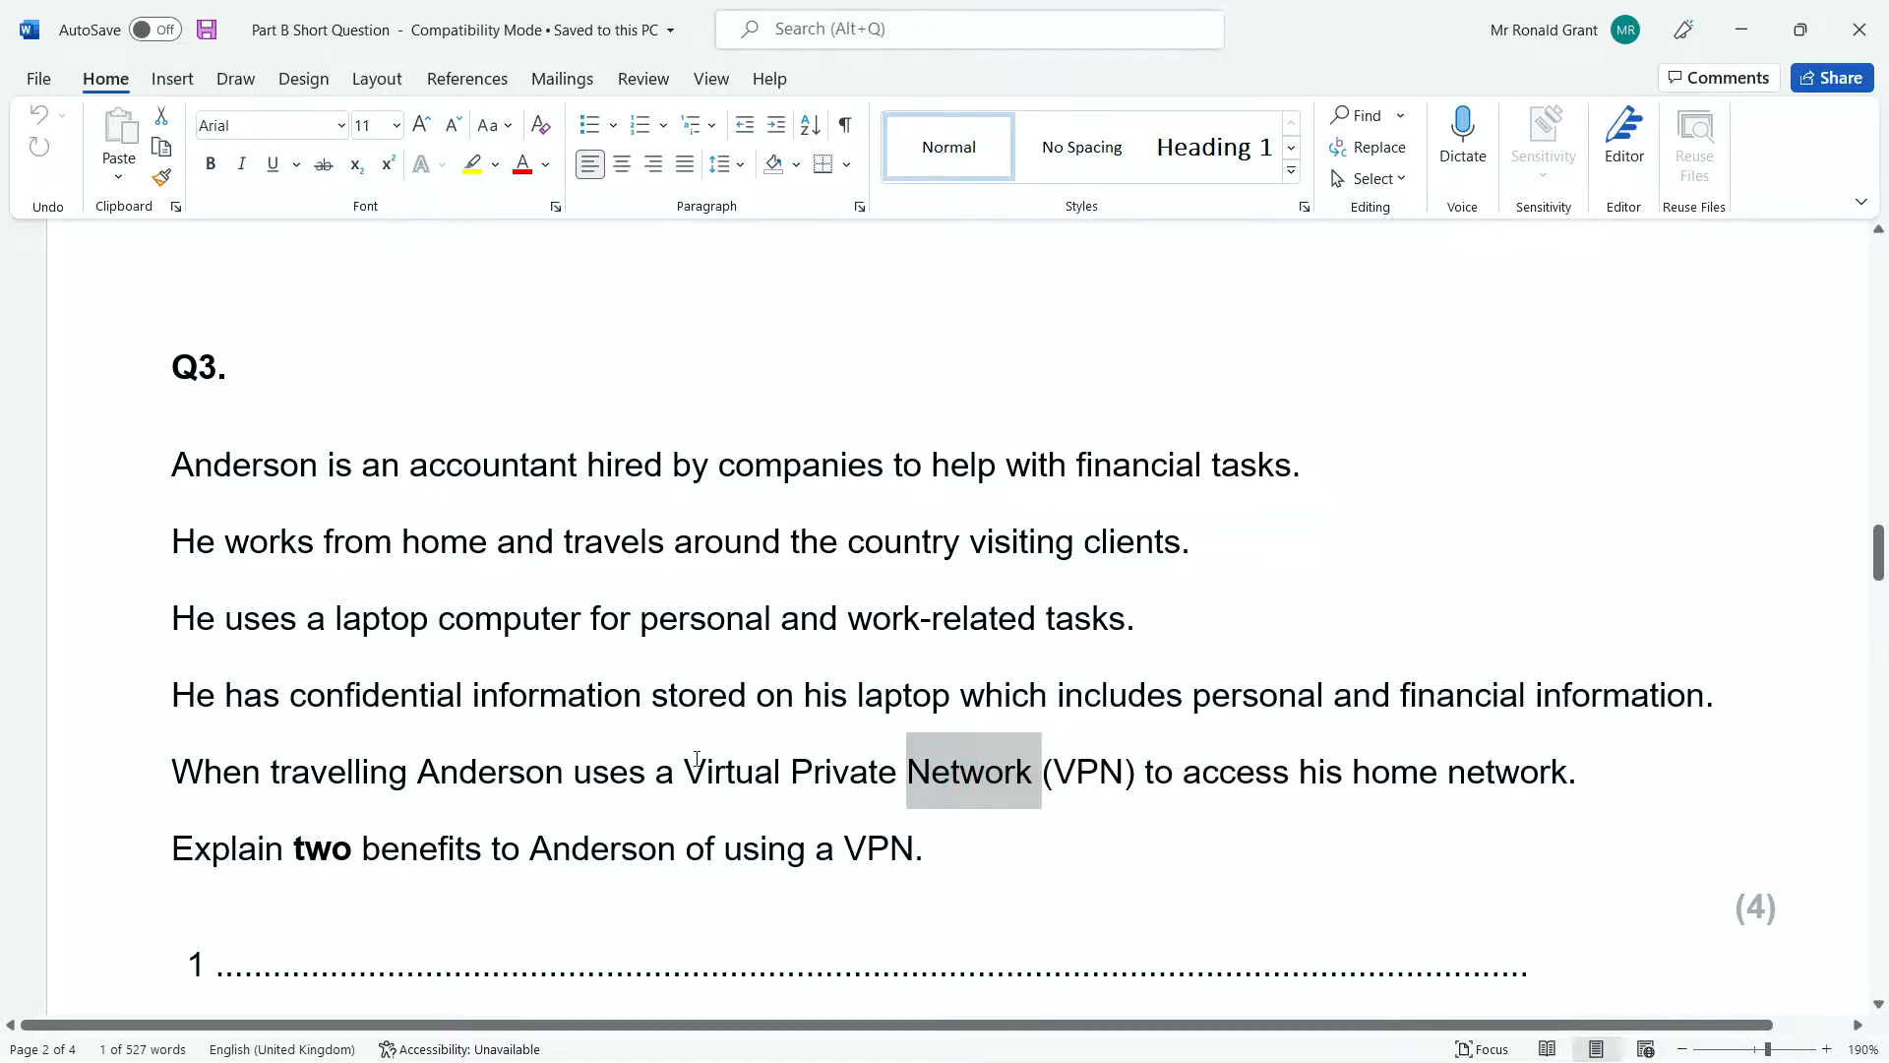
{"action": "left_click", "coordinate": [932, 787]}
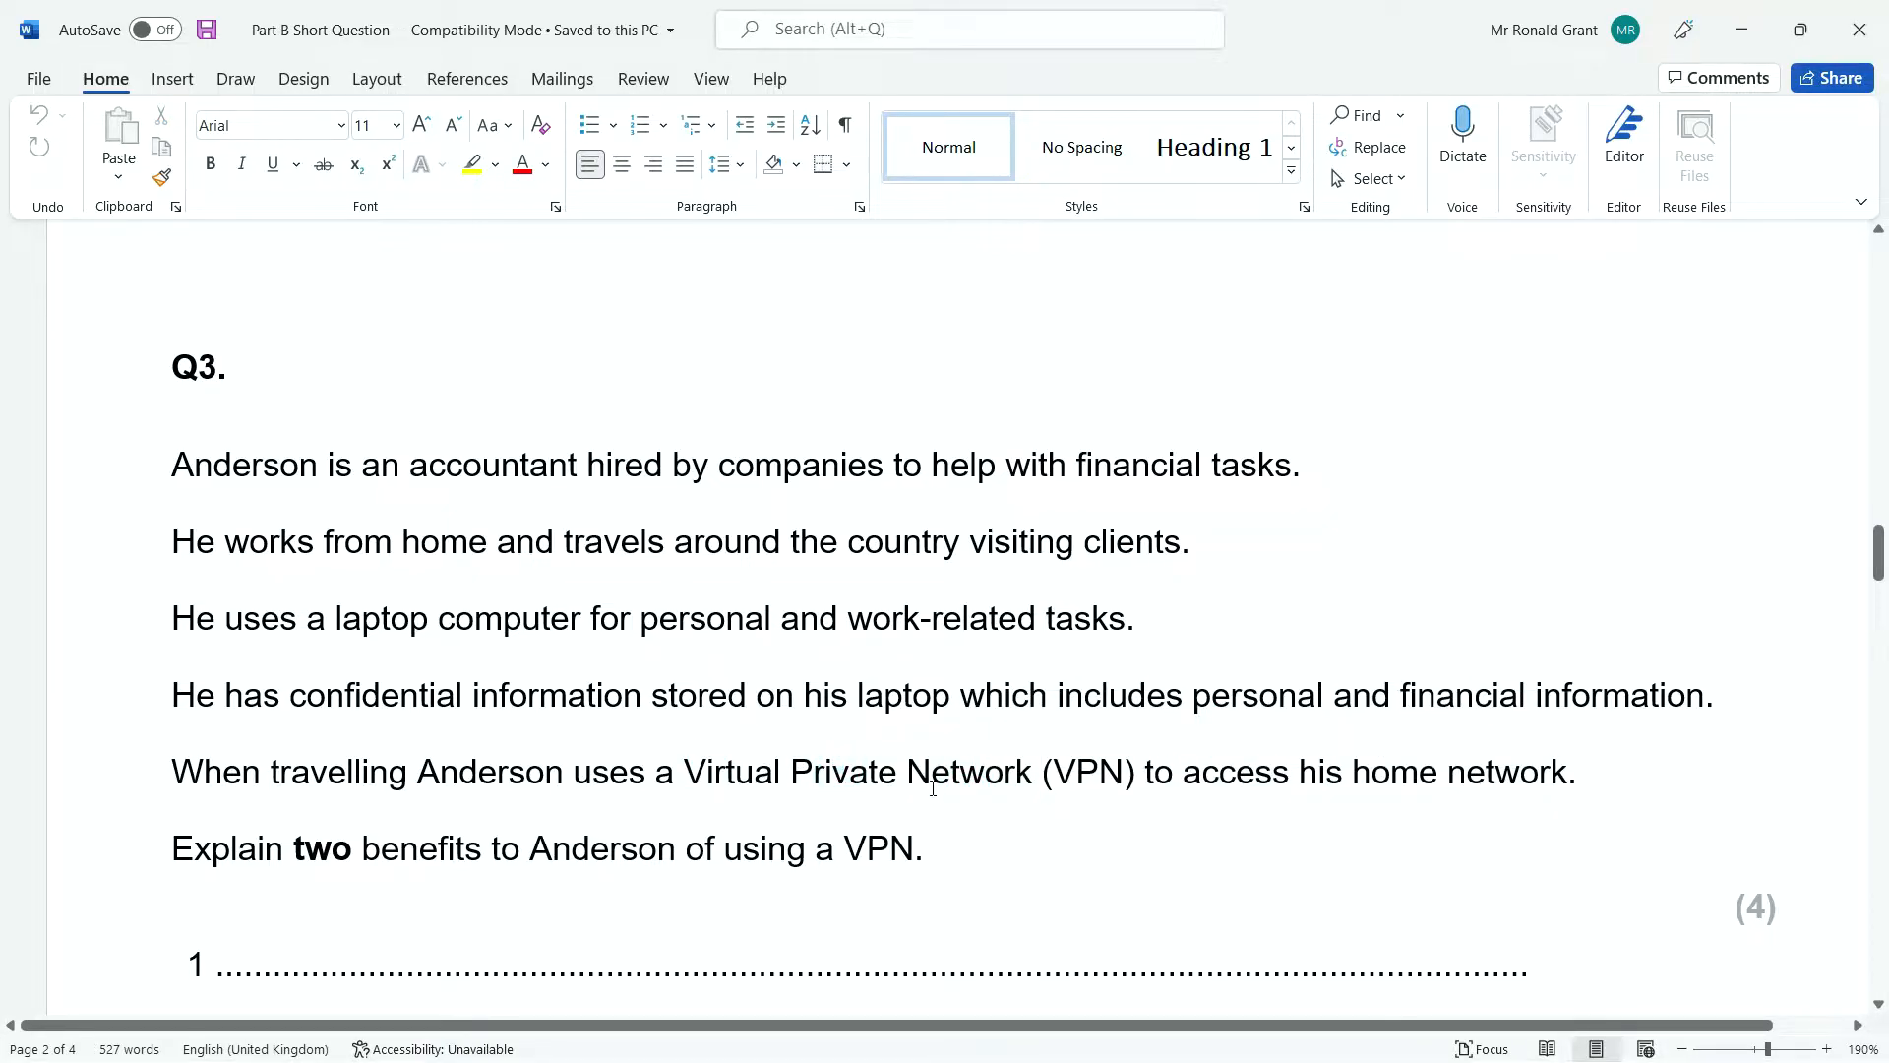
- Scroll the mark scheme PDF to page 2 so all VPN answer points for Q3 are in view
{"action": "scroll", "scroll_direction": "down", "scroll_amount": 3}
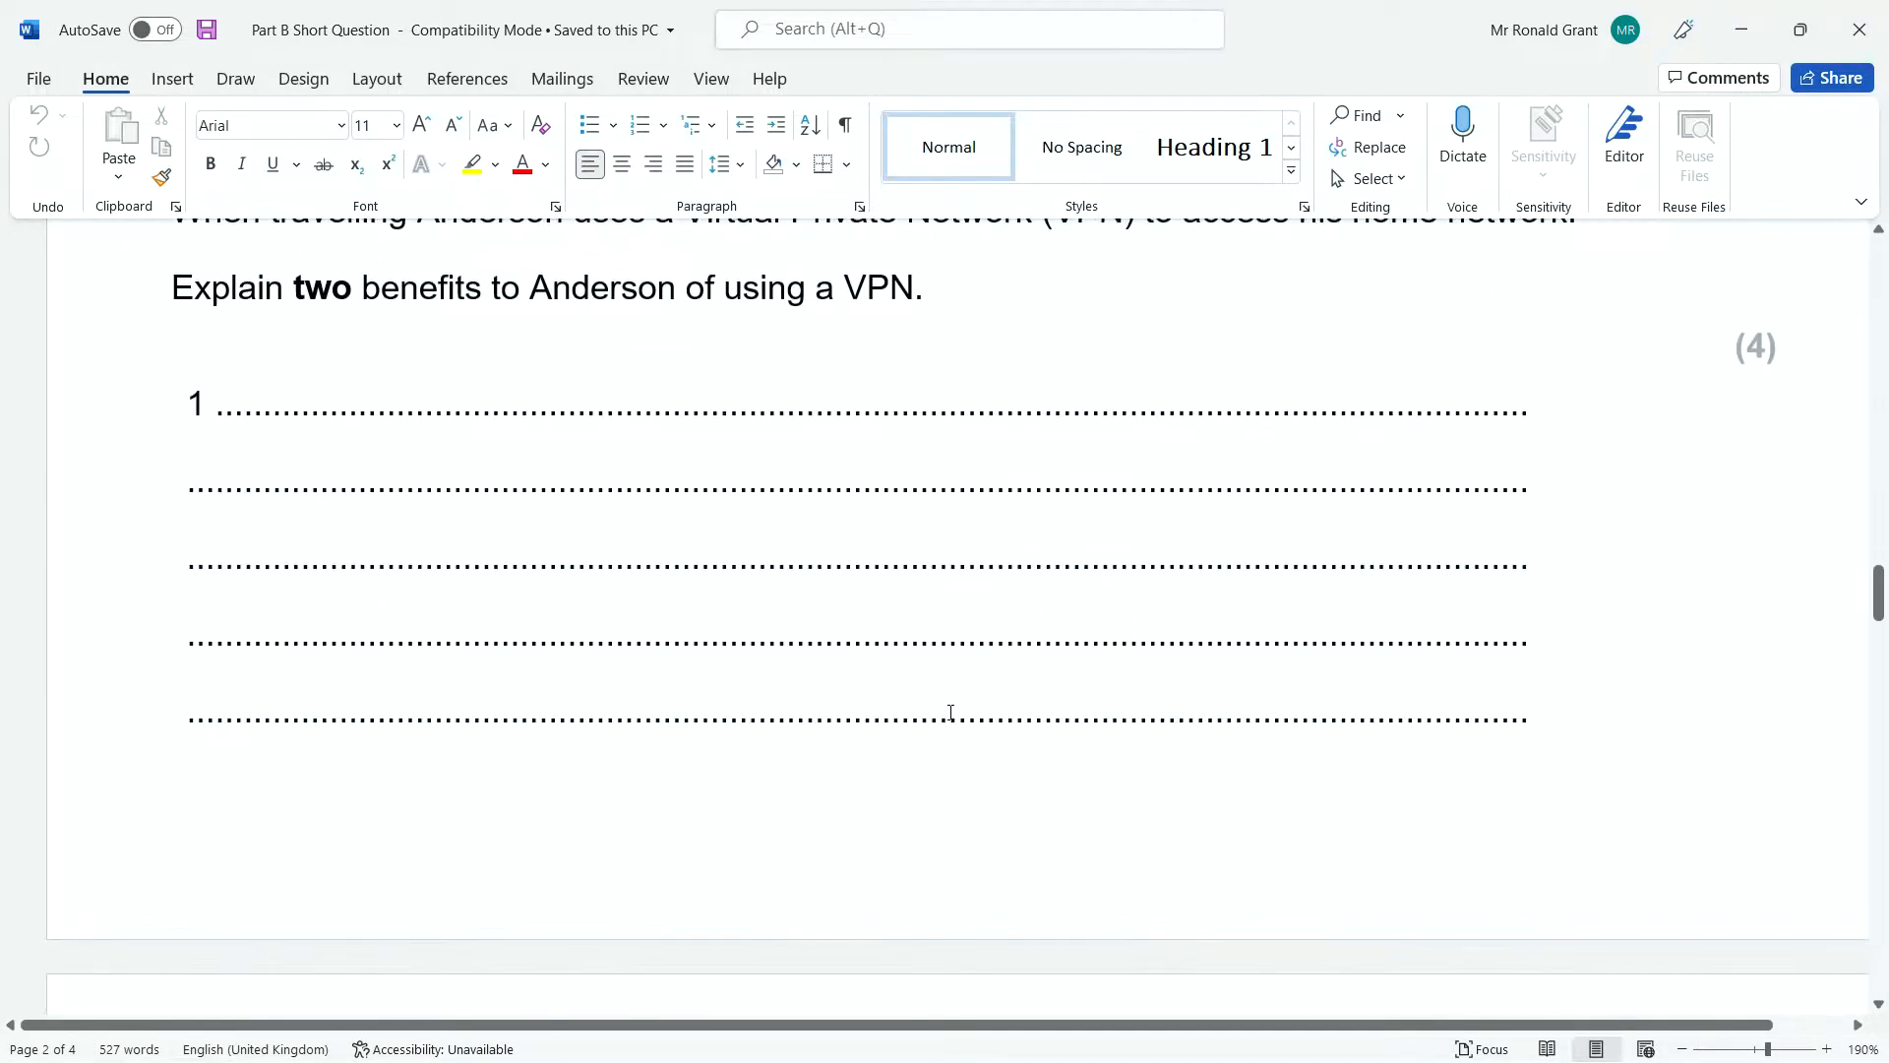
{"action": "scroll", "scroll_direction": "up", "scroll_amount": 3}
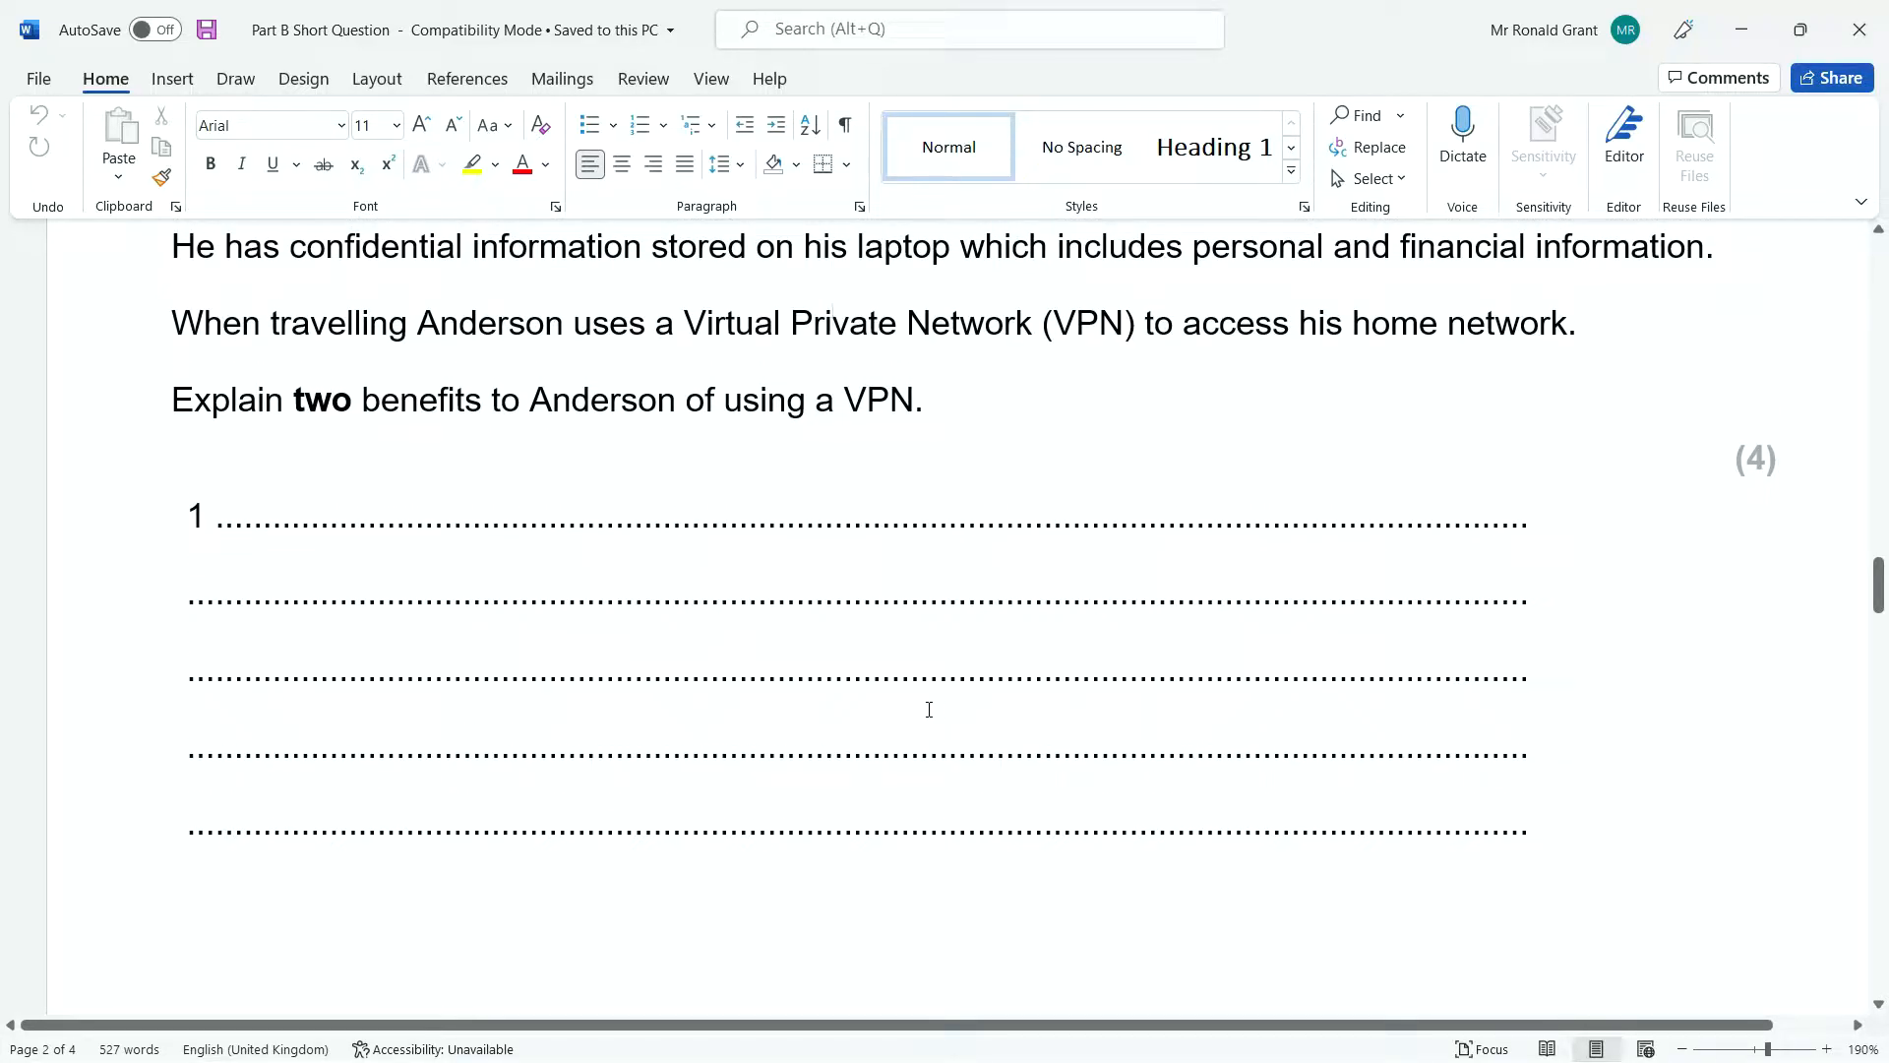
{"action": "mouse_move", "coordinate": [992, 706]}
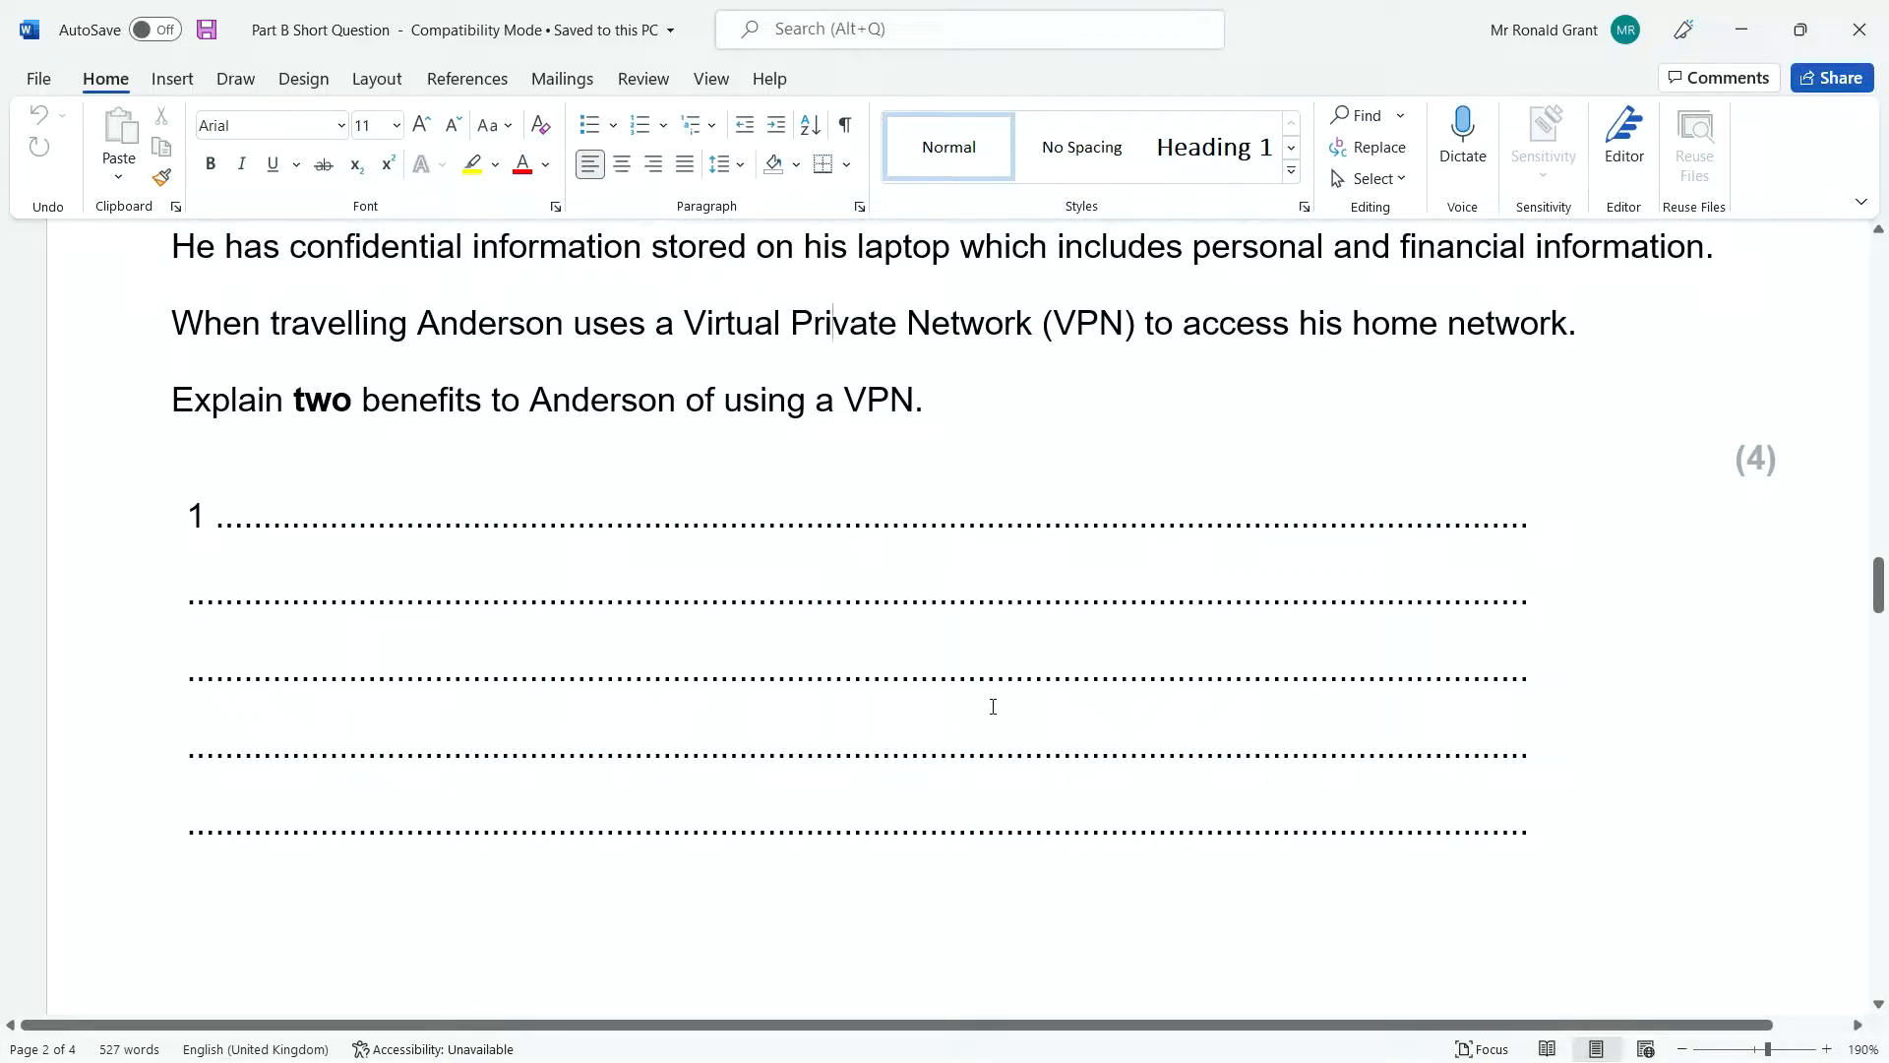
{"action": "mouse_move", "coordinate": [1000, 704]}
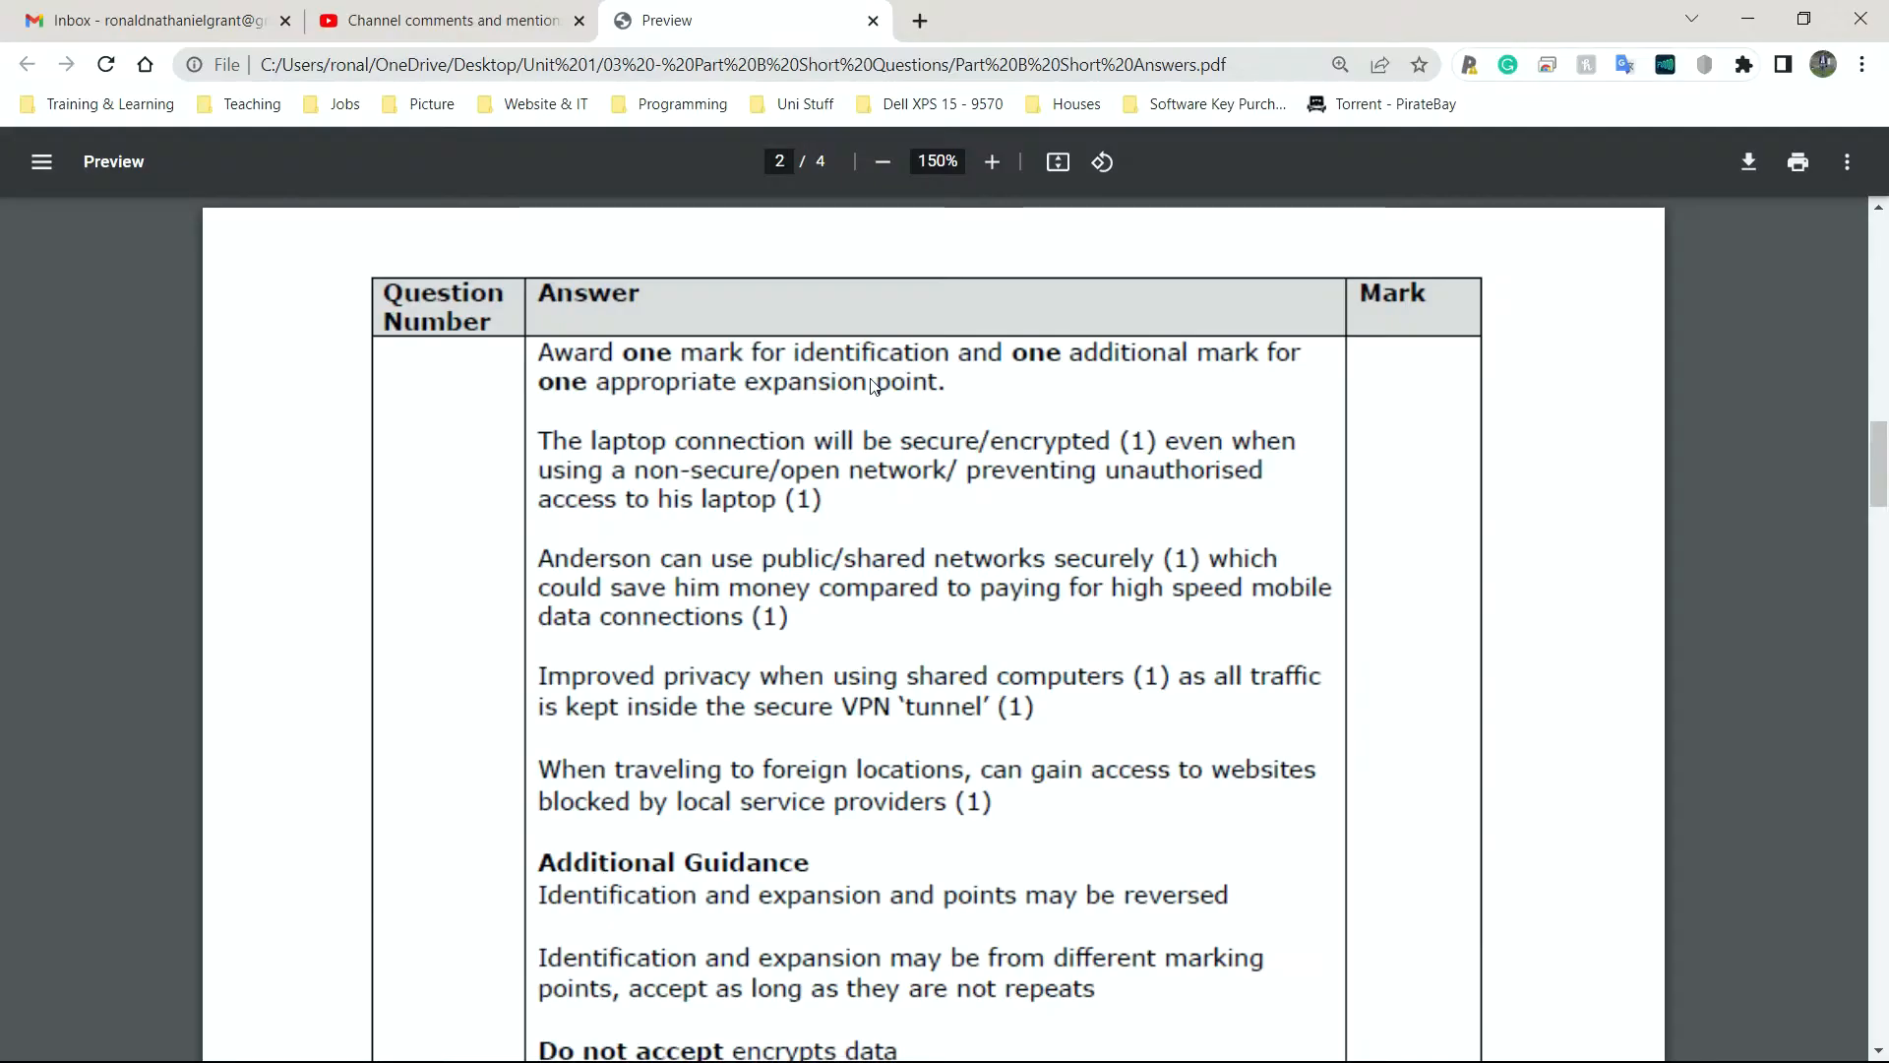
{"action": "mouse_move", "coordinate": [864, 467]}
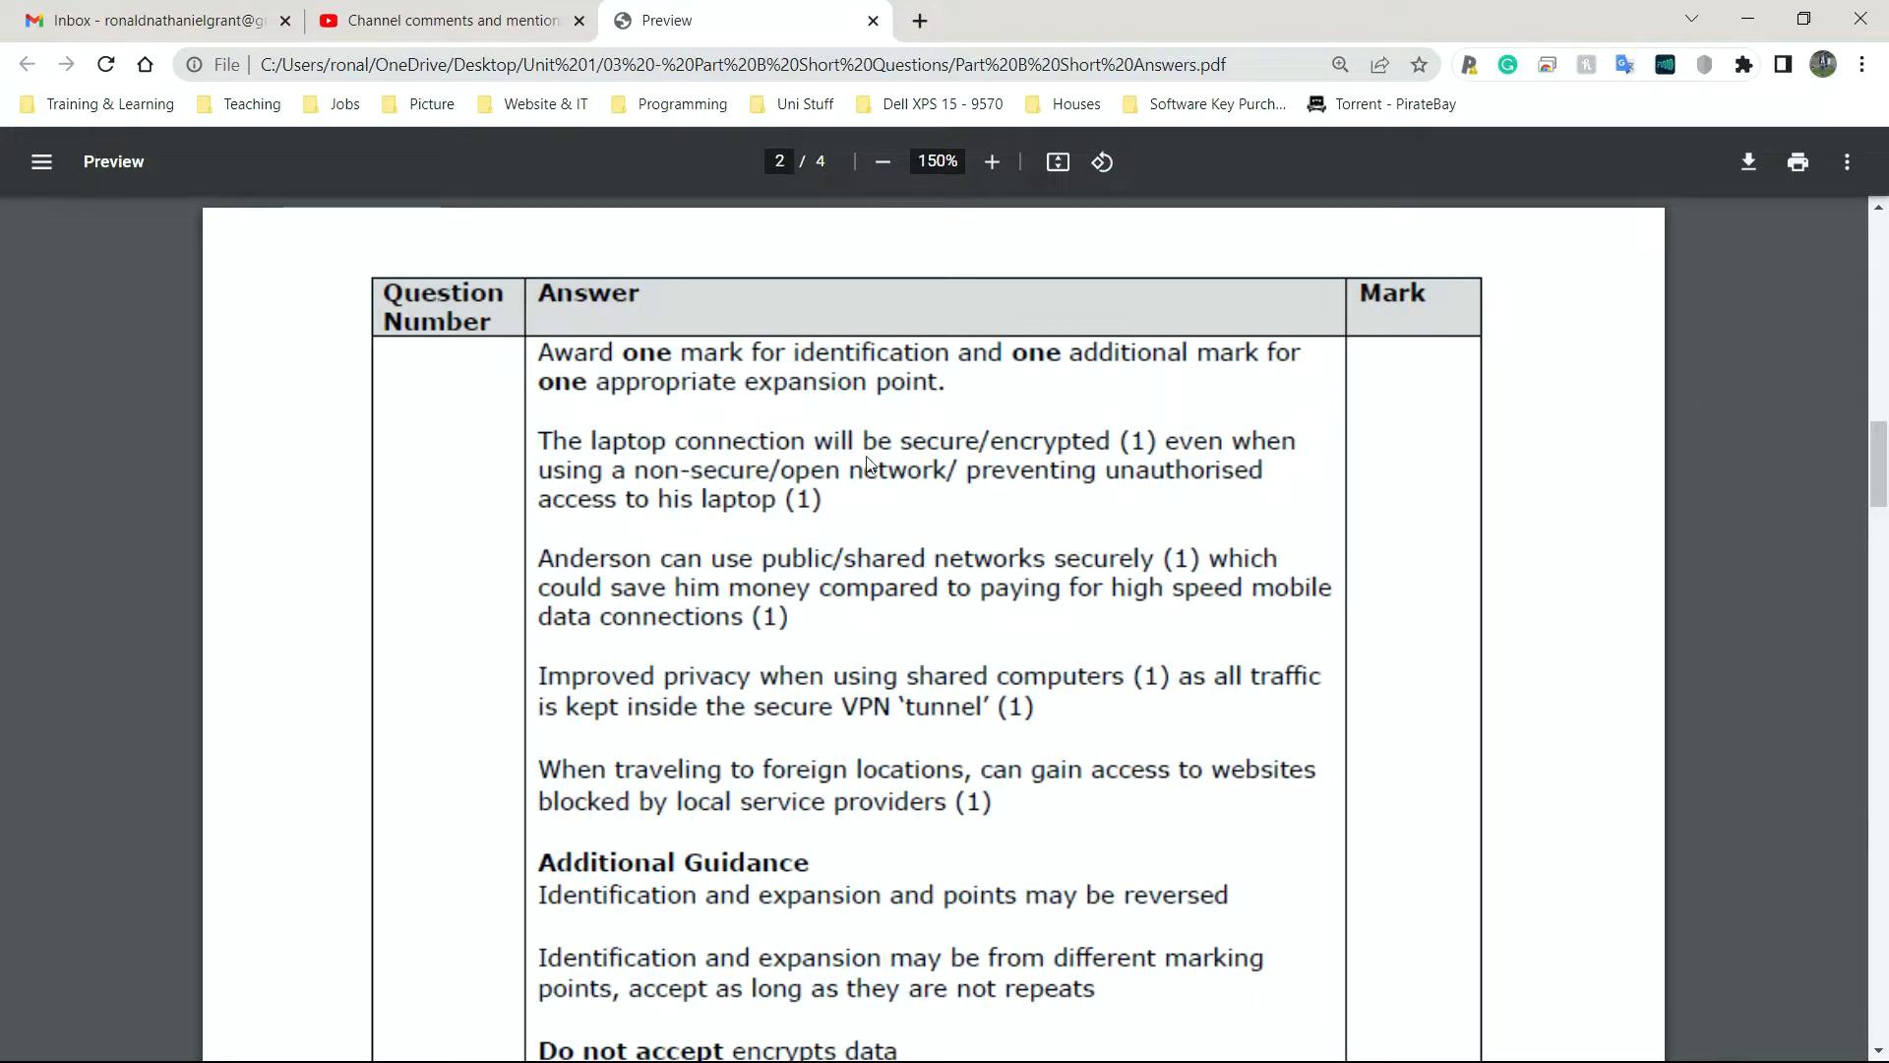
{"action": "mouse_move", "coordinate": [1073, 468]}
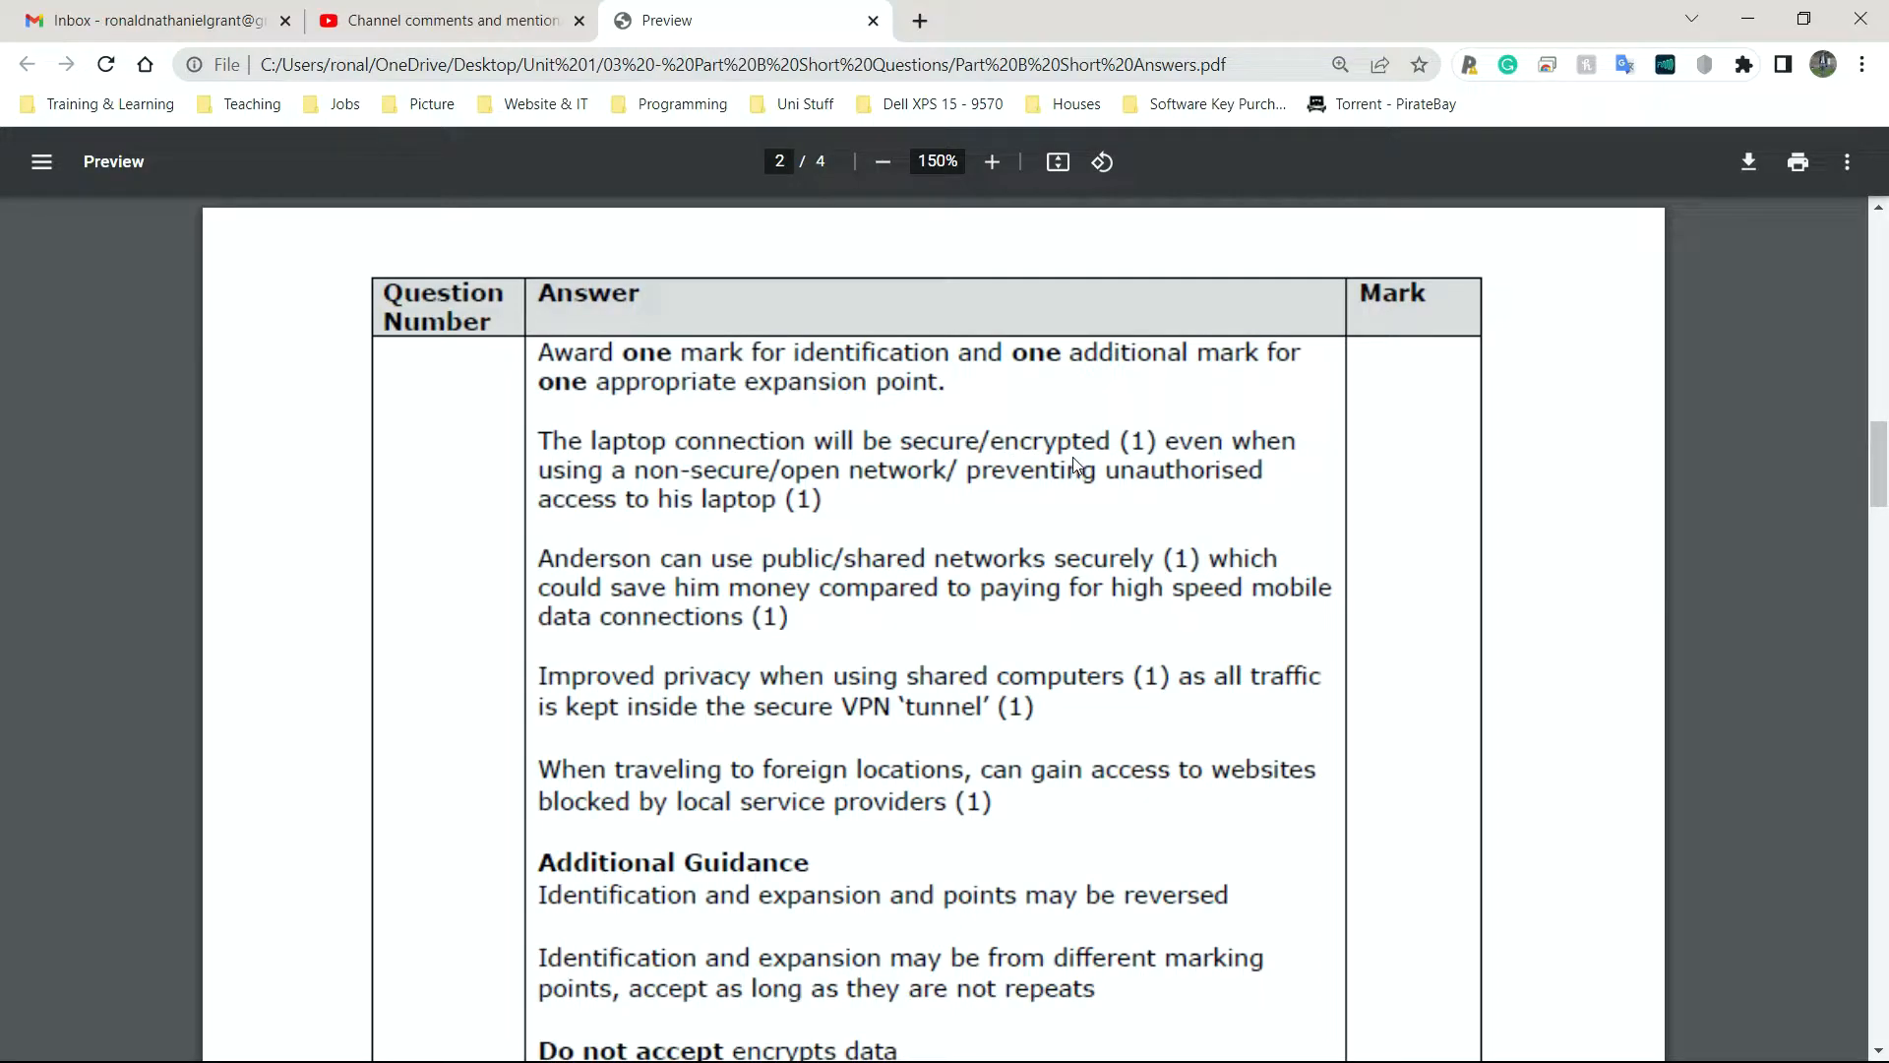
{"action": "mouse_move", "coordinate": [1114, 455]}
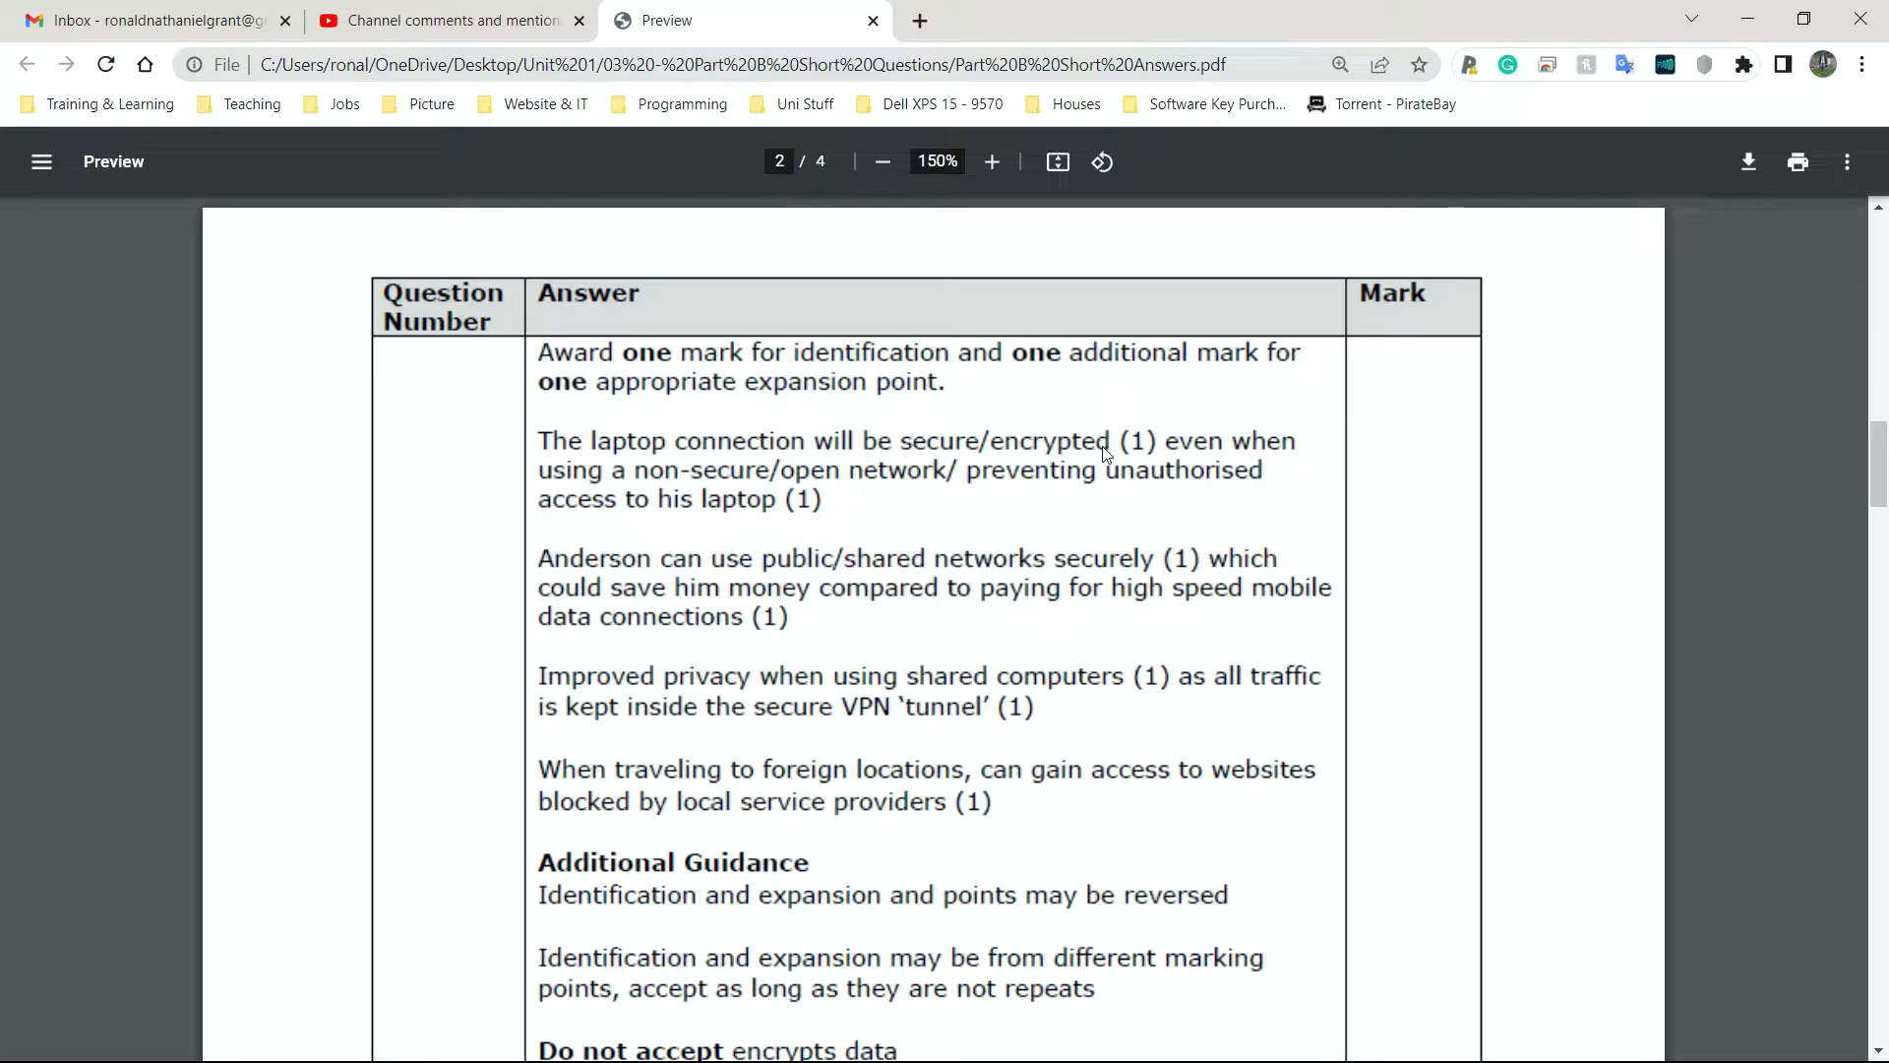
{"action": "mouse_move", "coordinate": [1187, 415]}
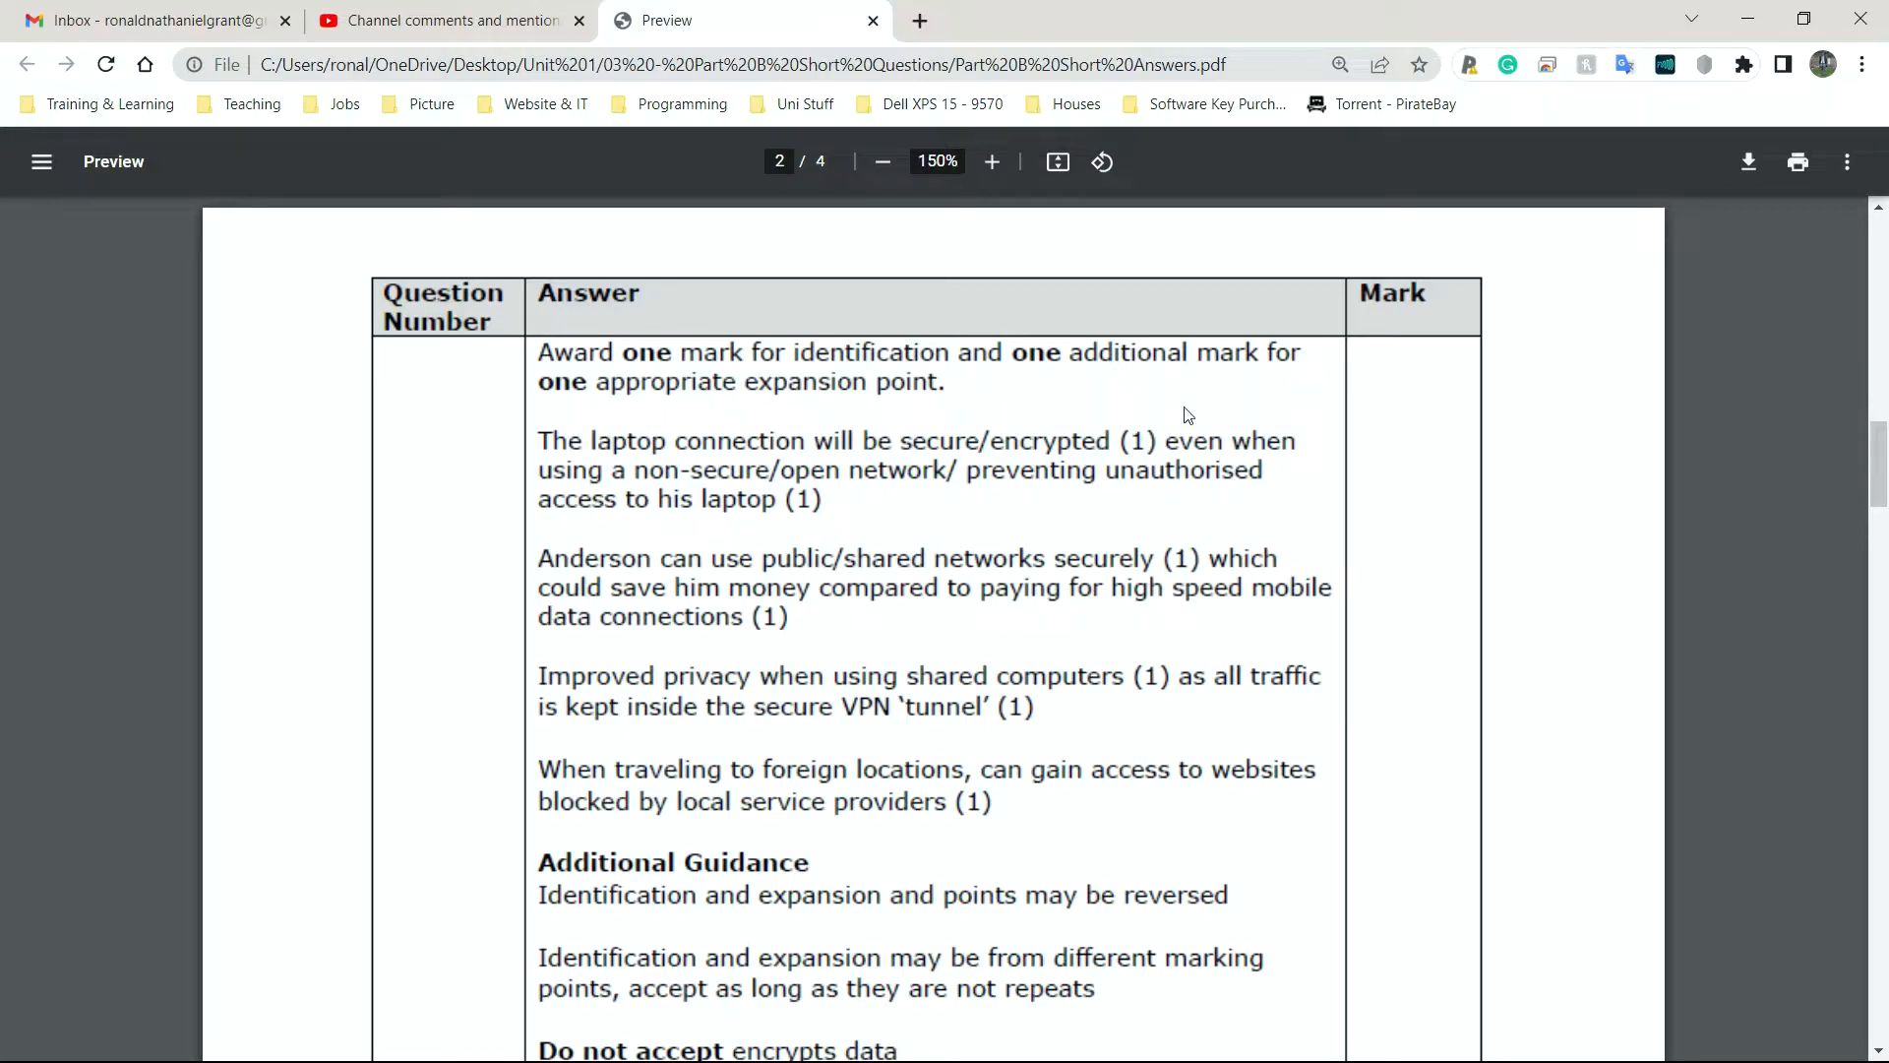
{"action": "mouse_move", "coordinate": [742, 490]}
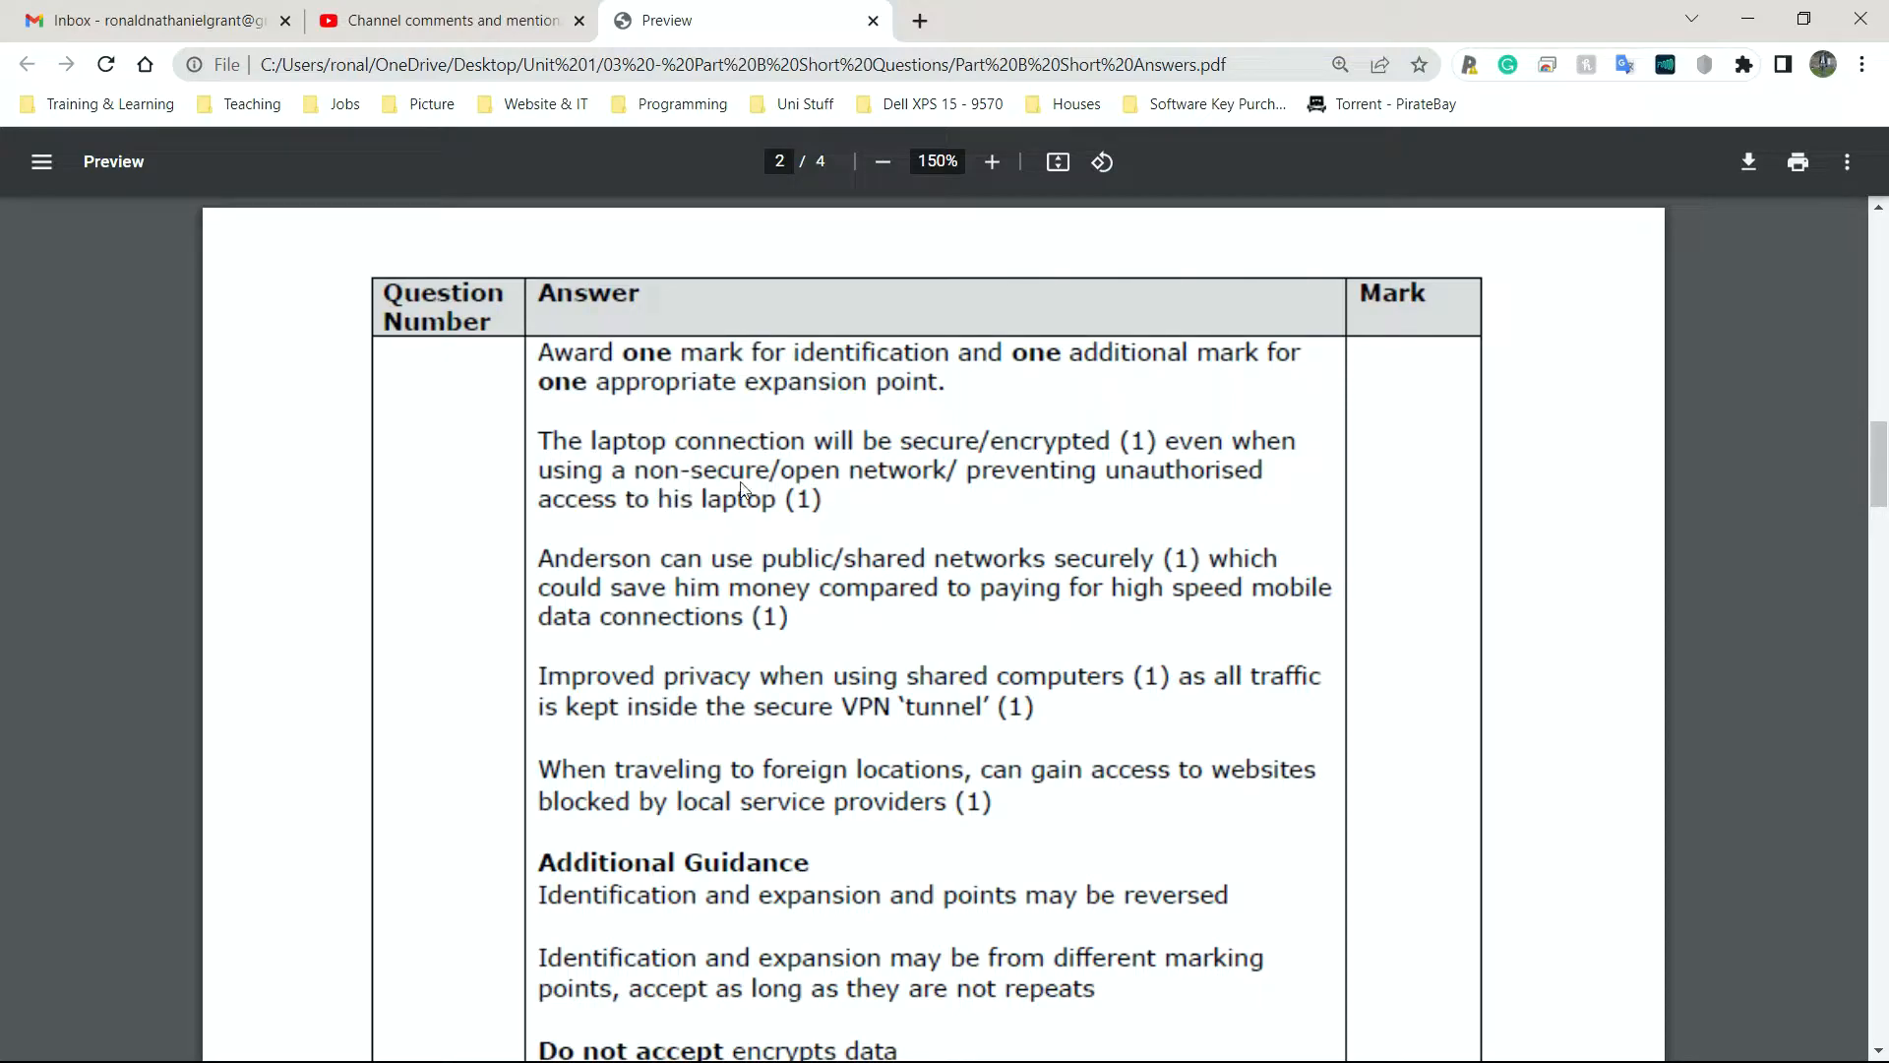
{"action": "mouse_move", "coordinate": [1159, 500]}
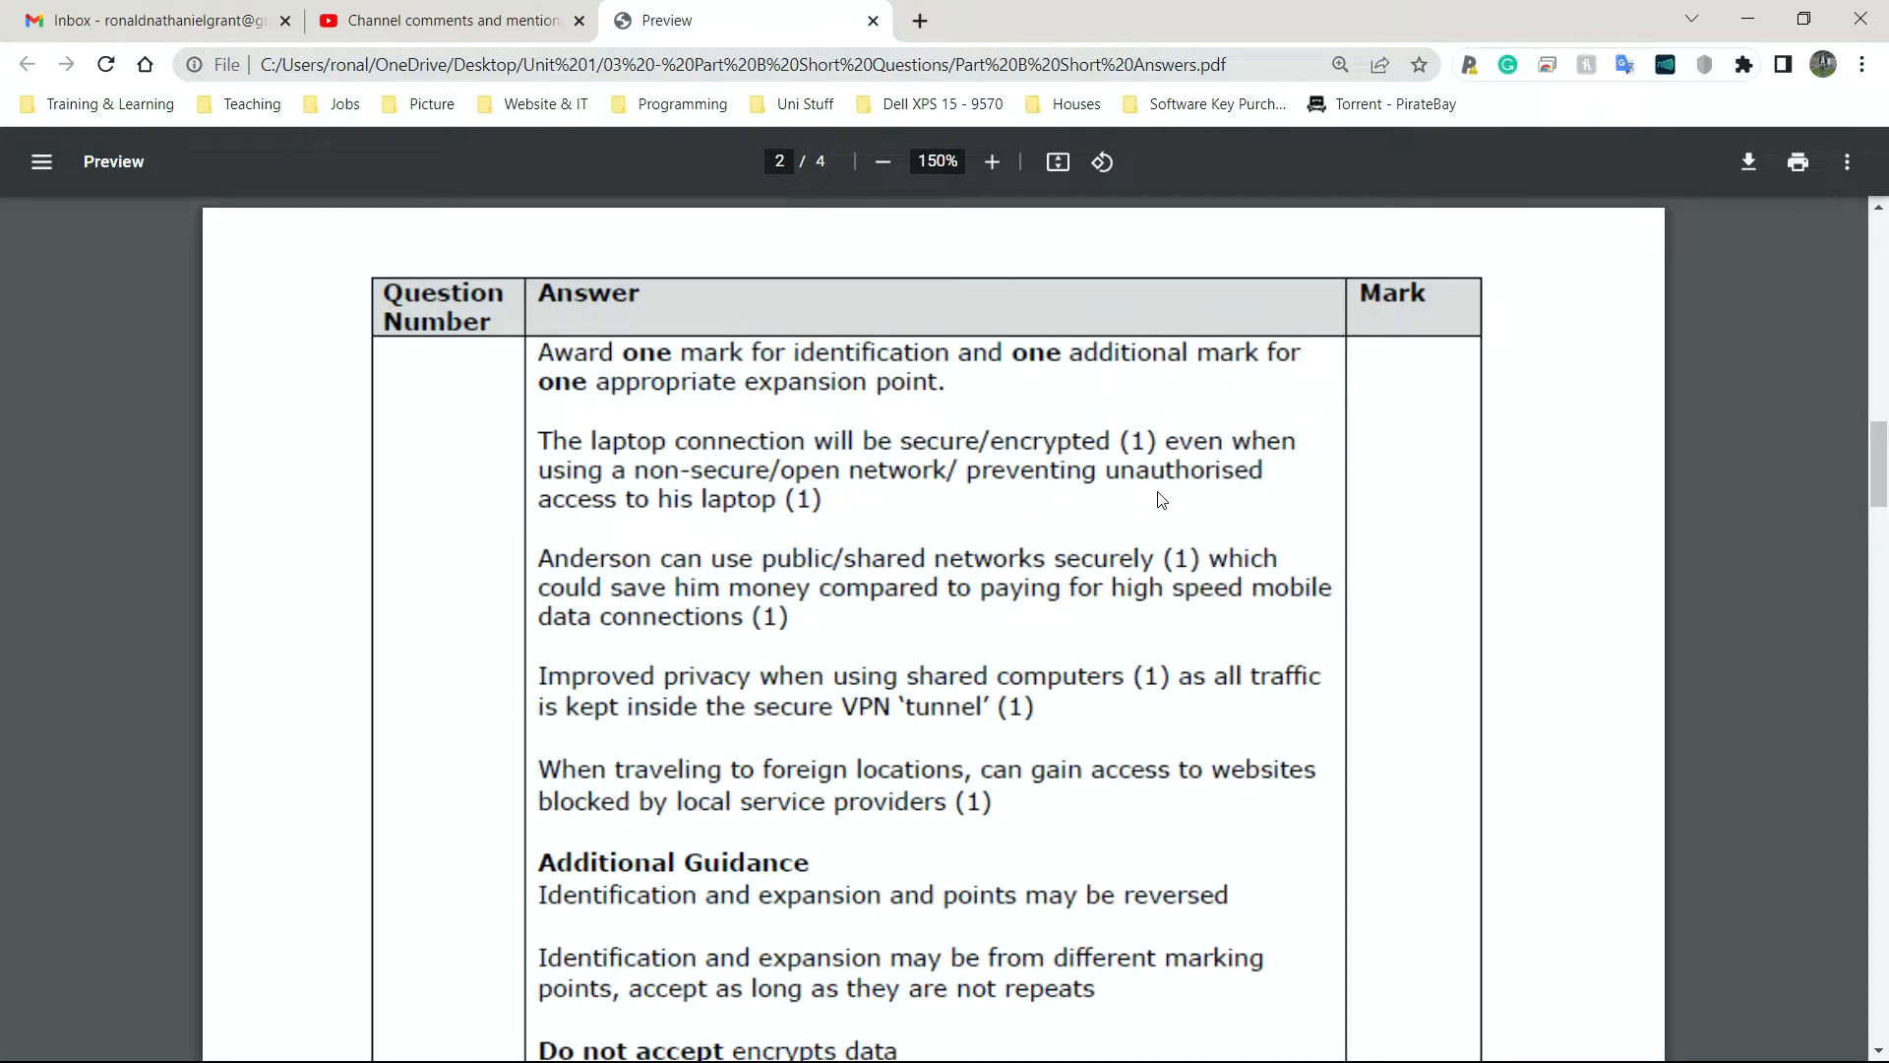
{"action": "mouse_move", "coordinate": [844, 488]}
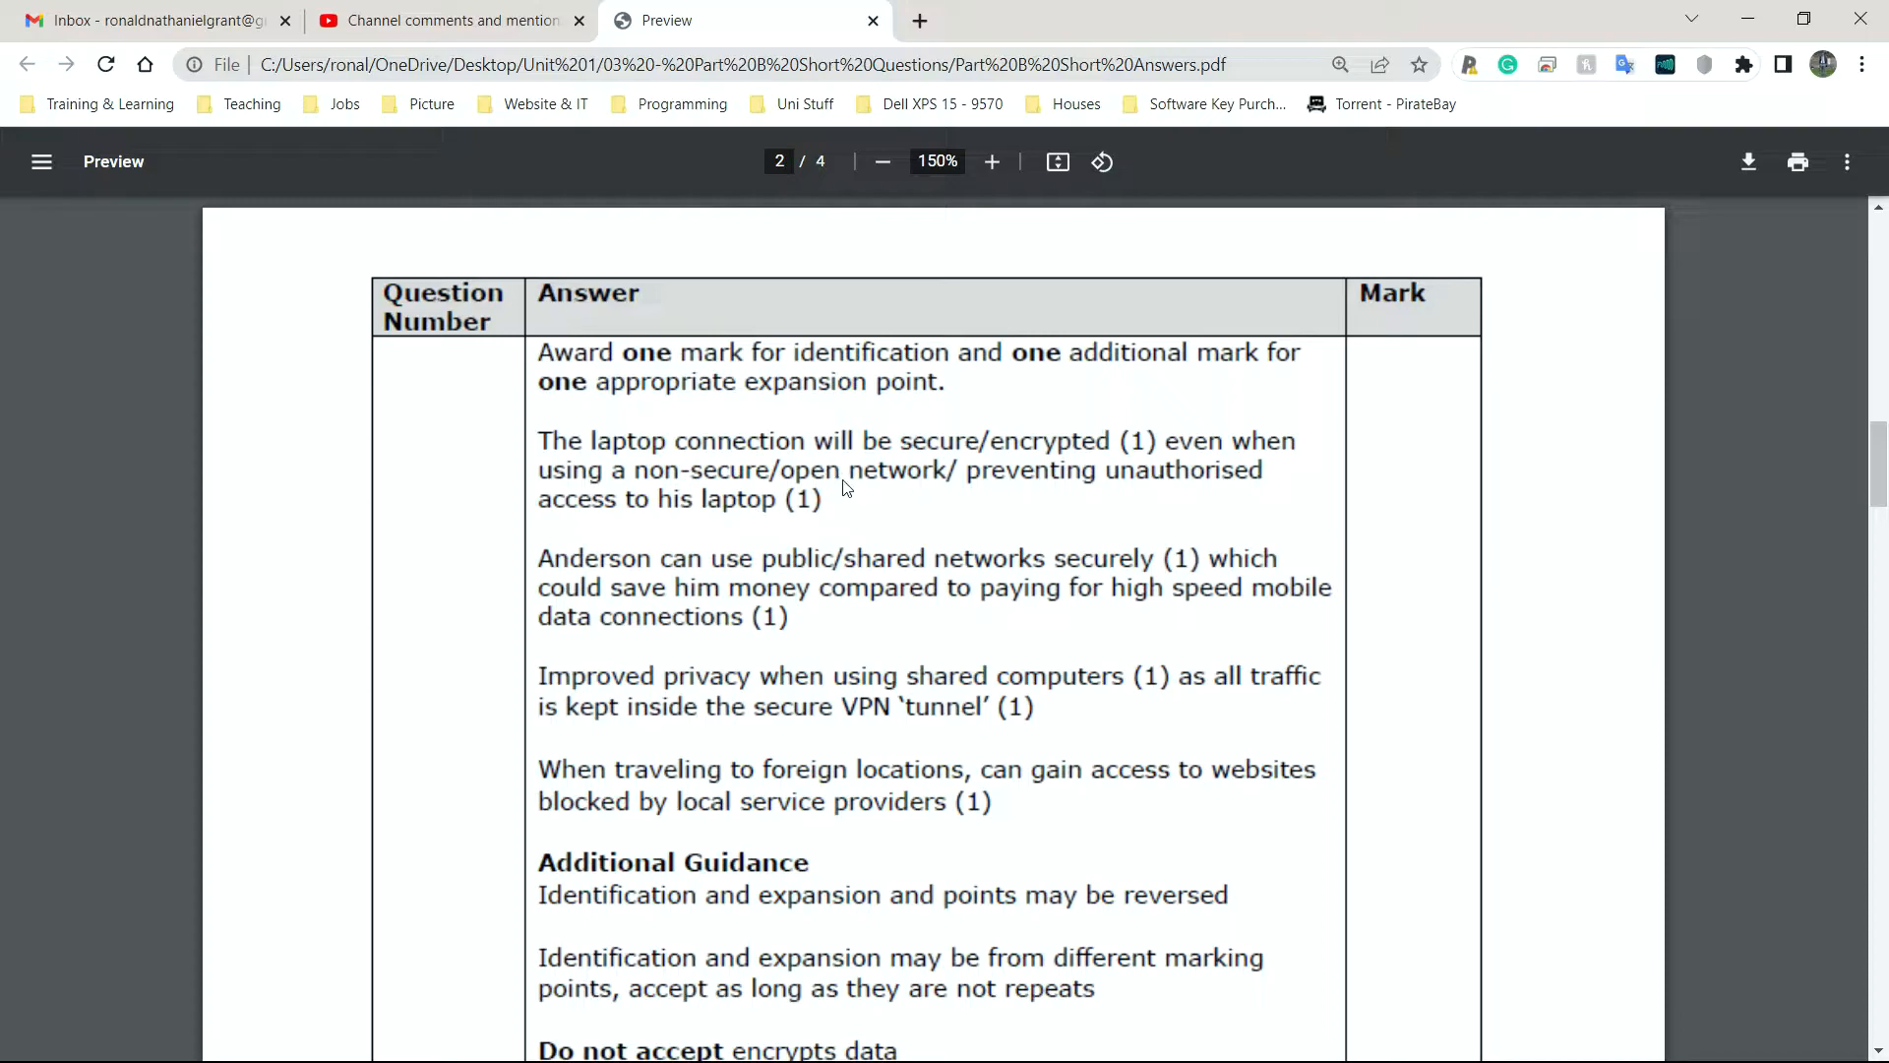
{"action": "mouse_move", "coordinate": [847, 443]}
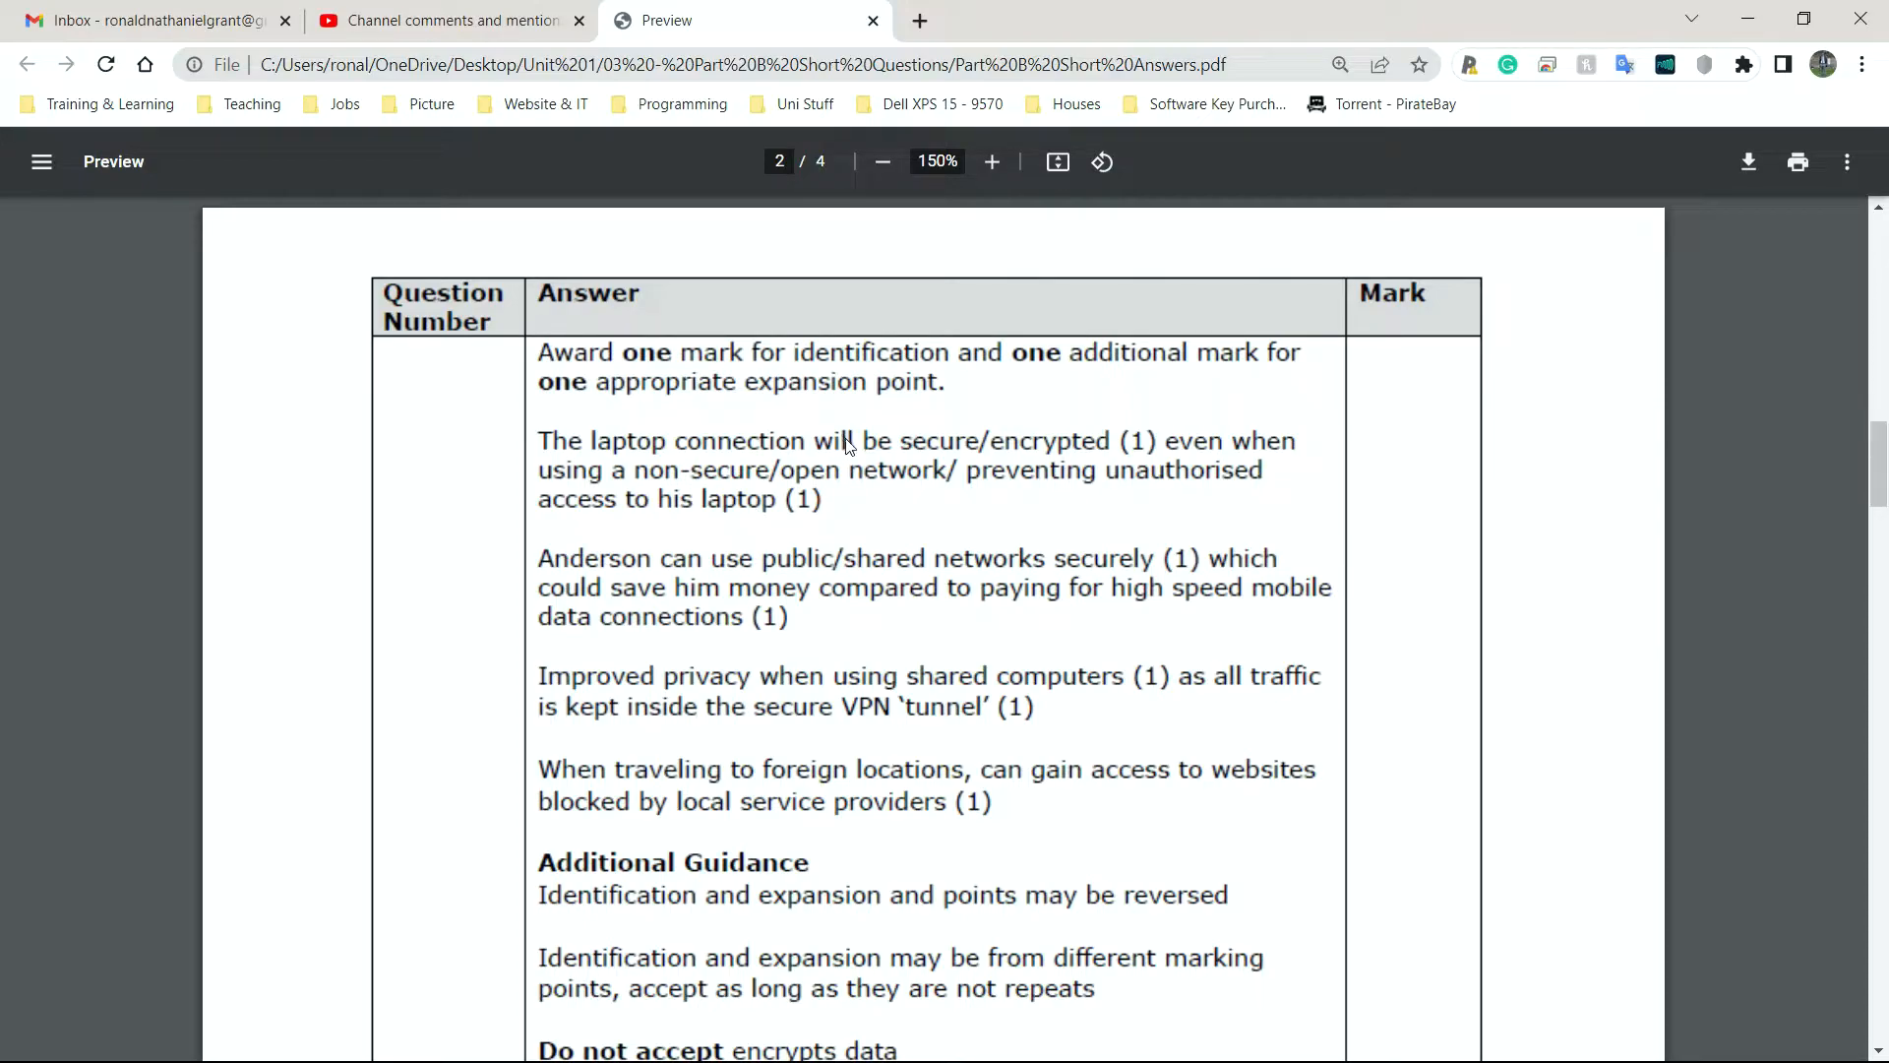
{"action": "mouse_move", "coordinate": [854, 500]}
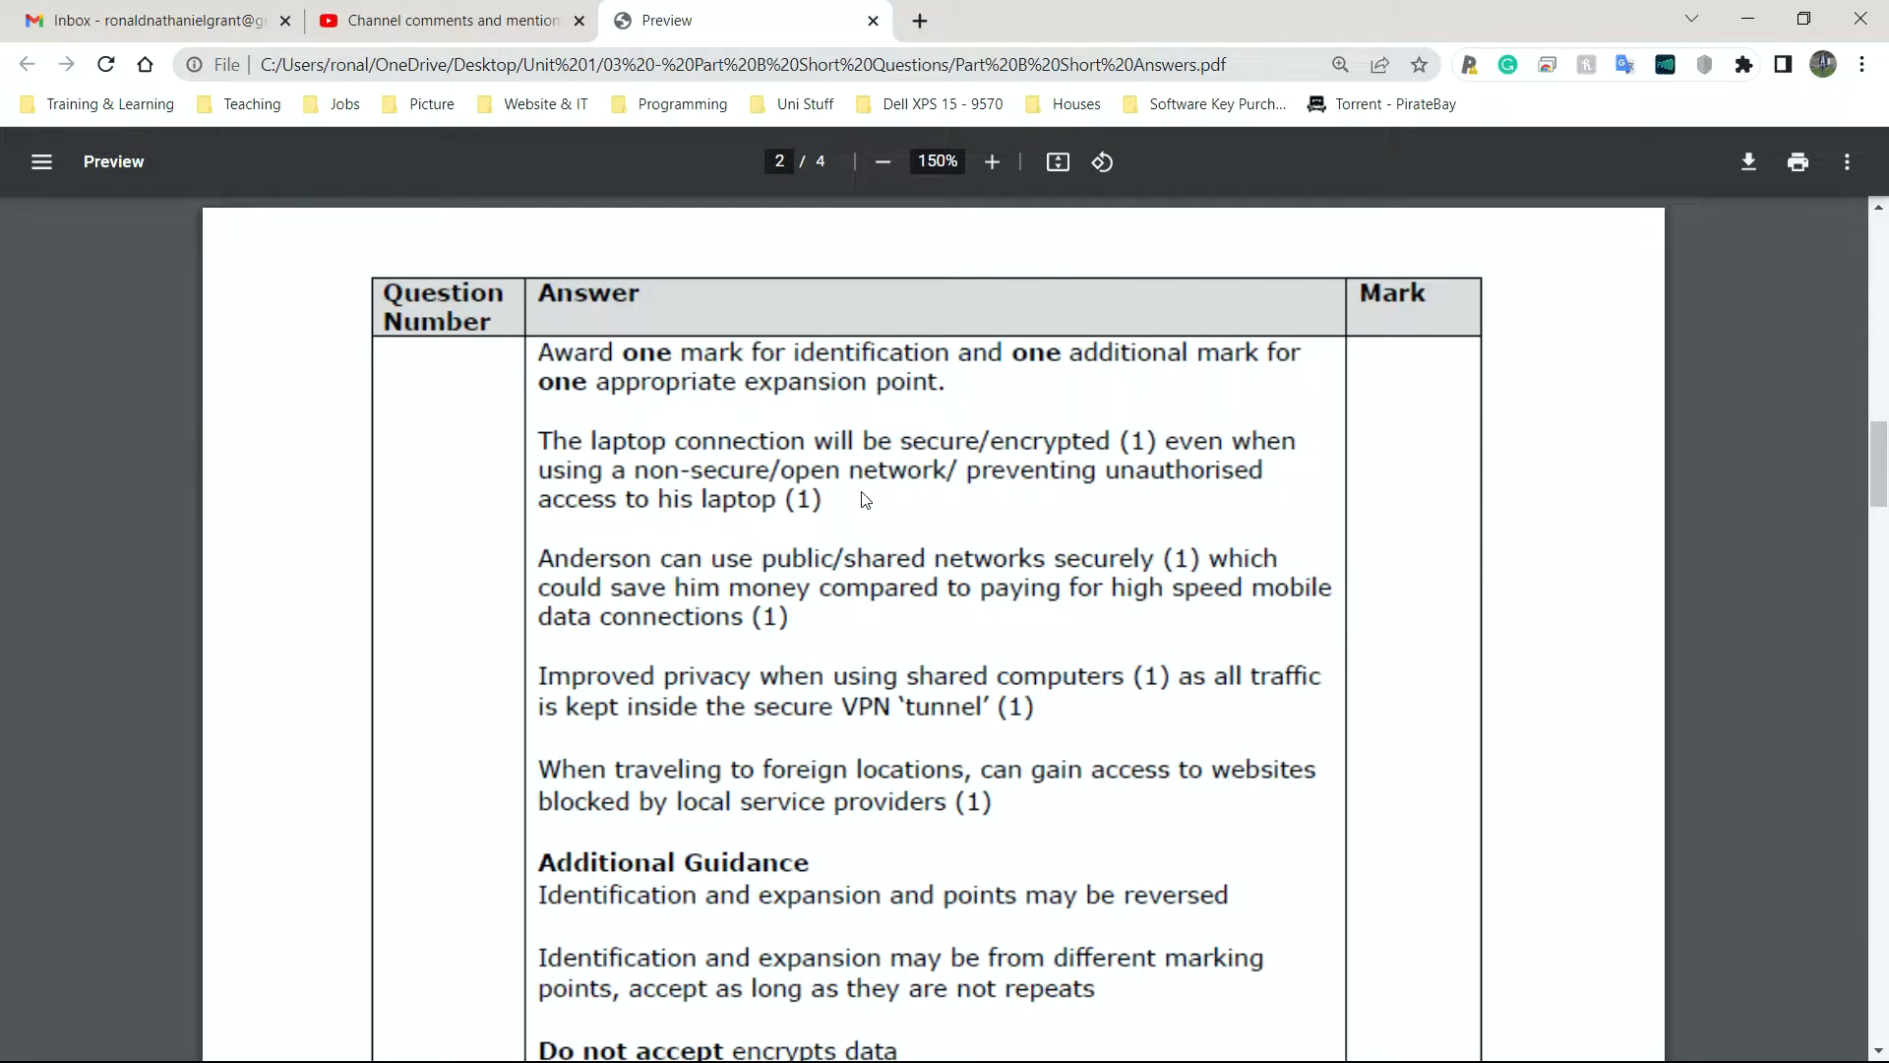
{"action": "mouse_move", "coordinate": [874, 496]}
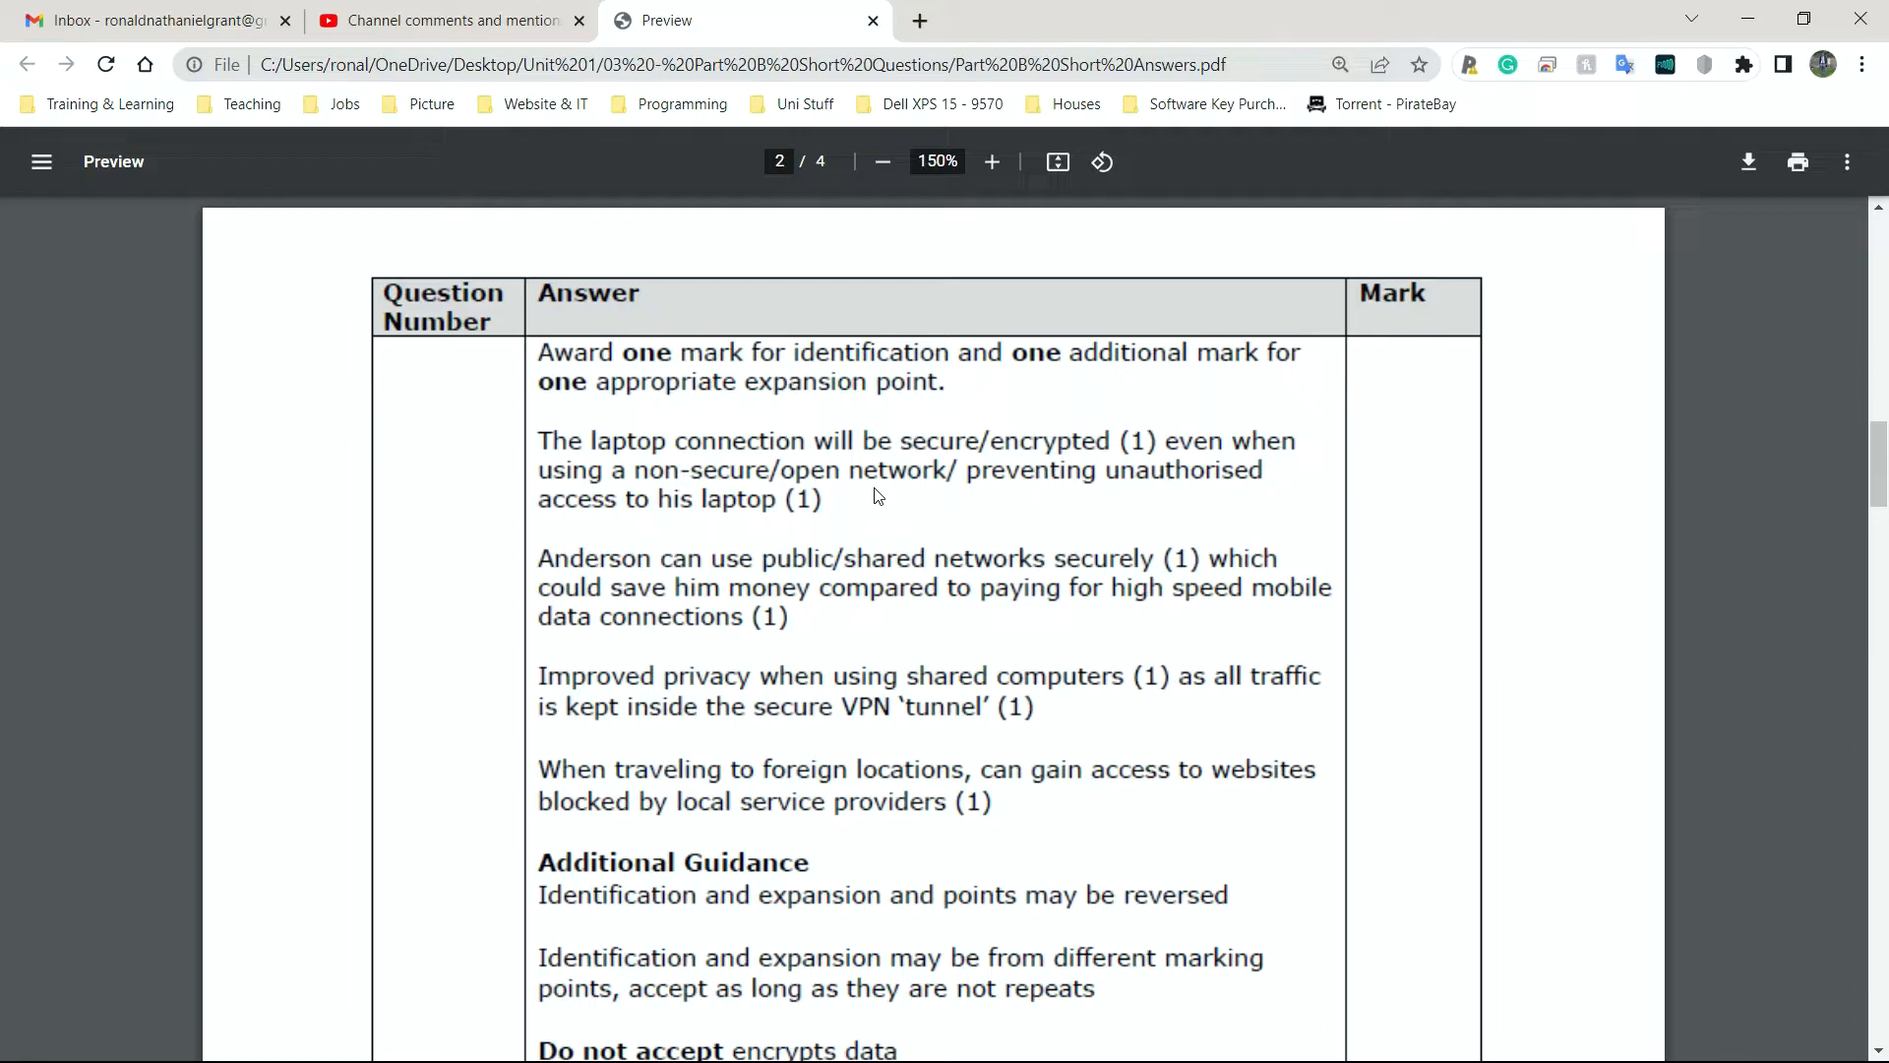
{"action": "scroll", "scroll_direction": "down", "scroll_amount": 3}
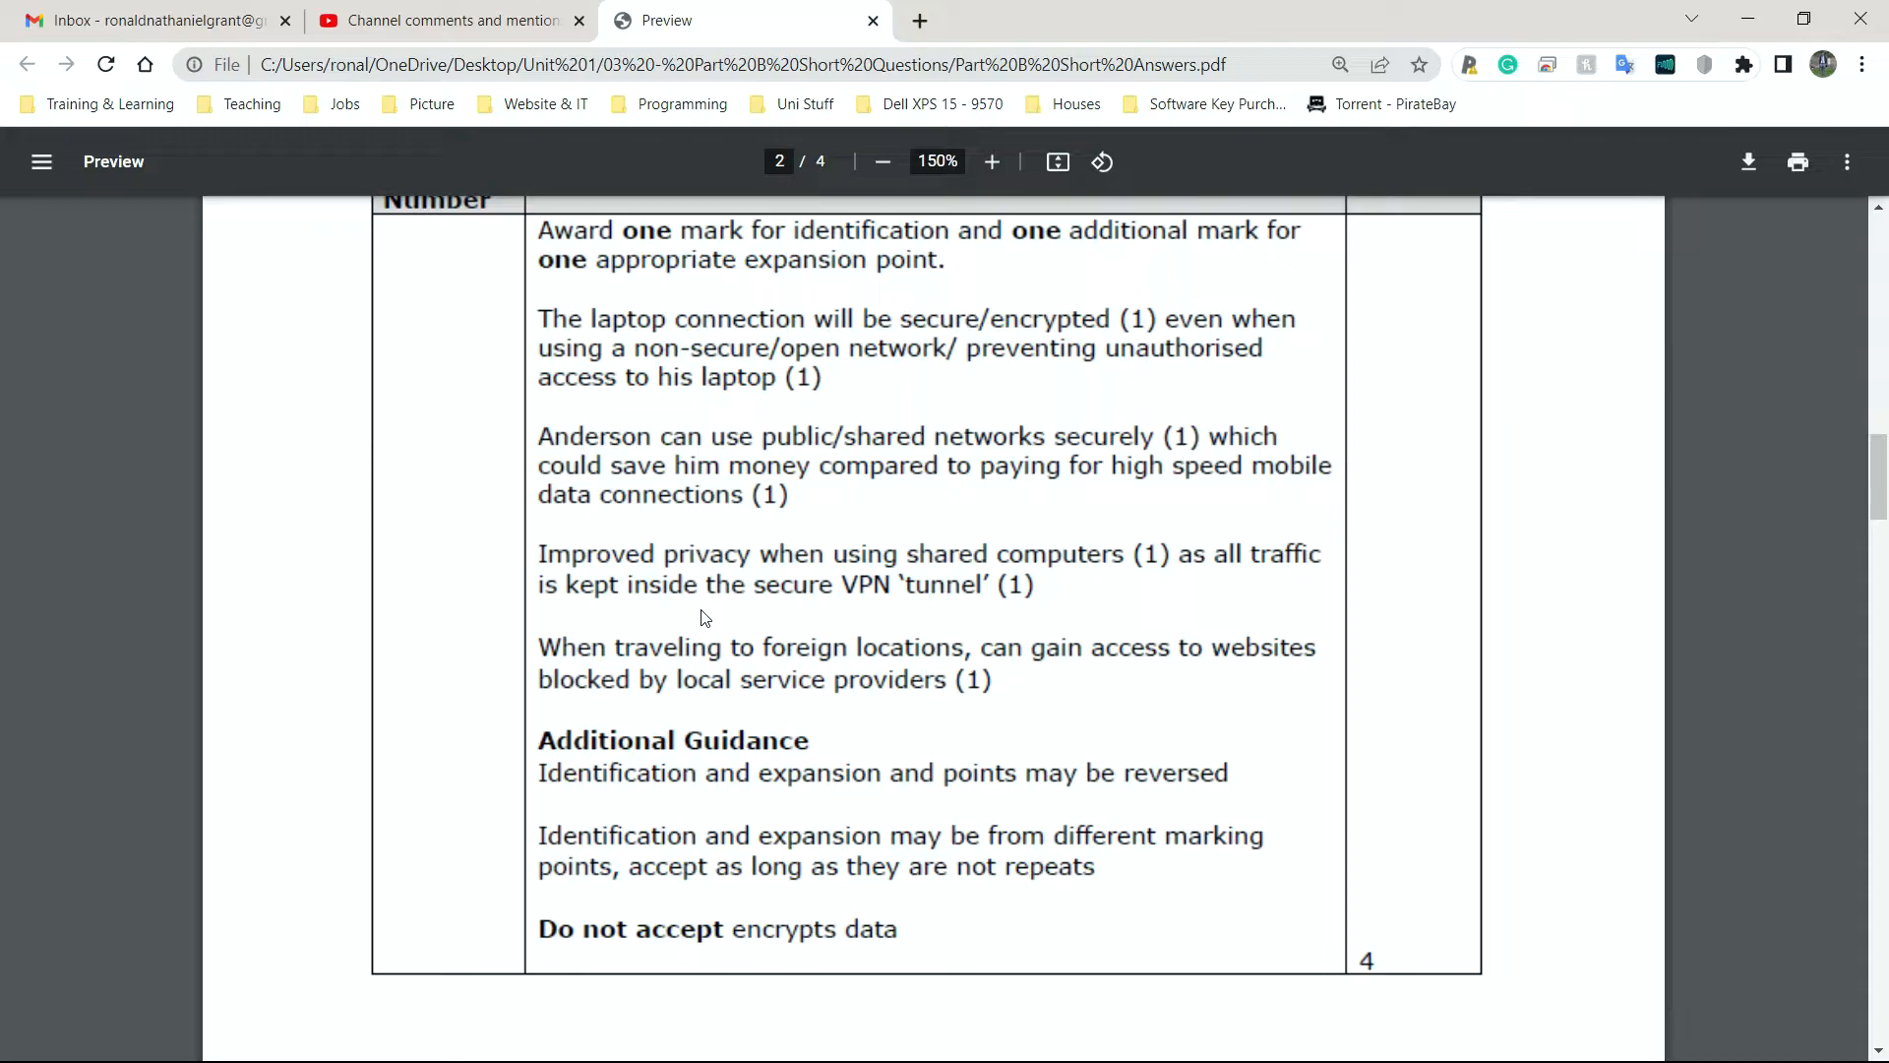
{"action": "mouse_move", "coordinate": [759, 486]}
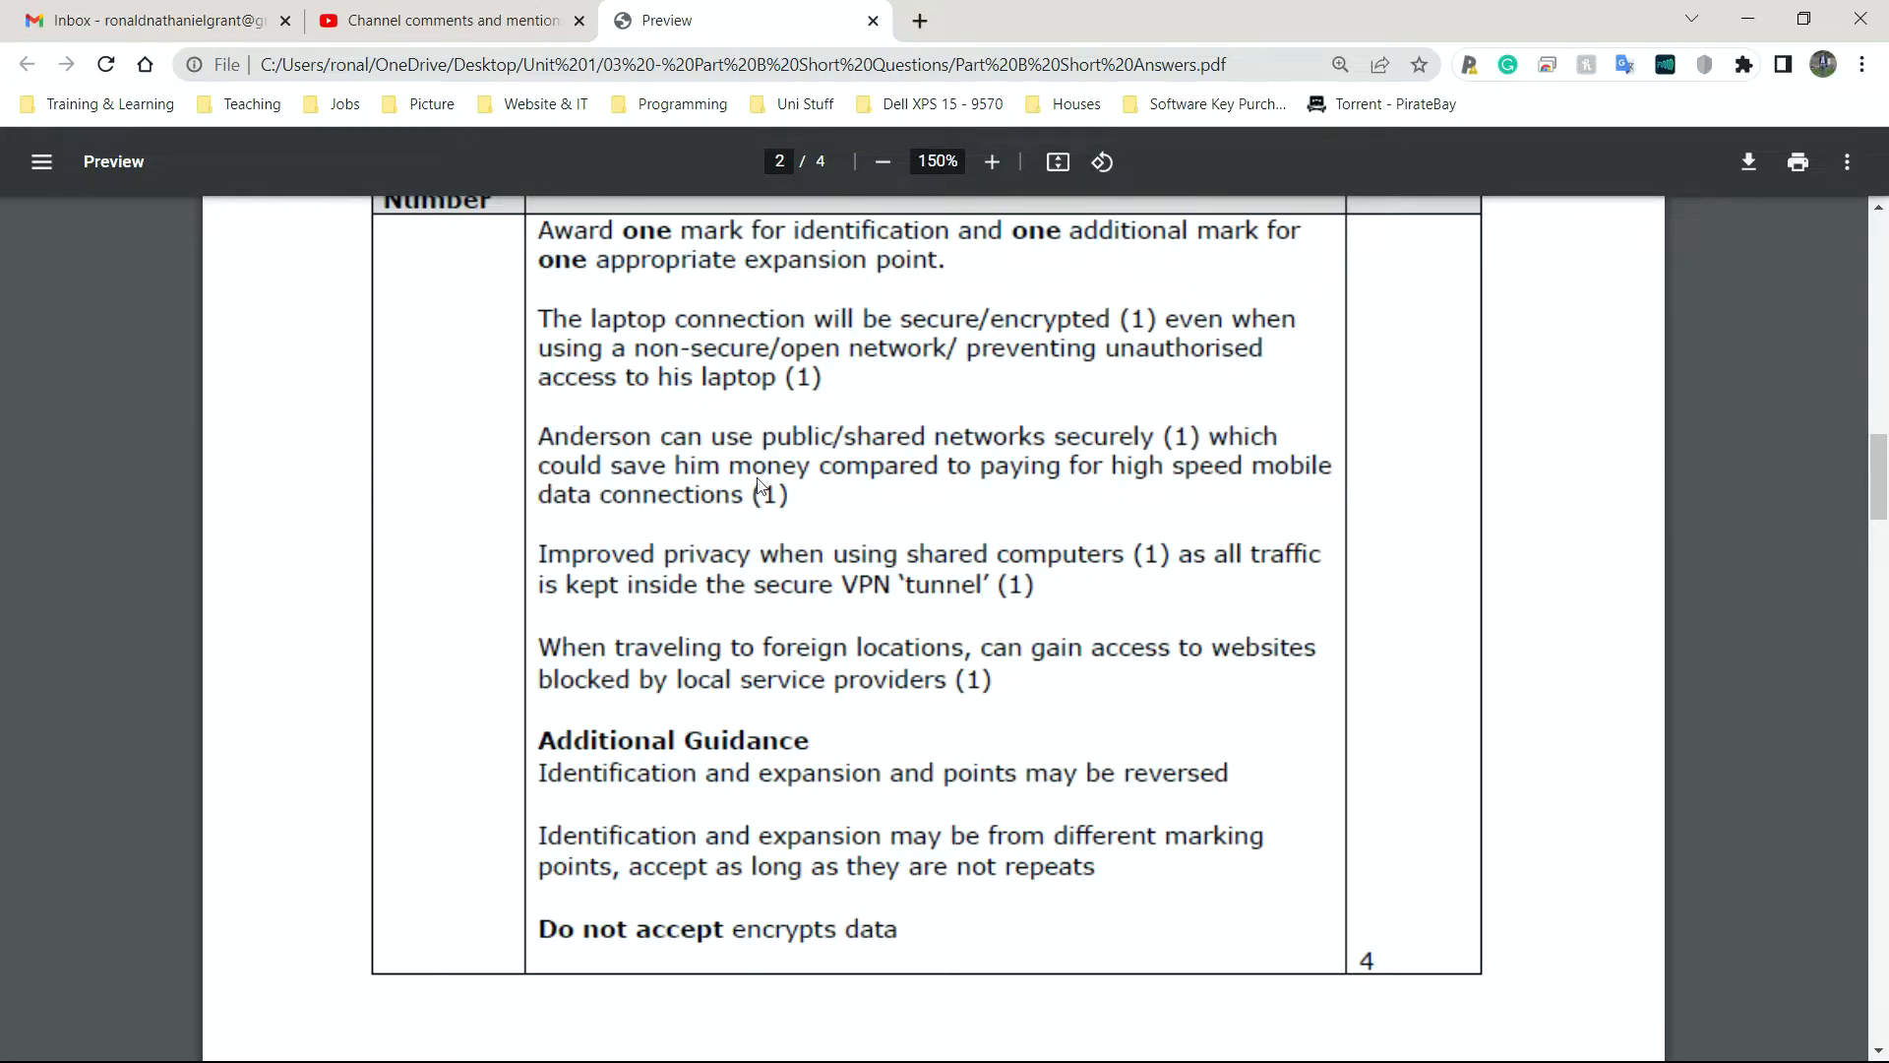
{"action": "mouse_move", "coordinate": [1145, 486]}
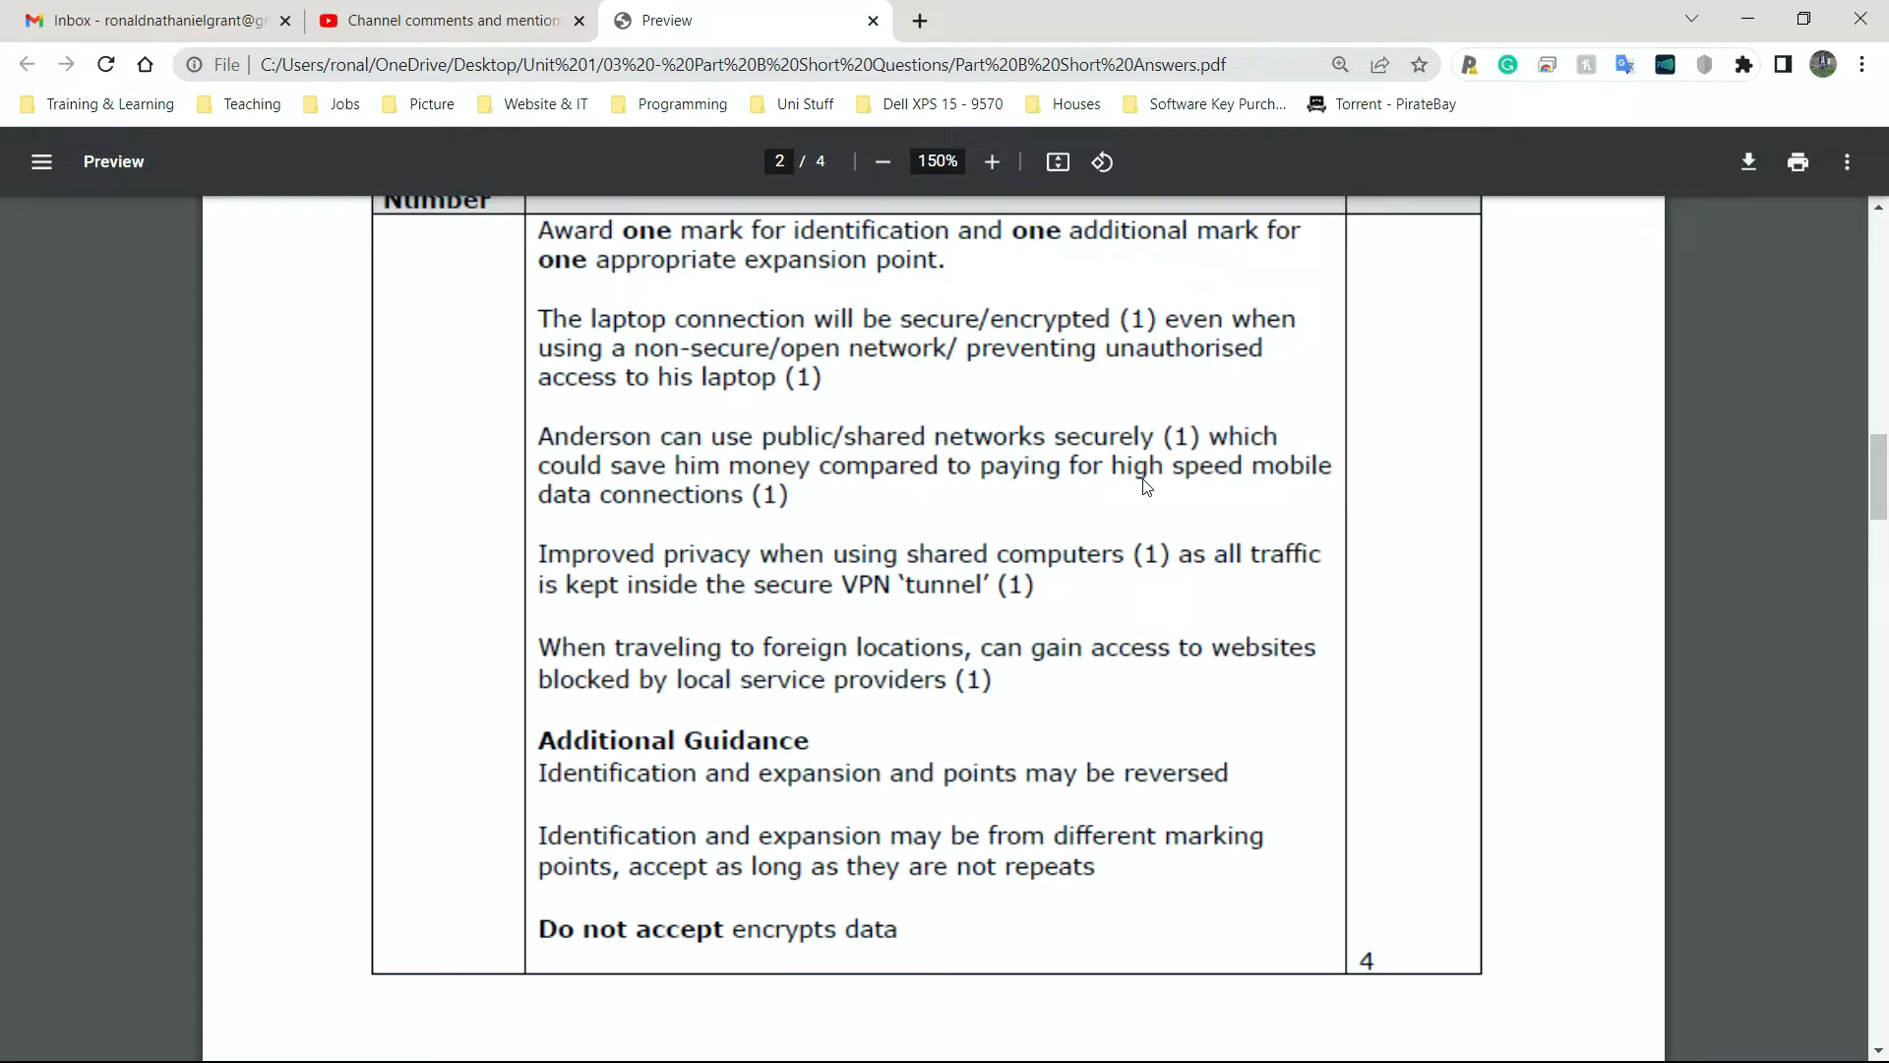
{"action": "mouse_move", "coordinate": [446, 431]}
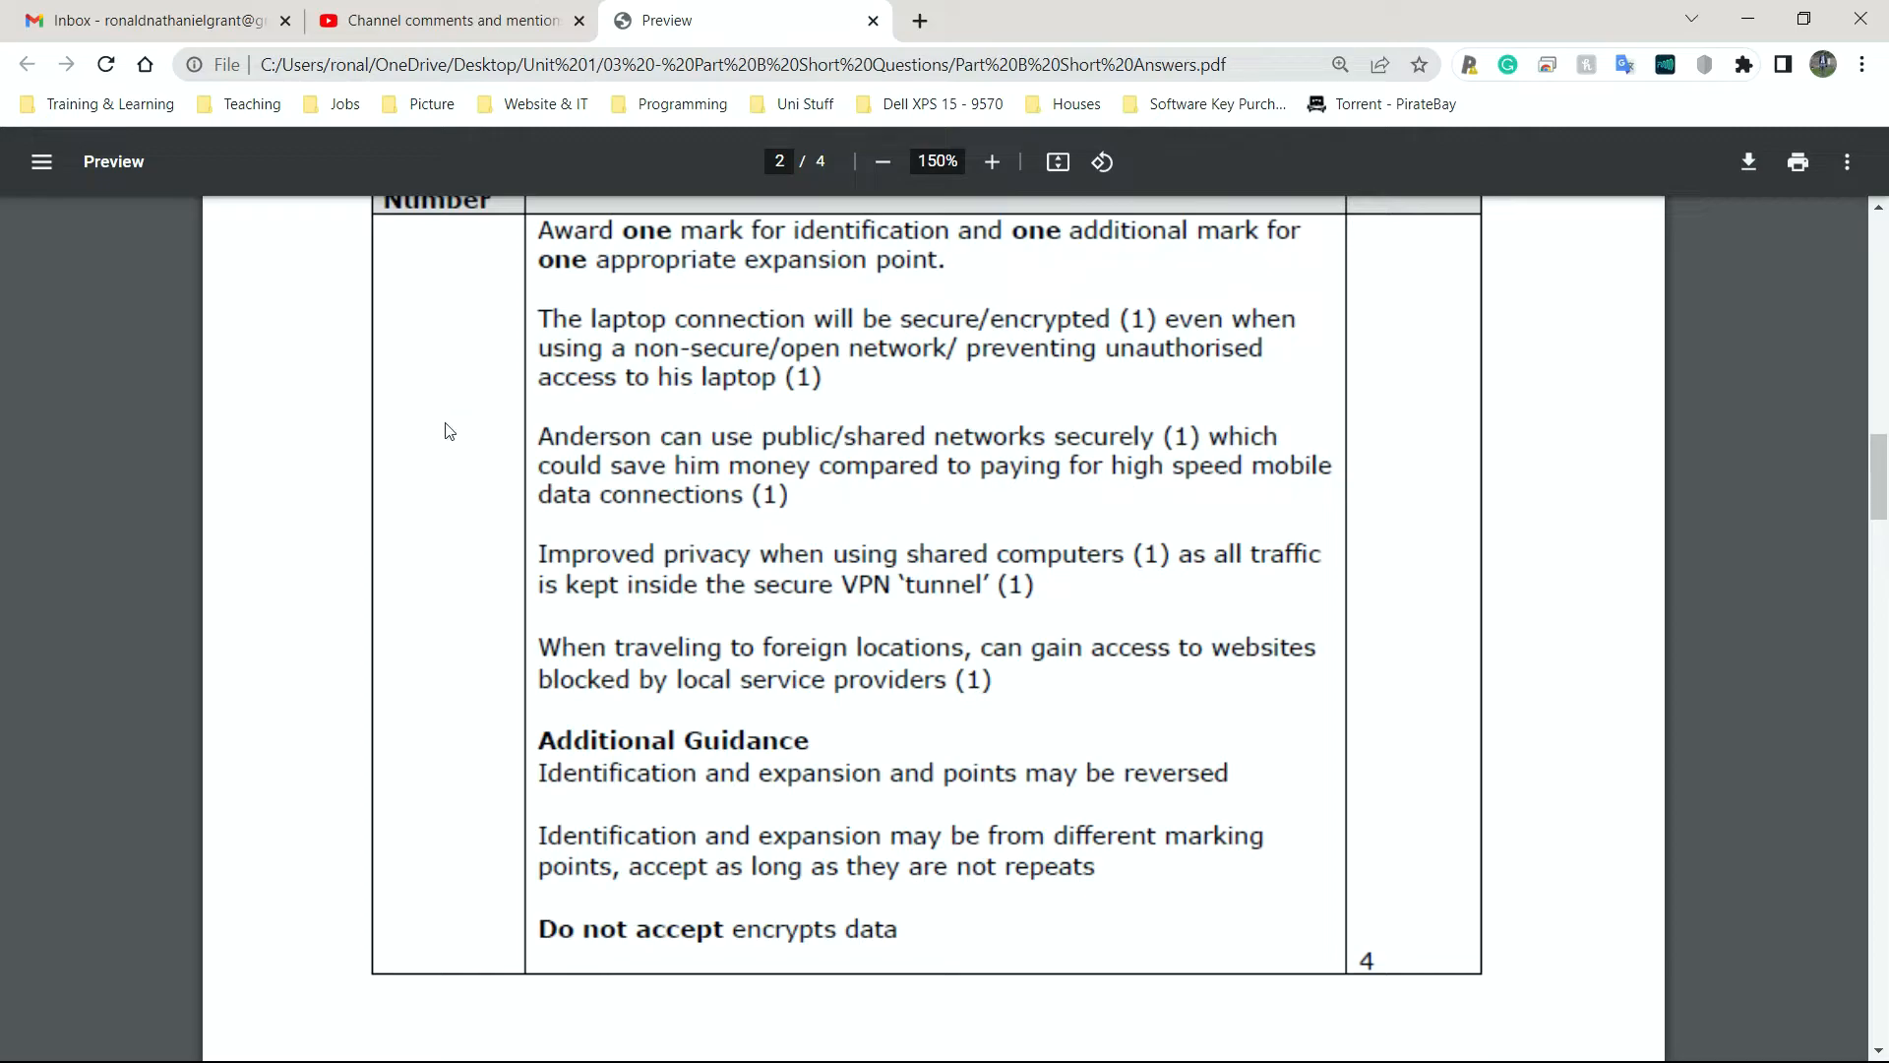
{"action": "mouse_move", "coordinate": [588, 555]}
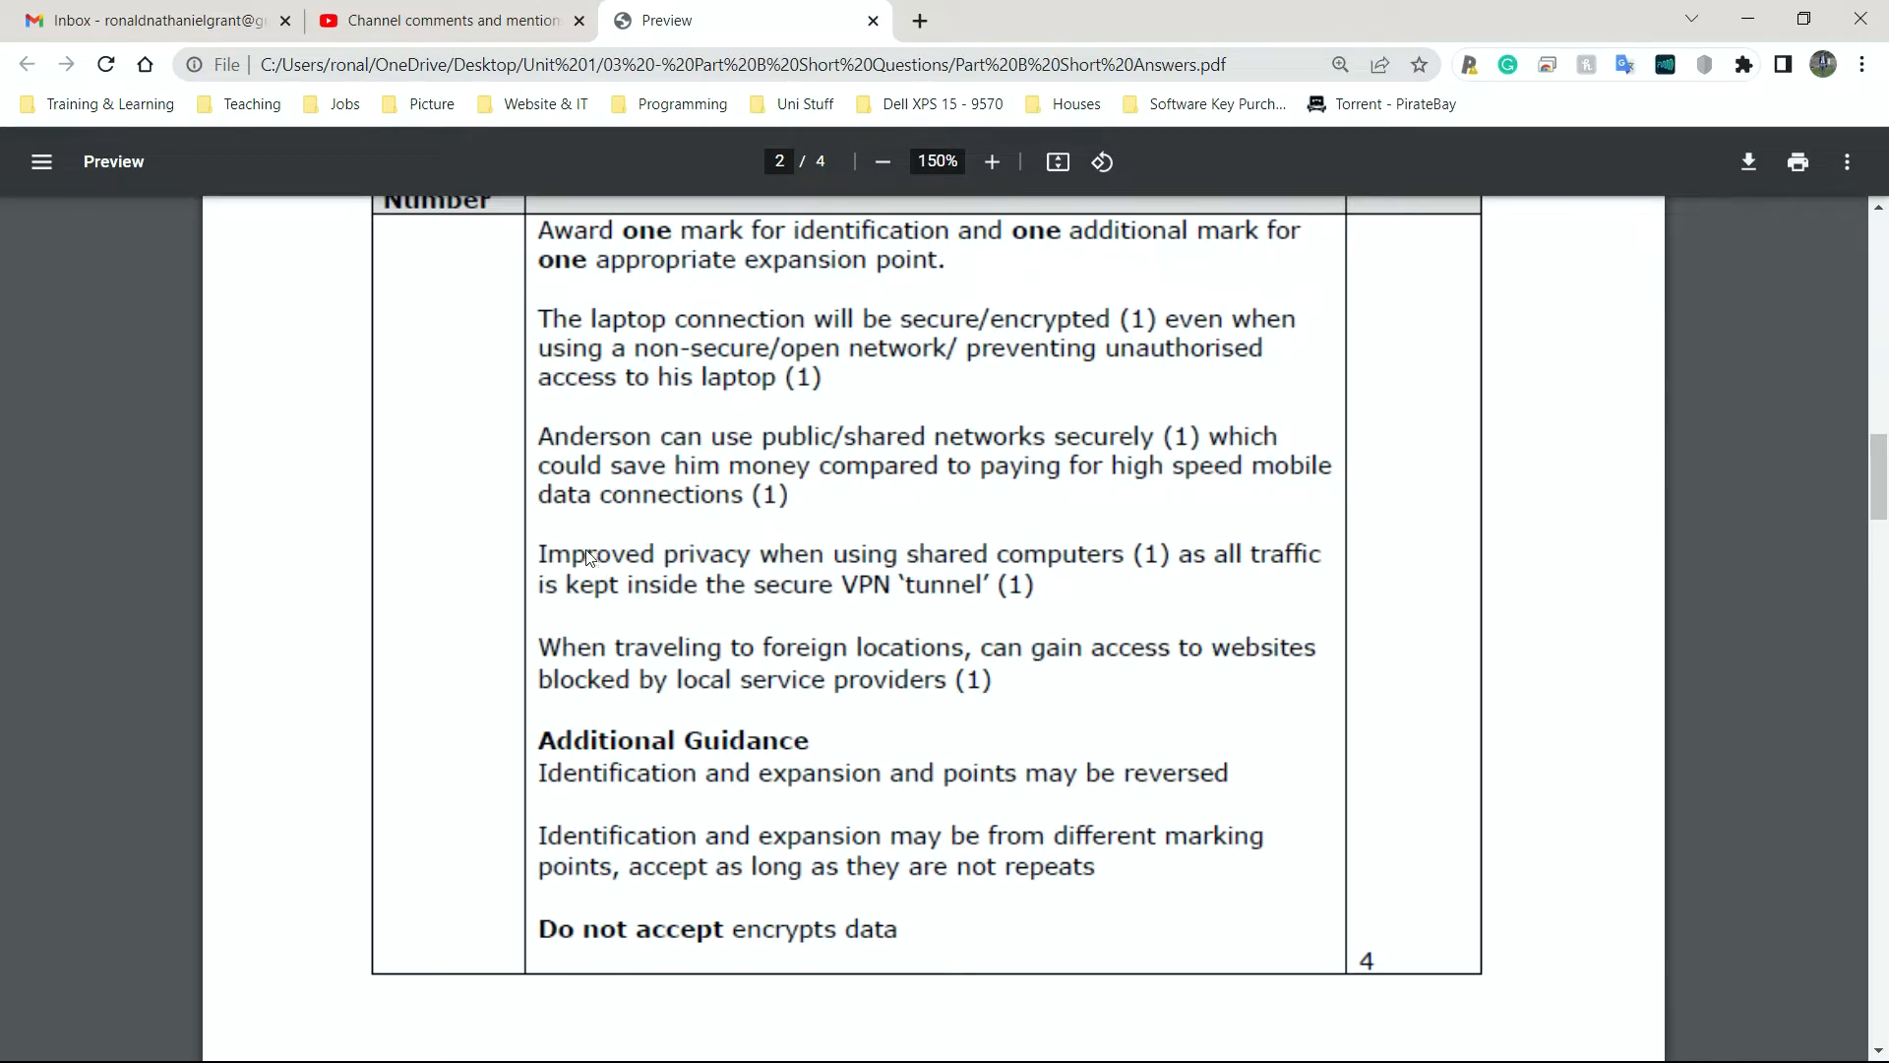
{"action": "mouse_move", "coordinate": [1041, 575]}
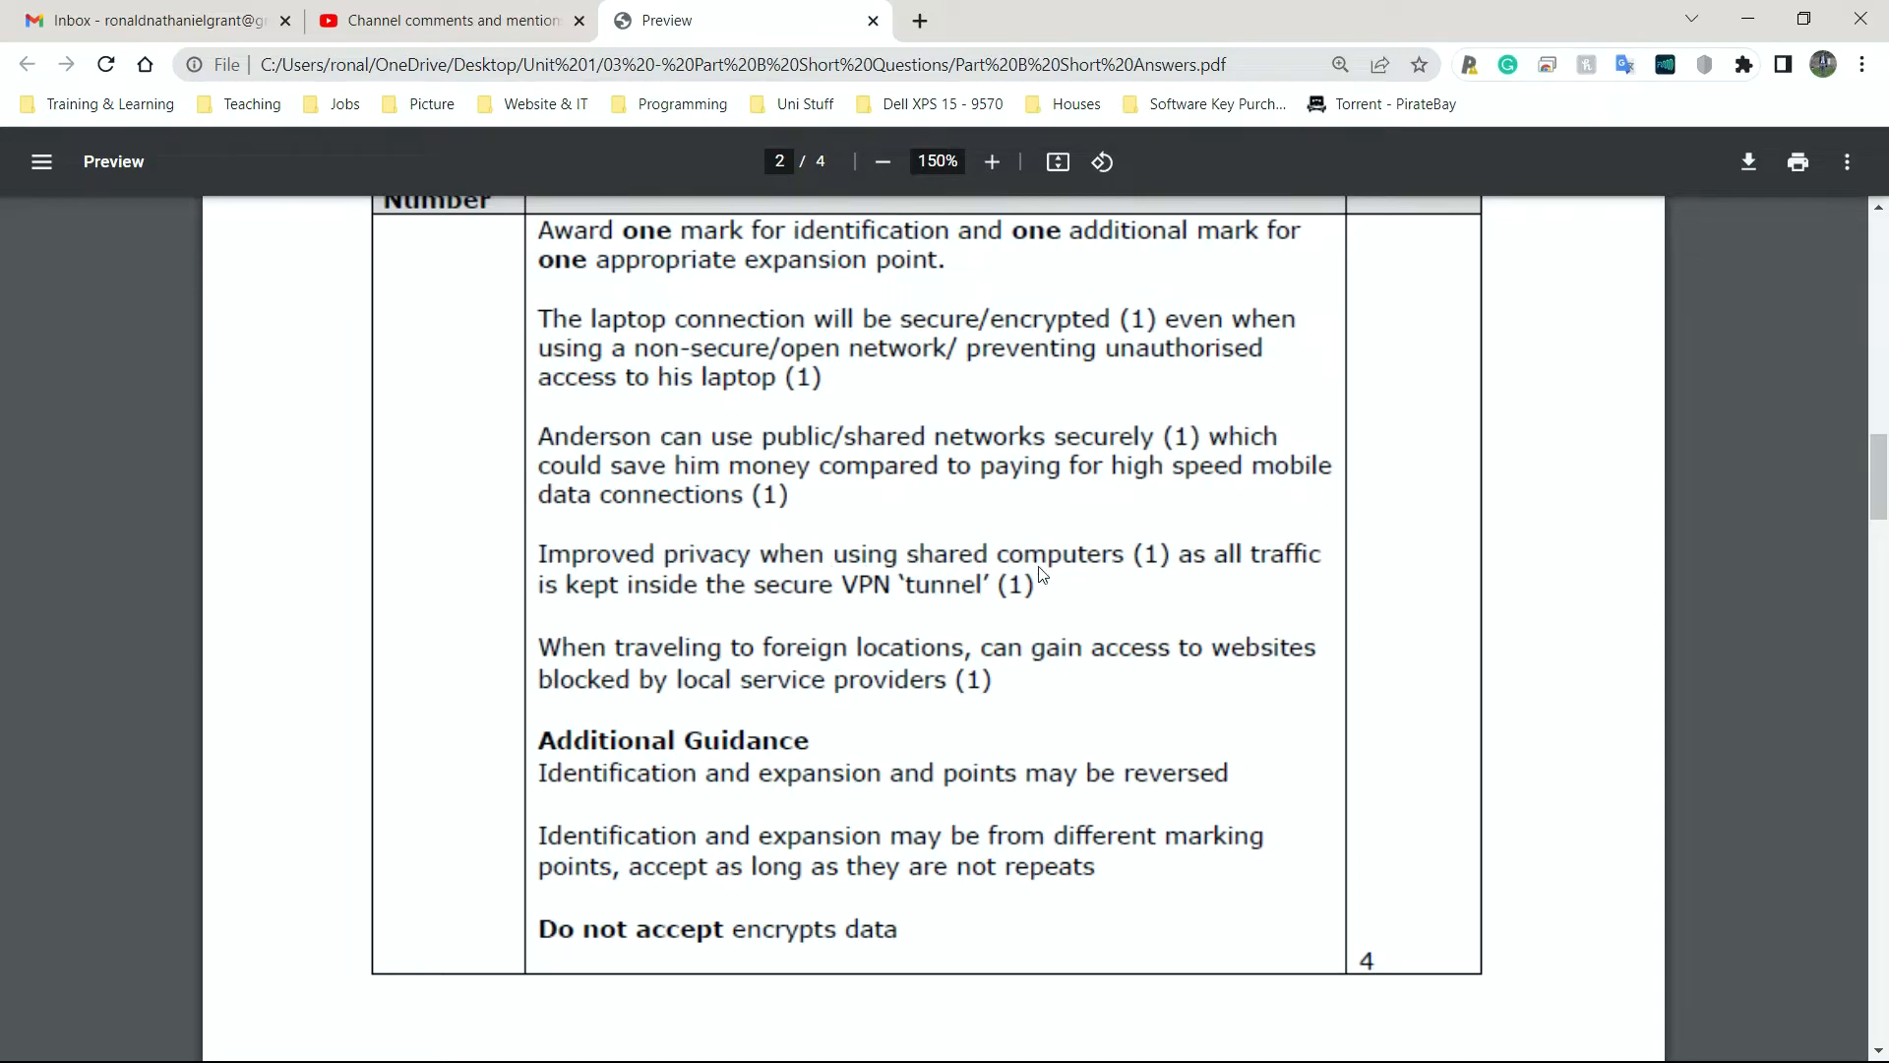
{"action": "mouse_move", "coordinate": [623, 600]}
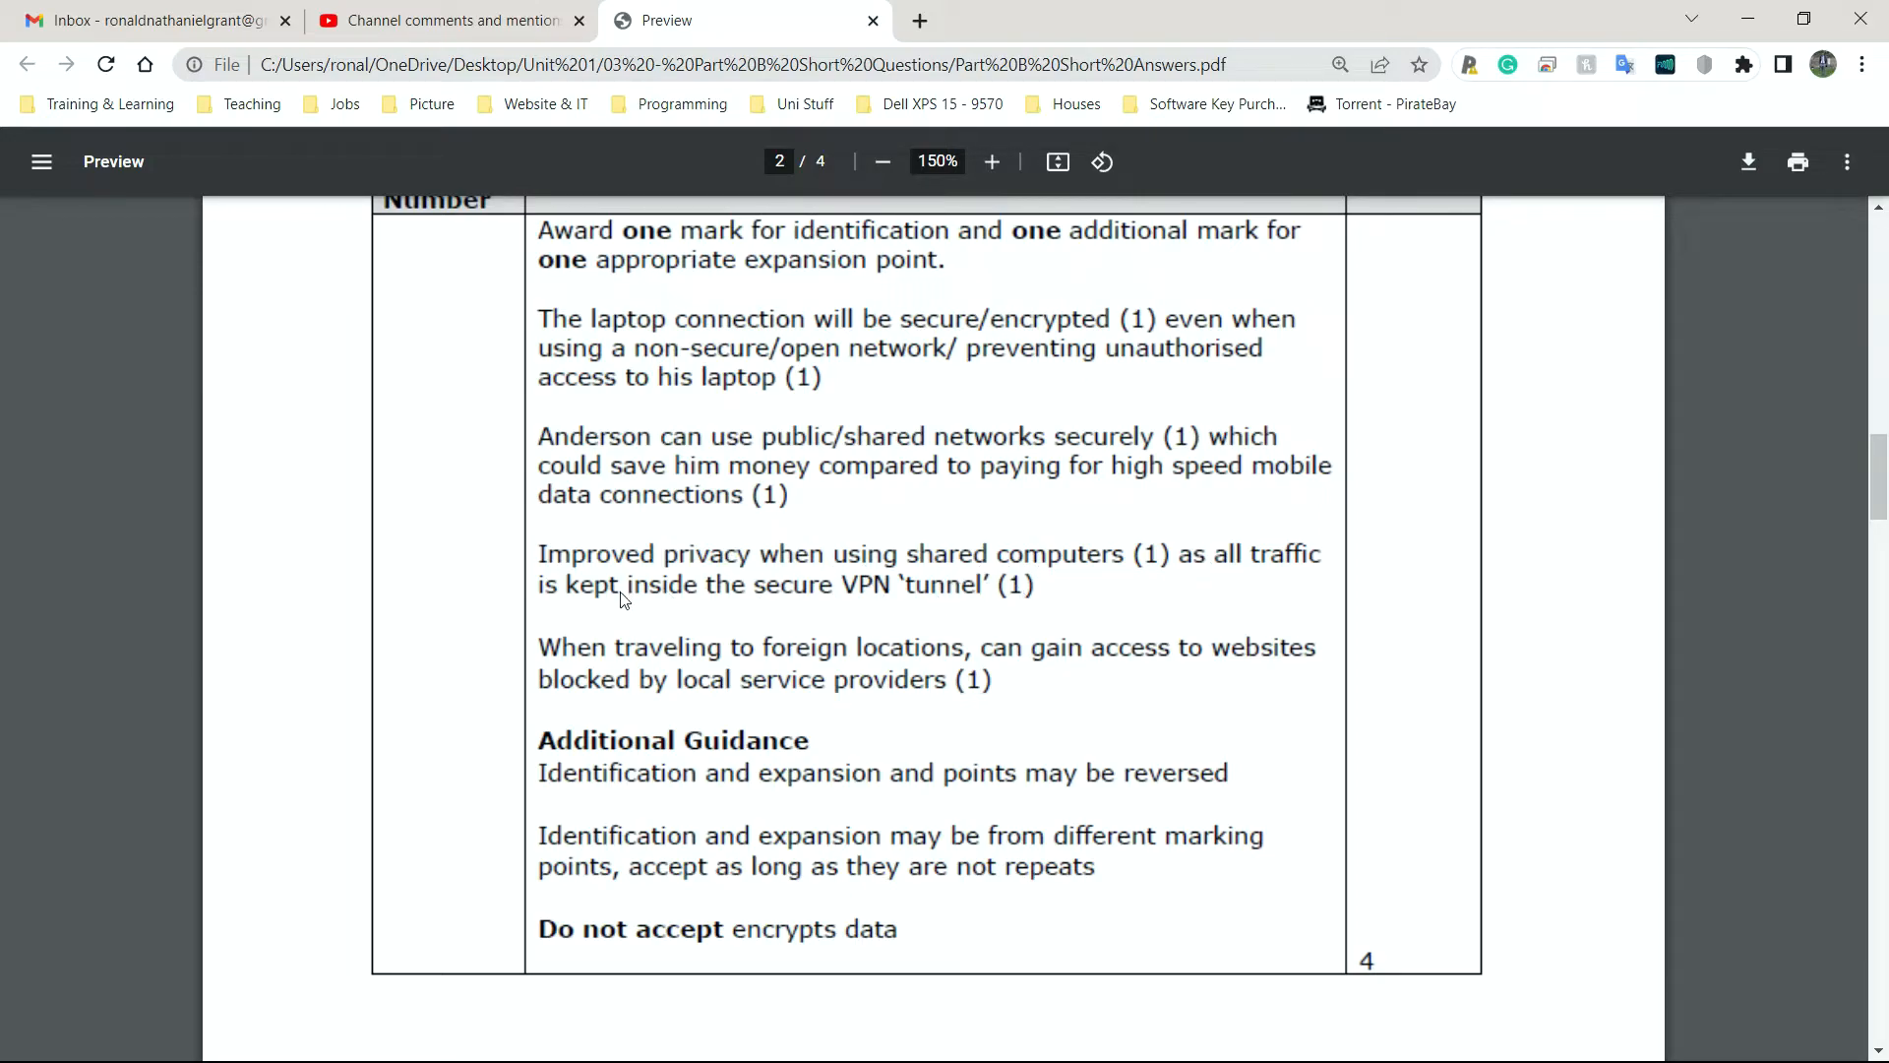
{"action": "mouse_move", "coordinate": [965, 629]}
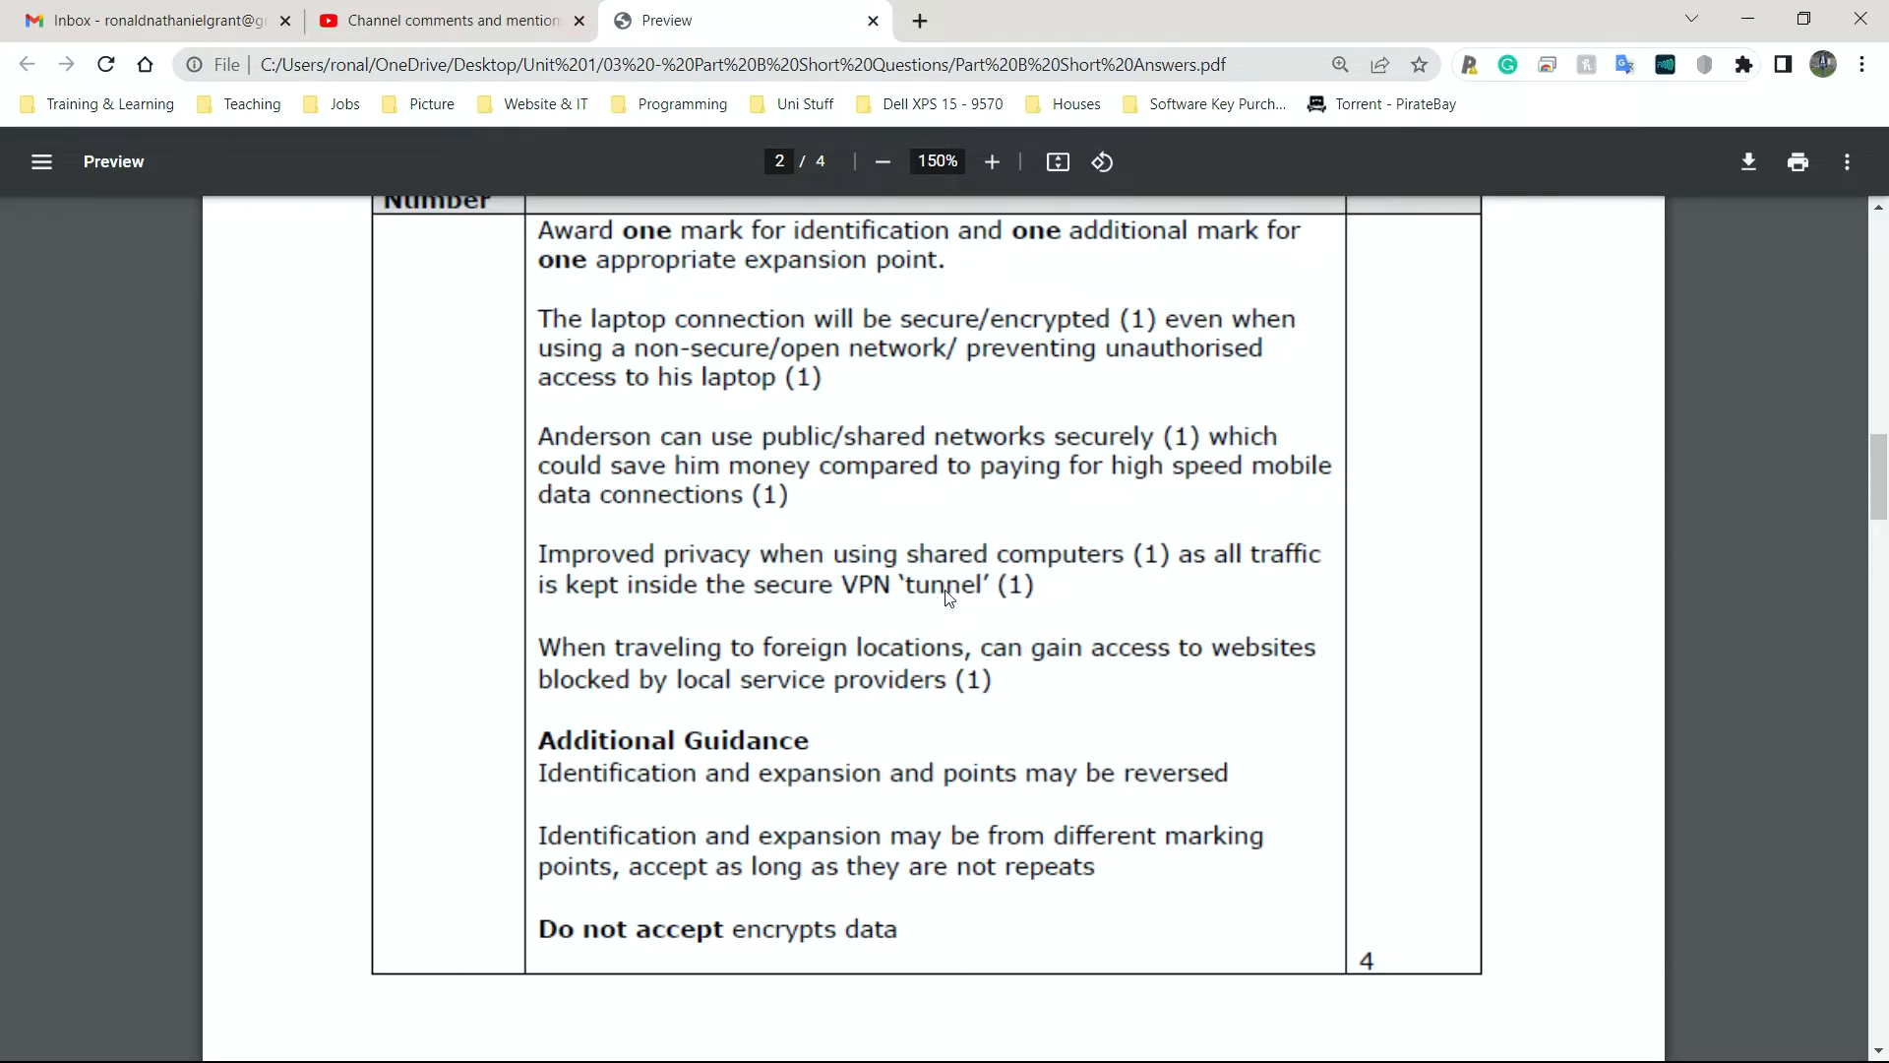
{"action": "mouse_move", "coordinate": [907, 574]}
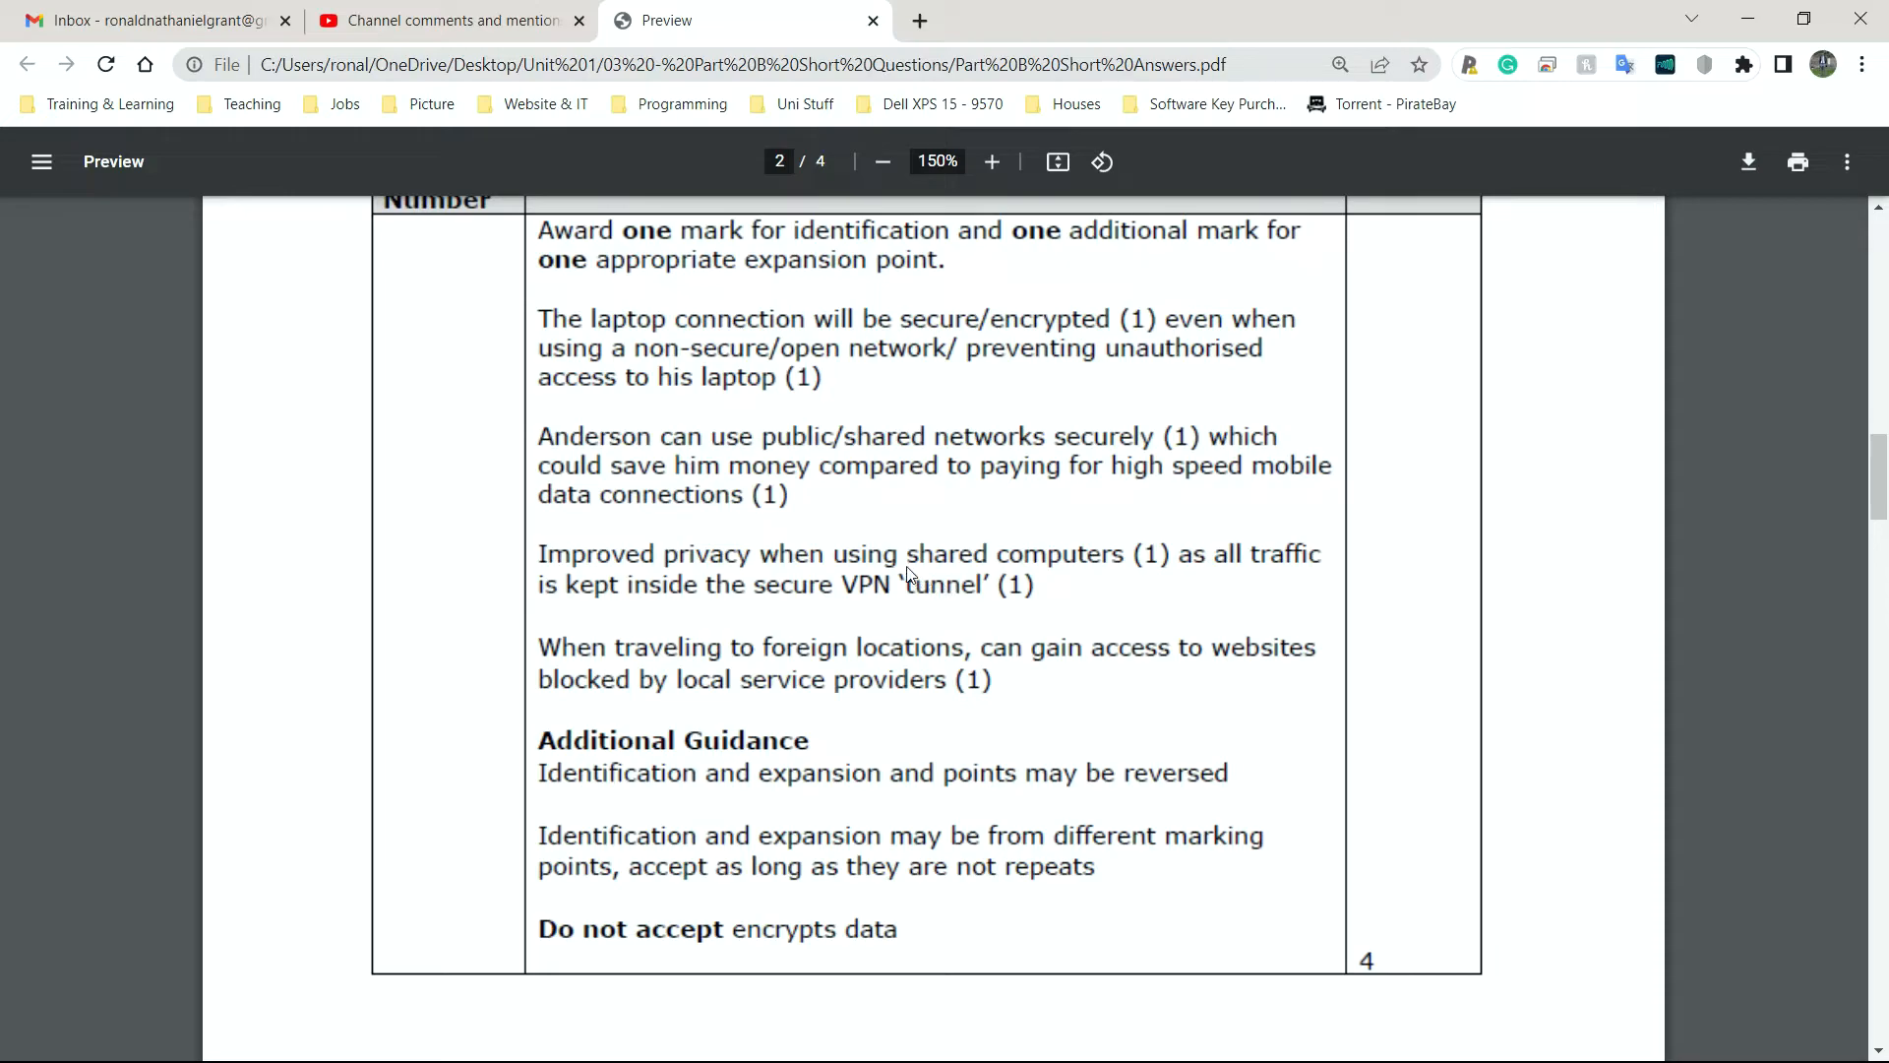
{"action": "mouse_move", "coordinate": [933, 606]}
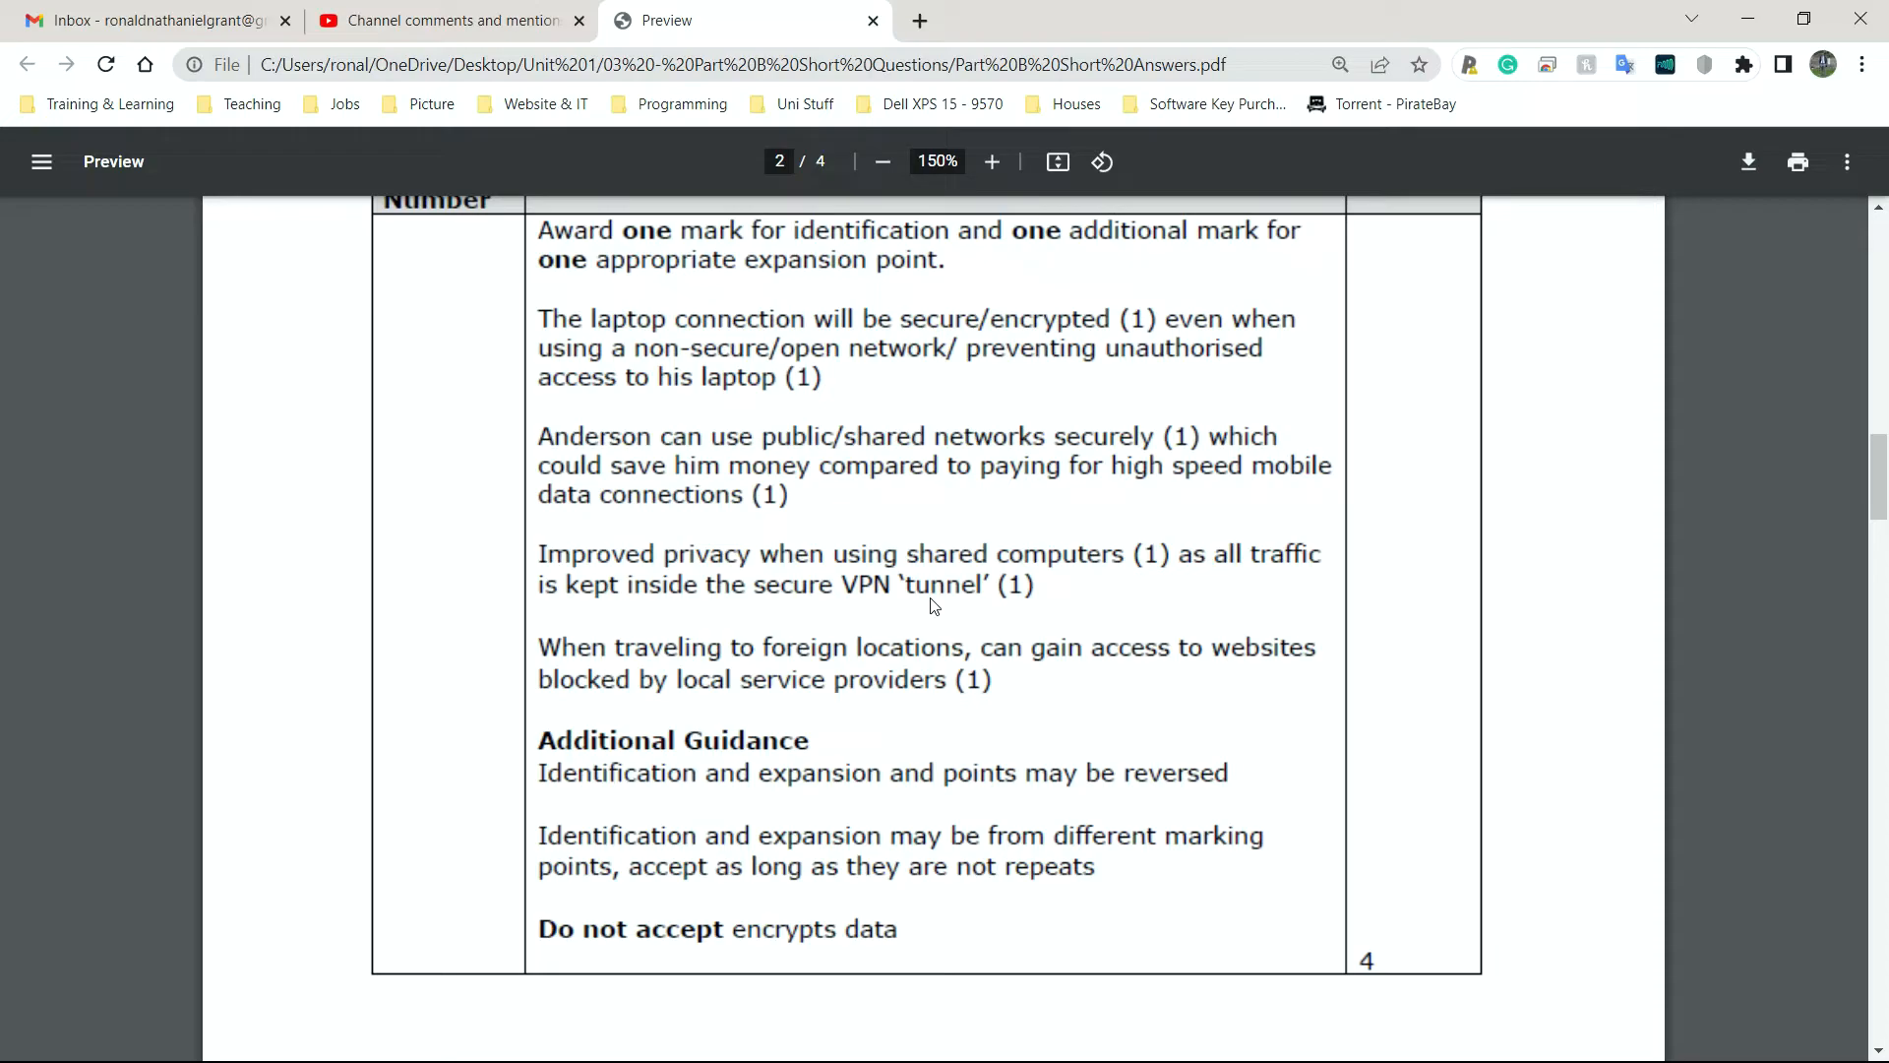
{"action": "mouse_move", "coordinate": [738, 567]}
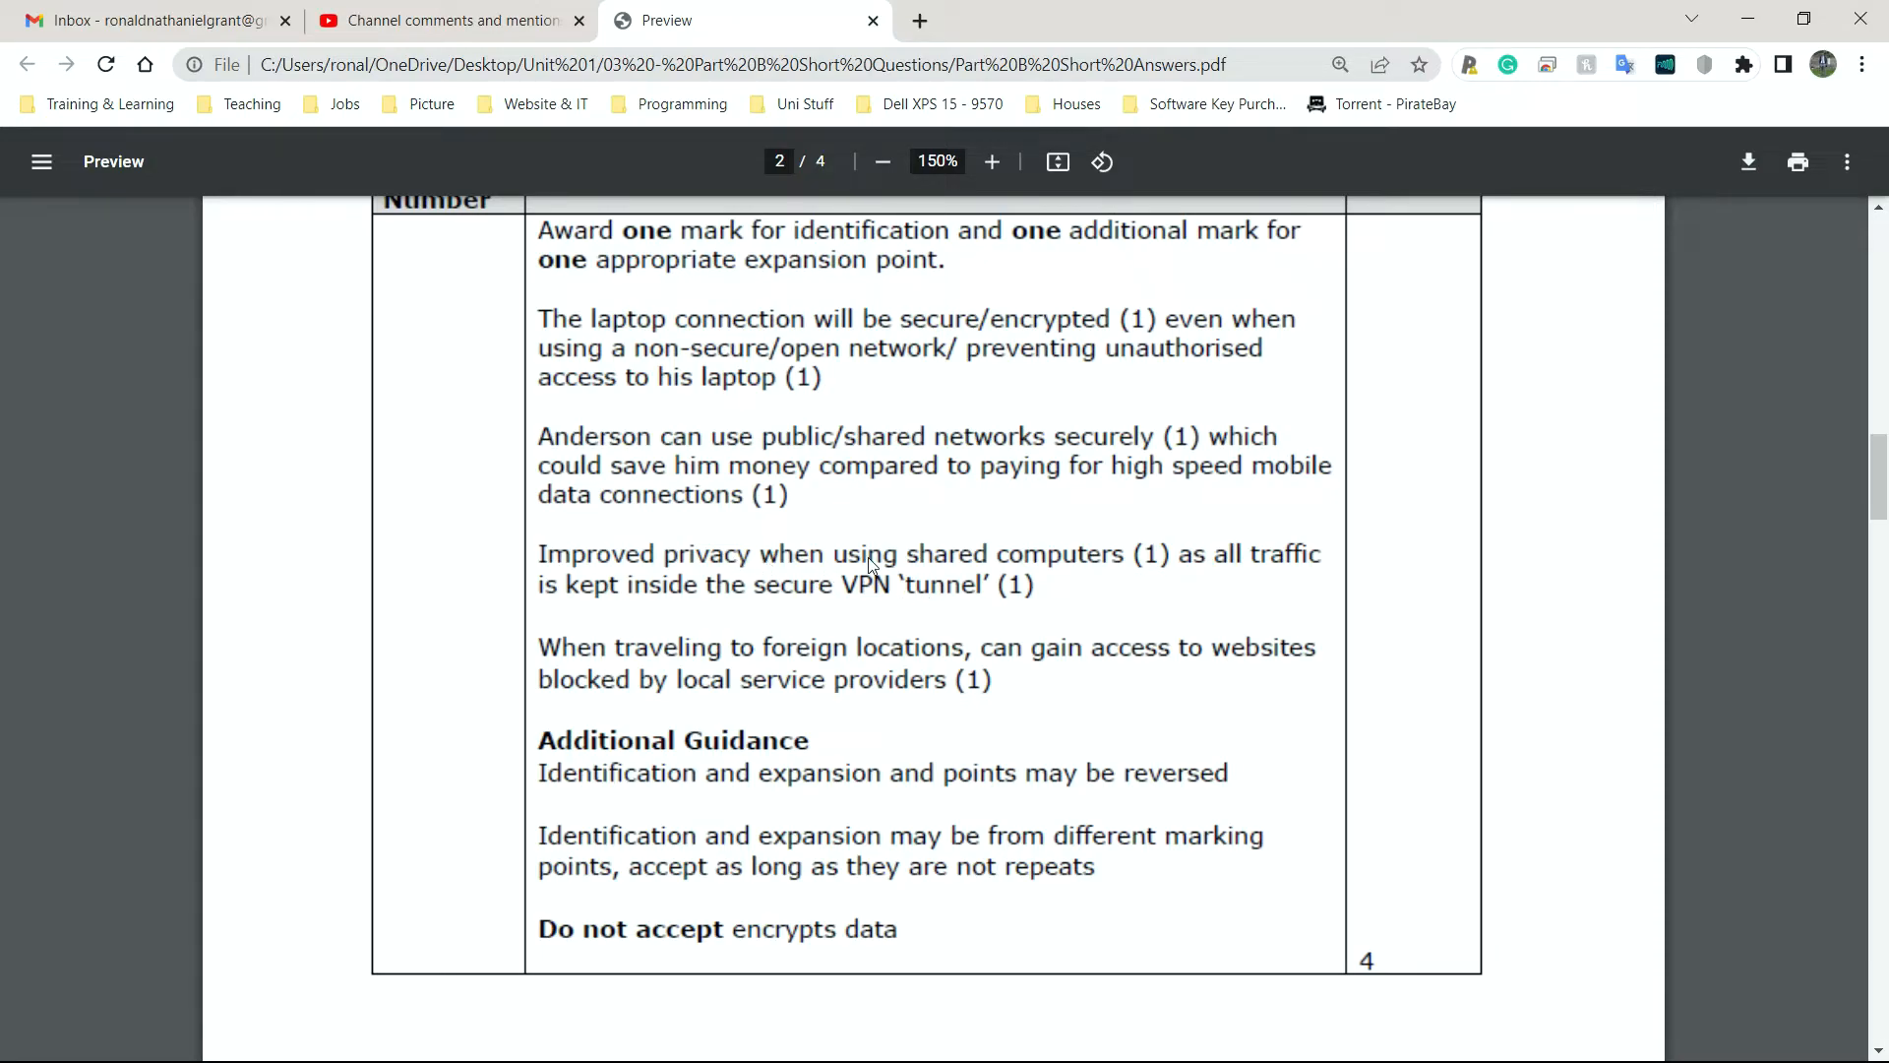
{"action": "mouse_move", "coordinate": [1098, 566]}
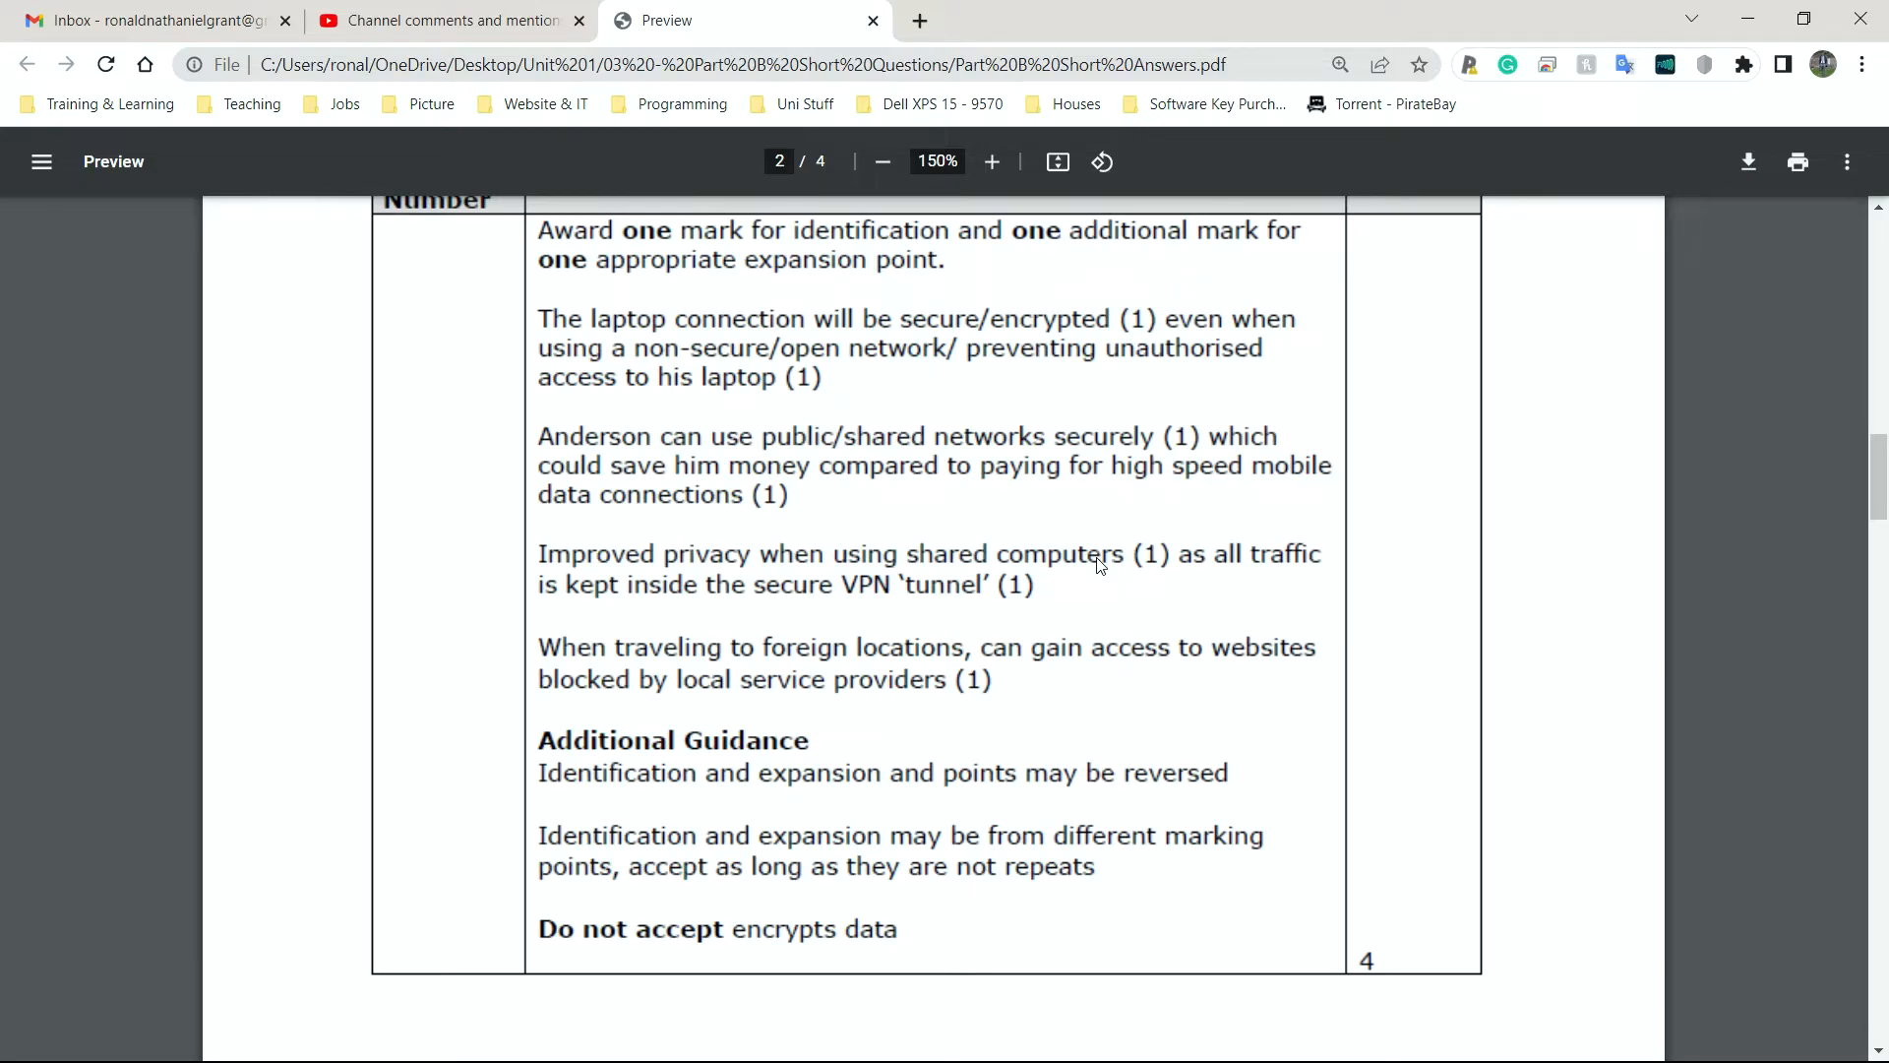
{"action": "mouse_move", "coordinate": [638, 698]}
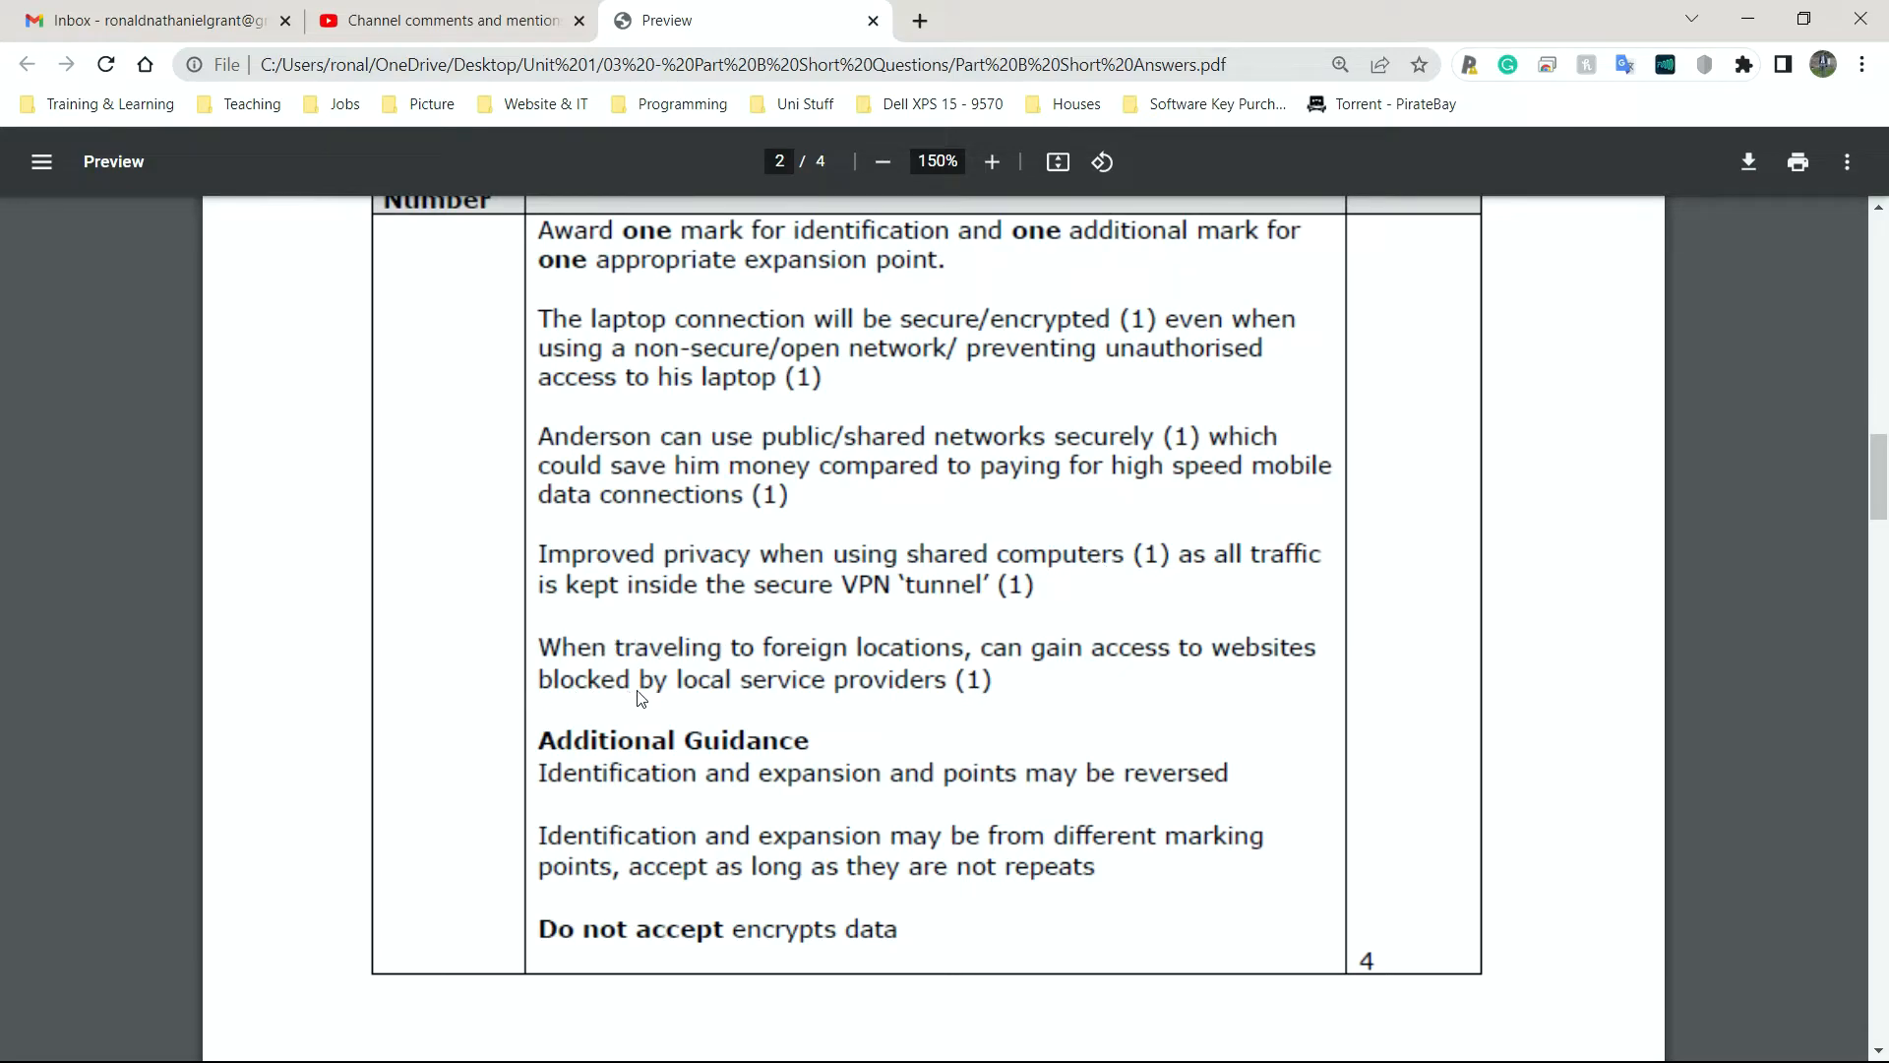
{"action": "mouse_move", "coordinate": [926, 657]}
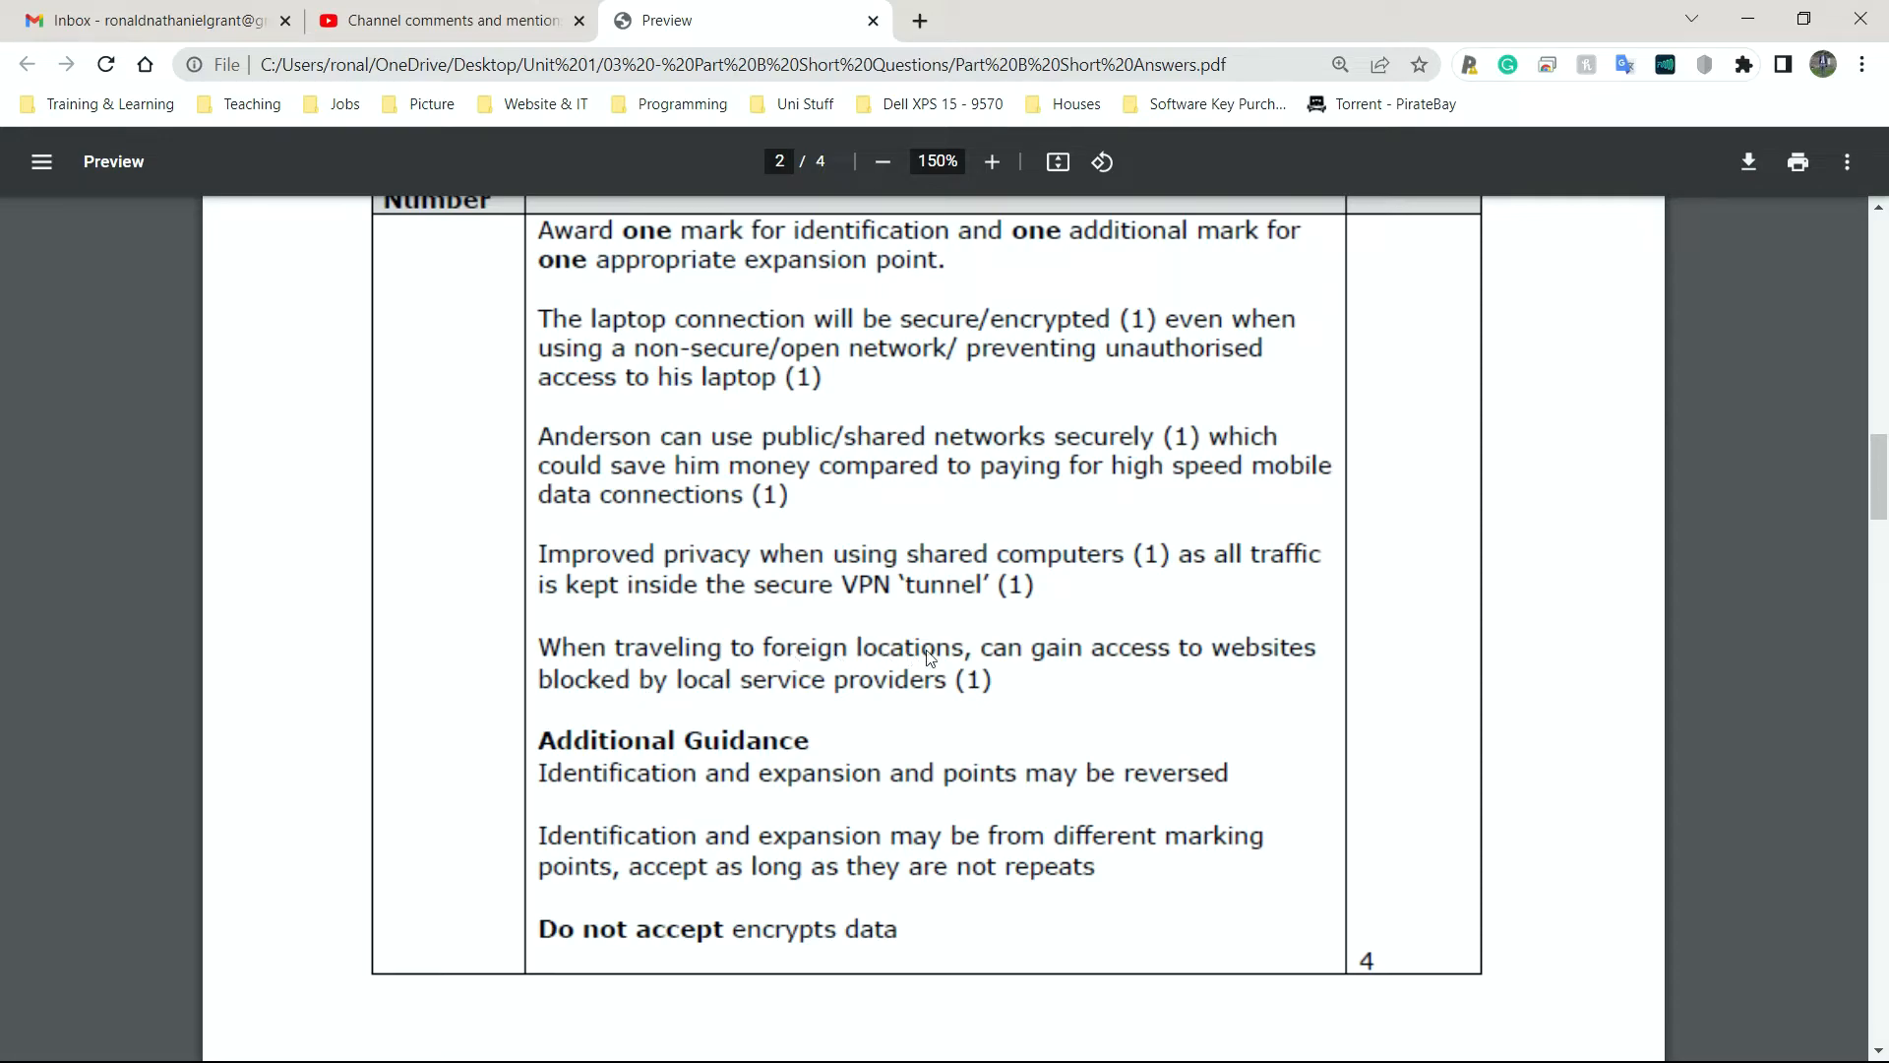
{"action": "mouse_move", "coordinate": [1231, 681]}
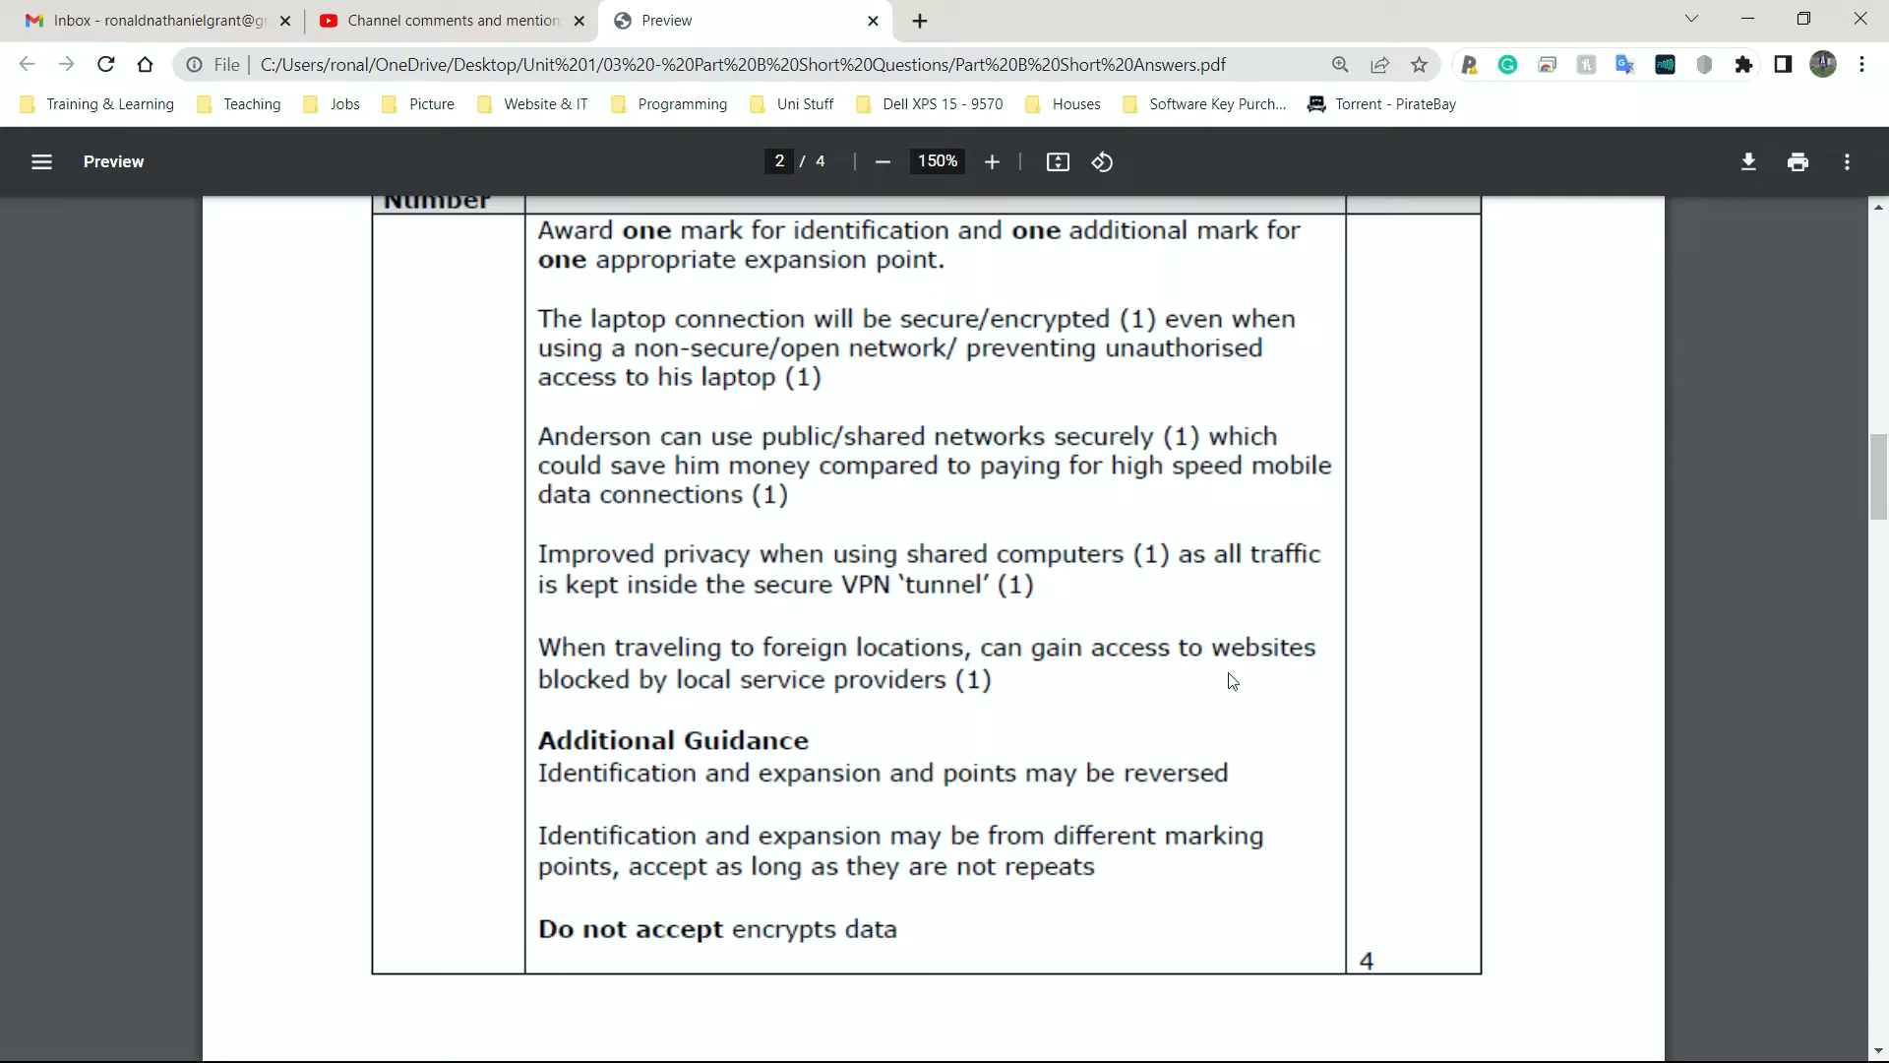
{"action": "mouse_move", "coordinate": [919, 691]}
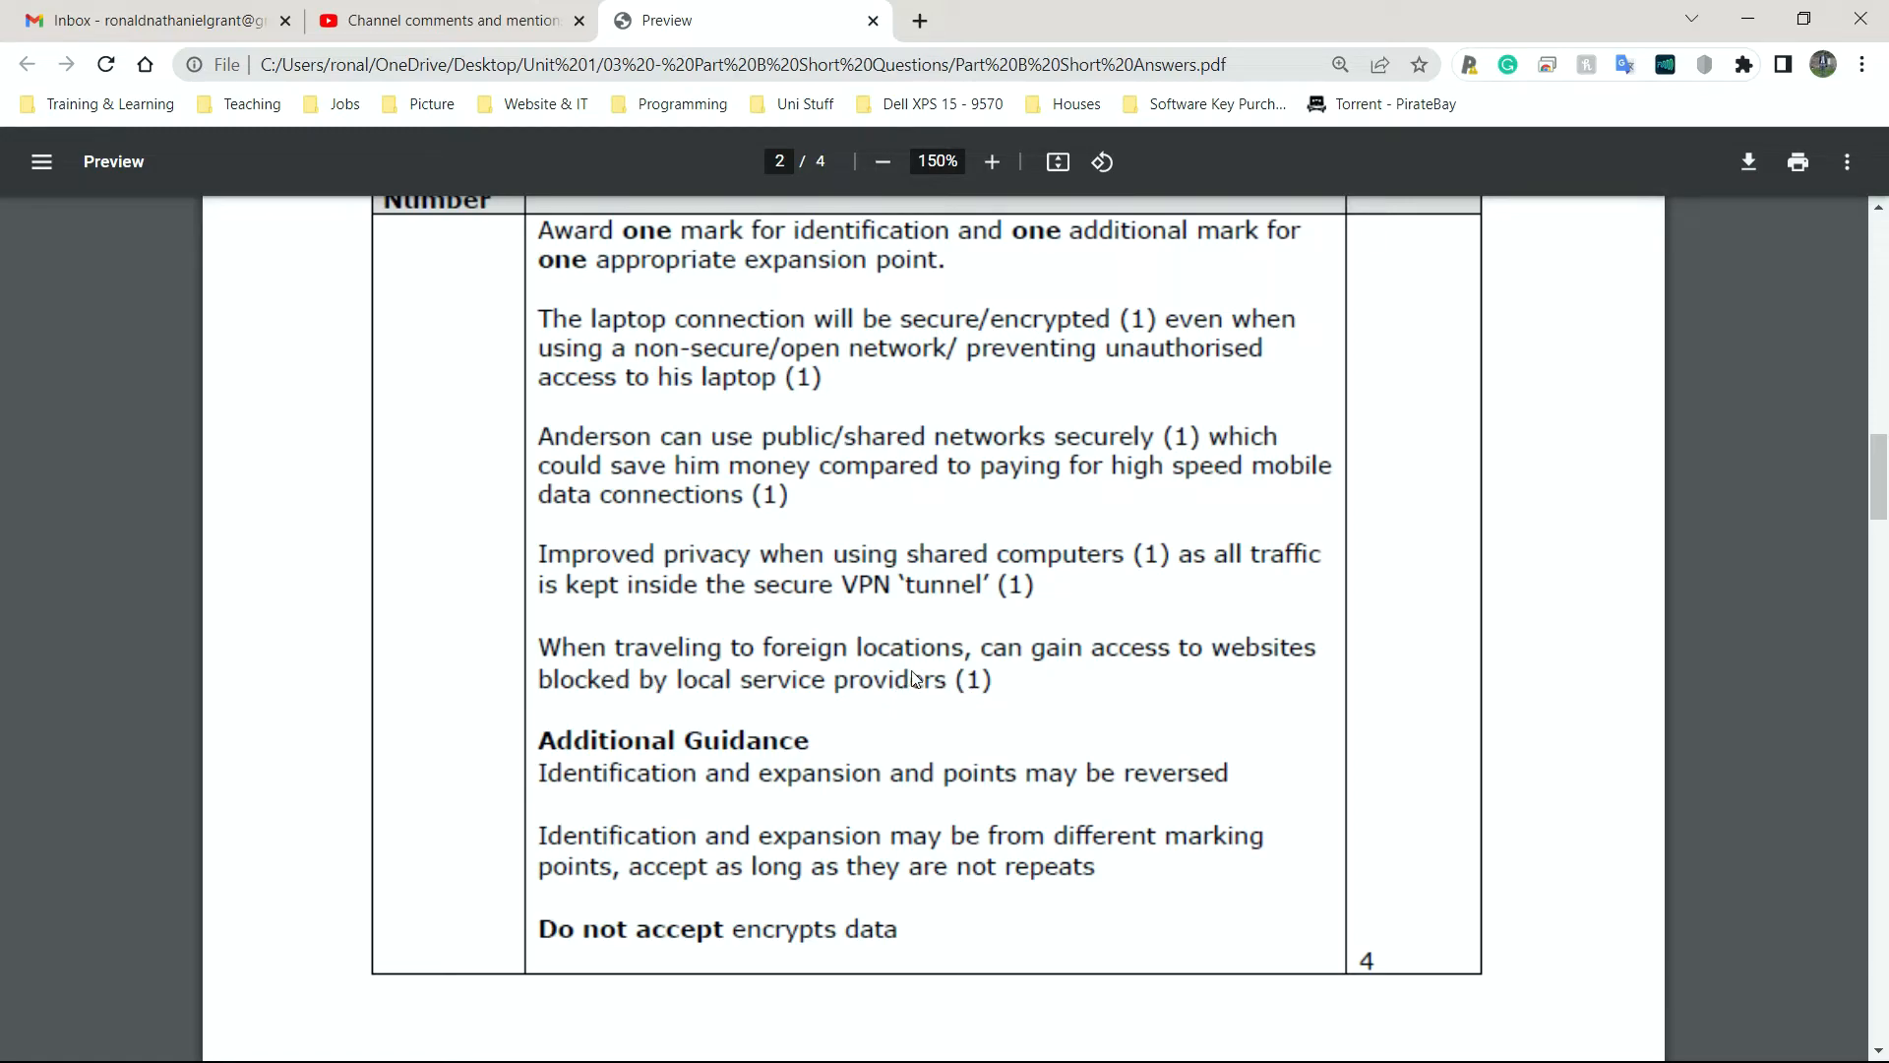
{"action": "mouse_move", "coordinate": [952, 712]}
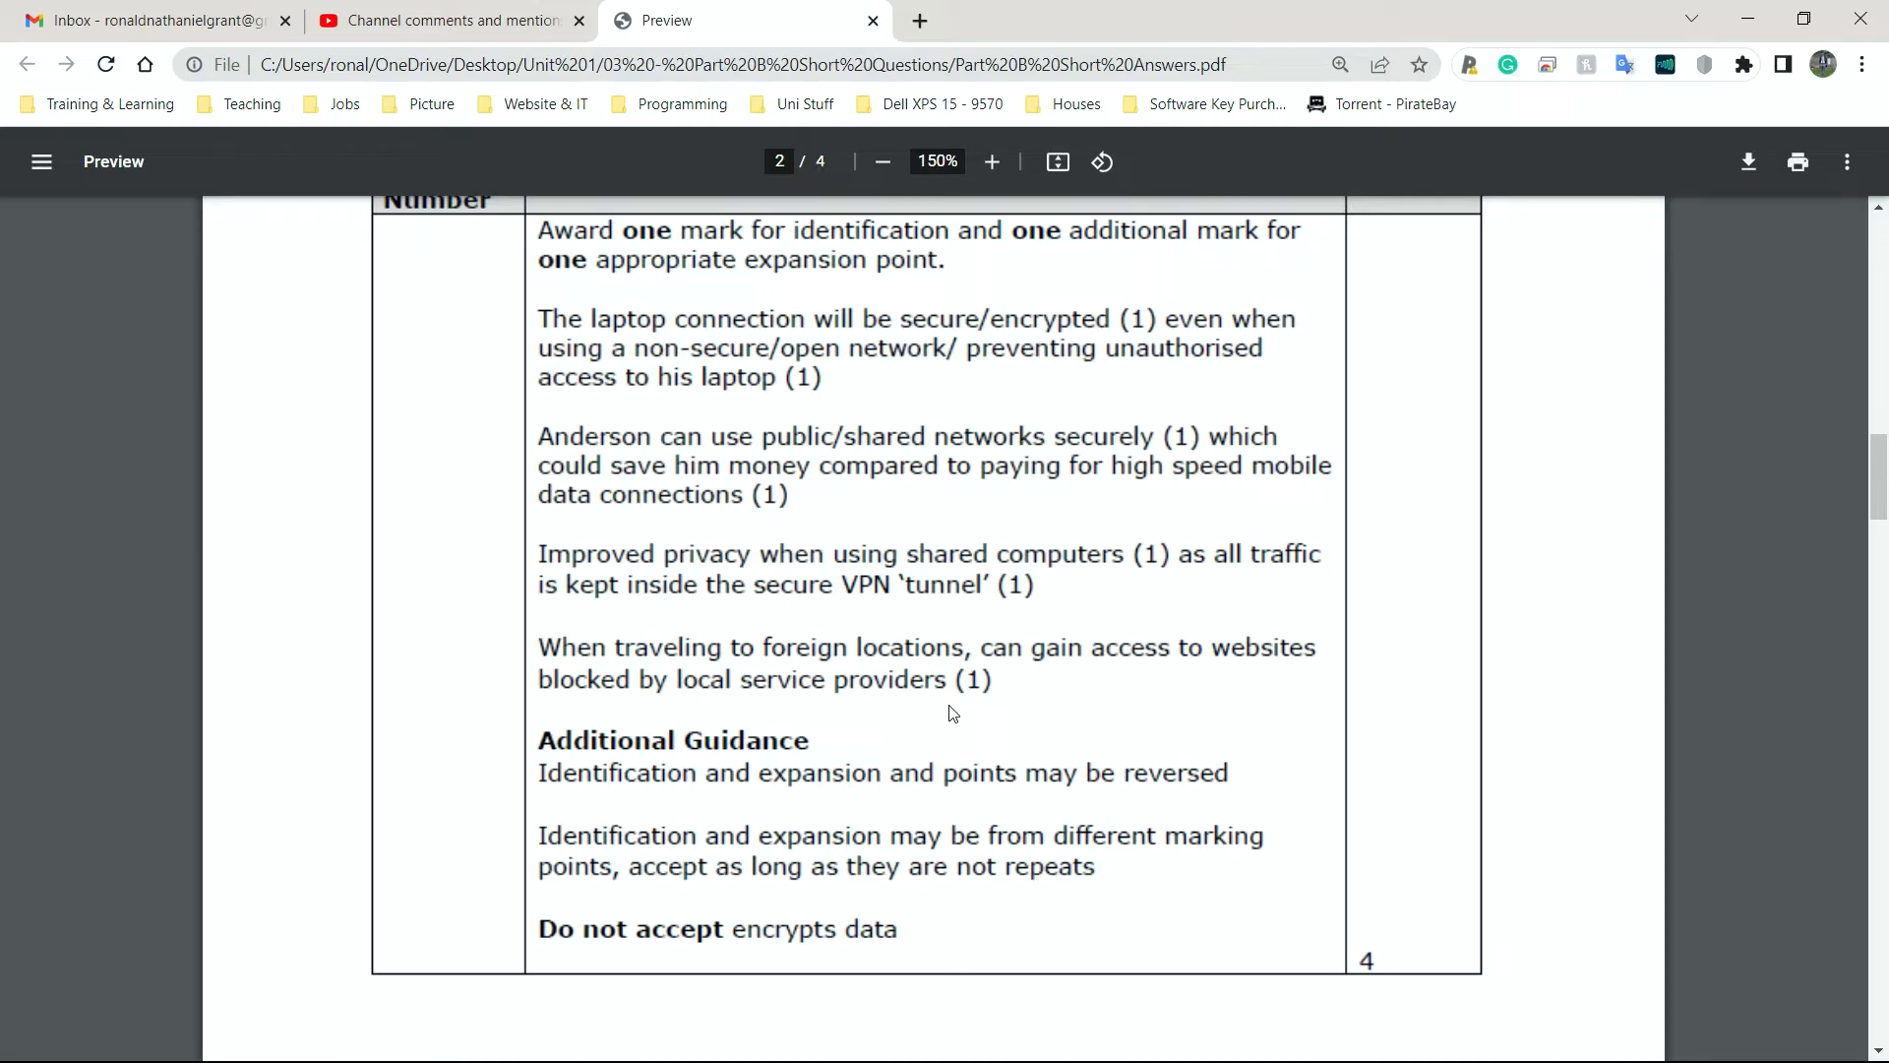
{"action": "mouse_move", "coordinate": [717, 683]}
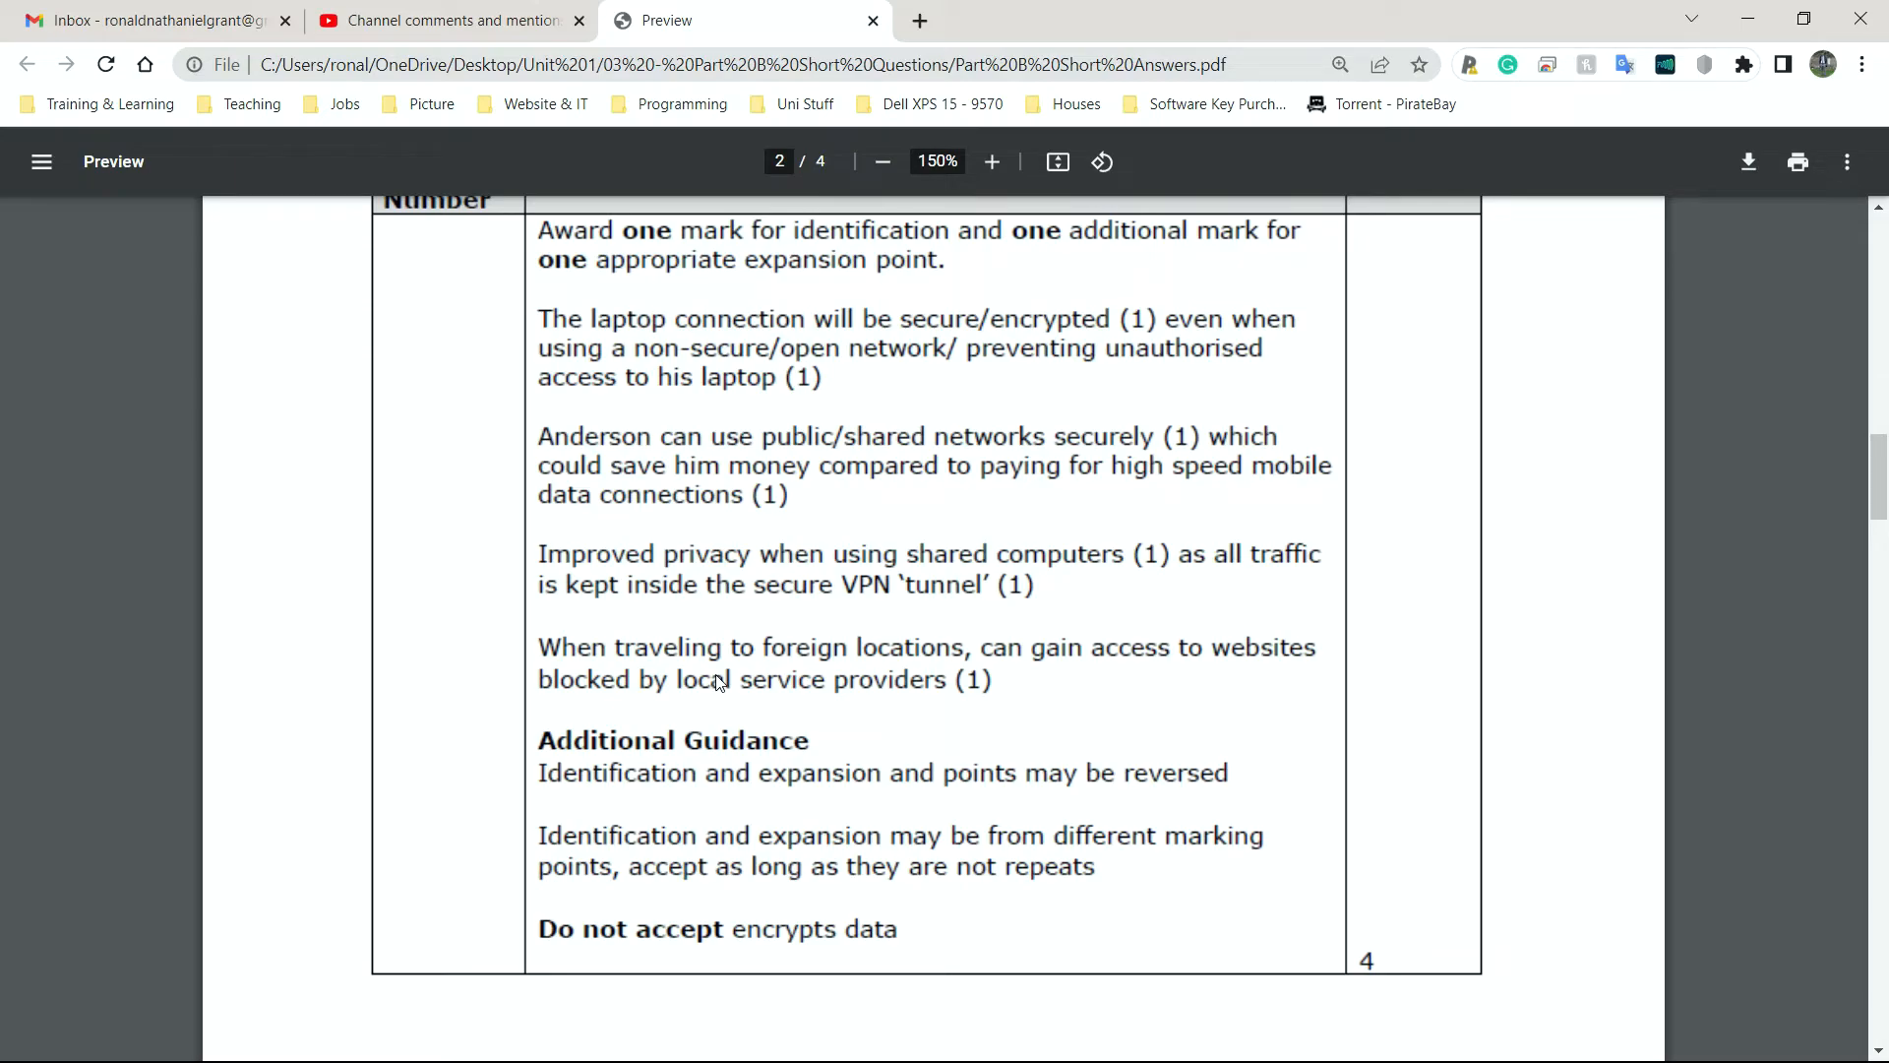
{"action": "mouse_move", "coordinate": [679, 671]}
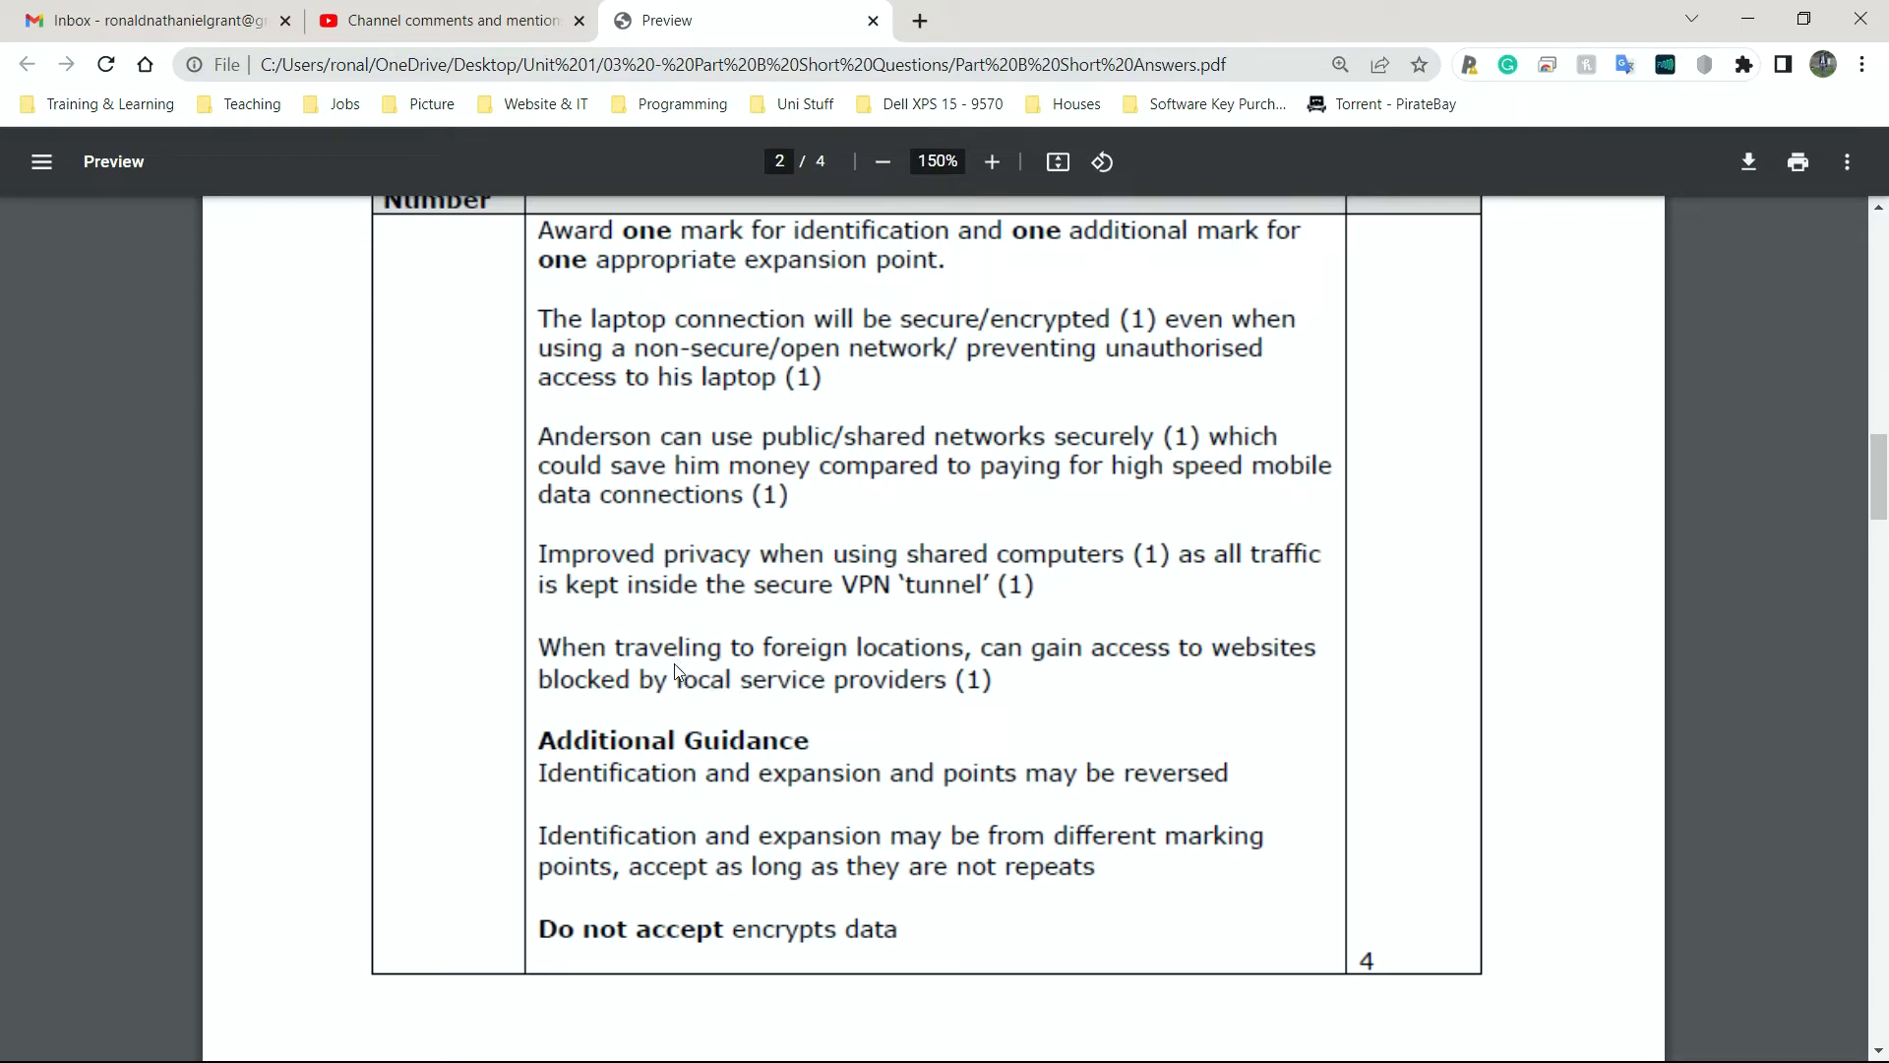
{"action": "mouse_move", "coordinate": [924, 703]}
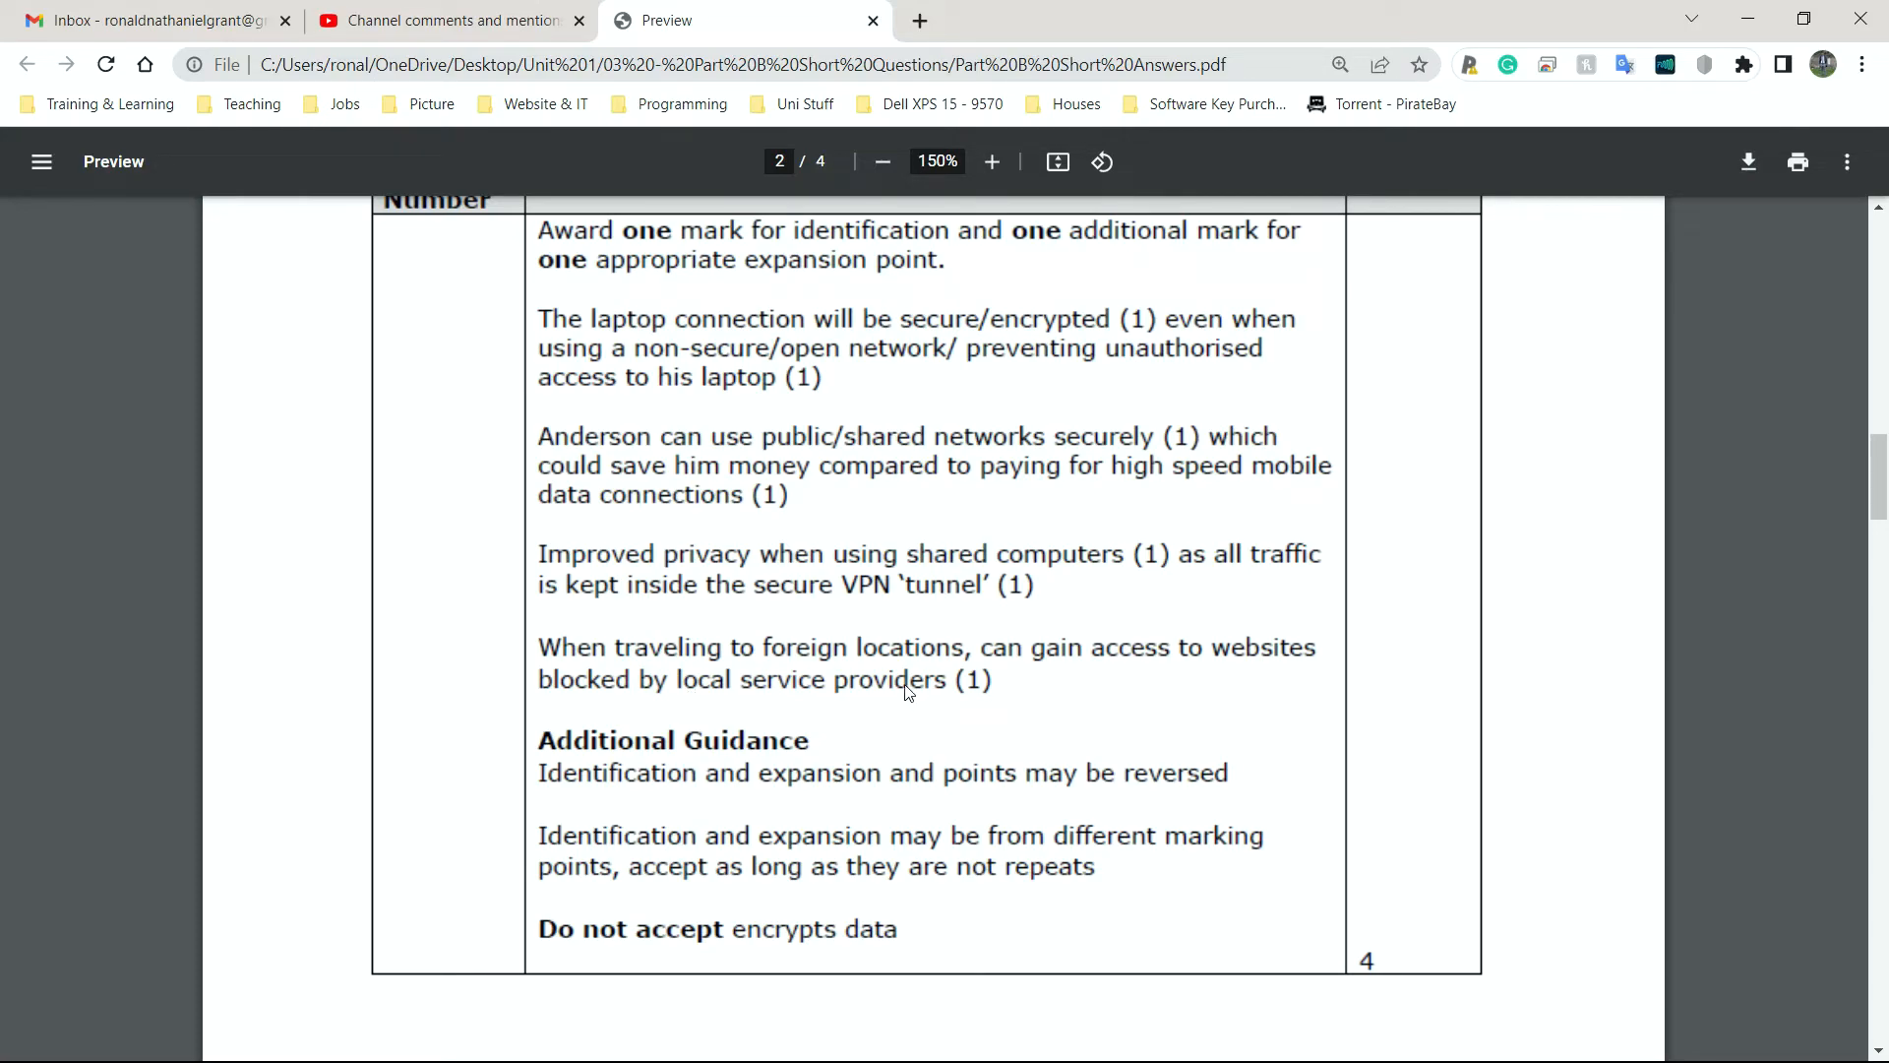
{"action": "mouse_move", "coordinate": [883, 673]}
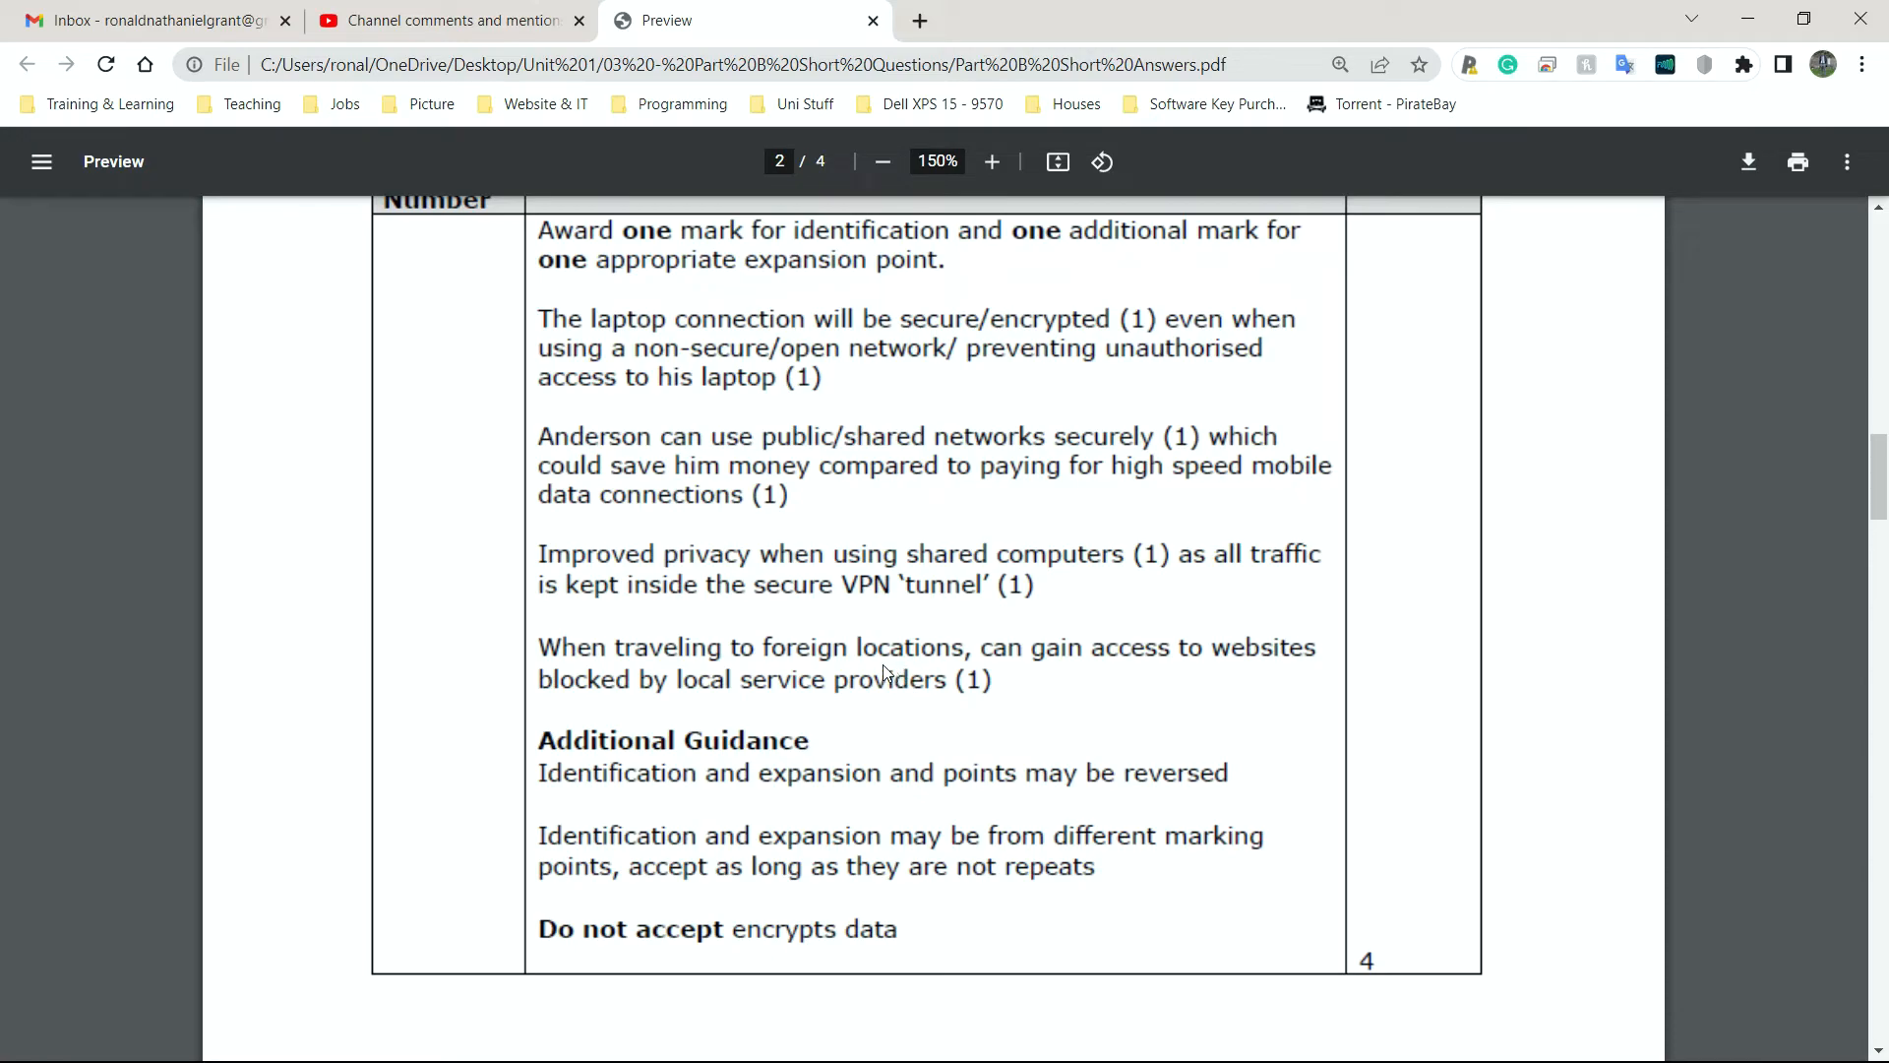
{"action": "mouse_move", "coordinate": [846, 678]}
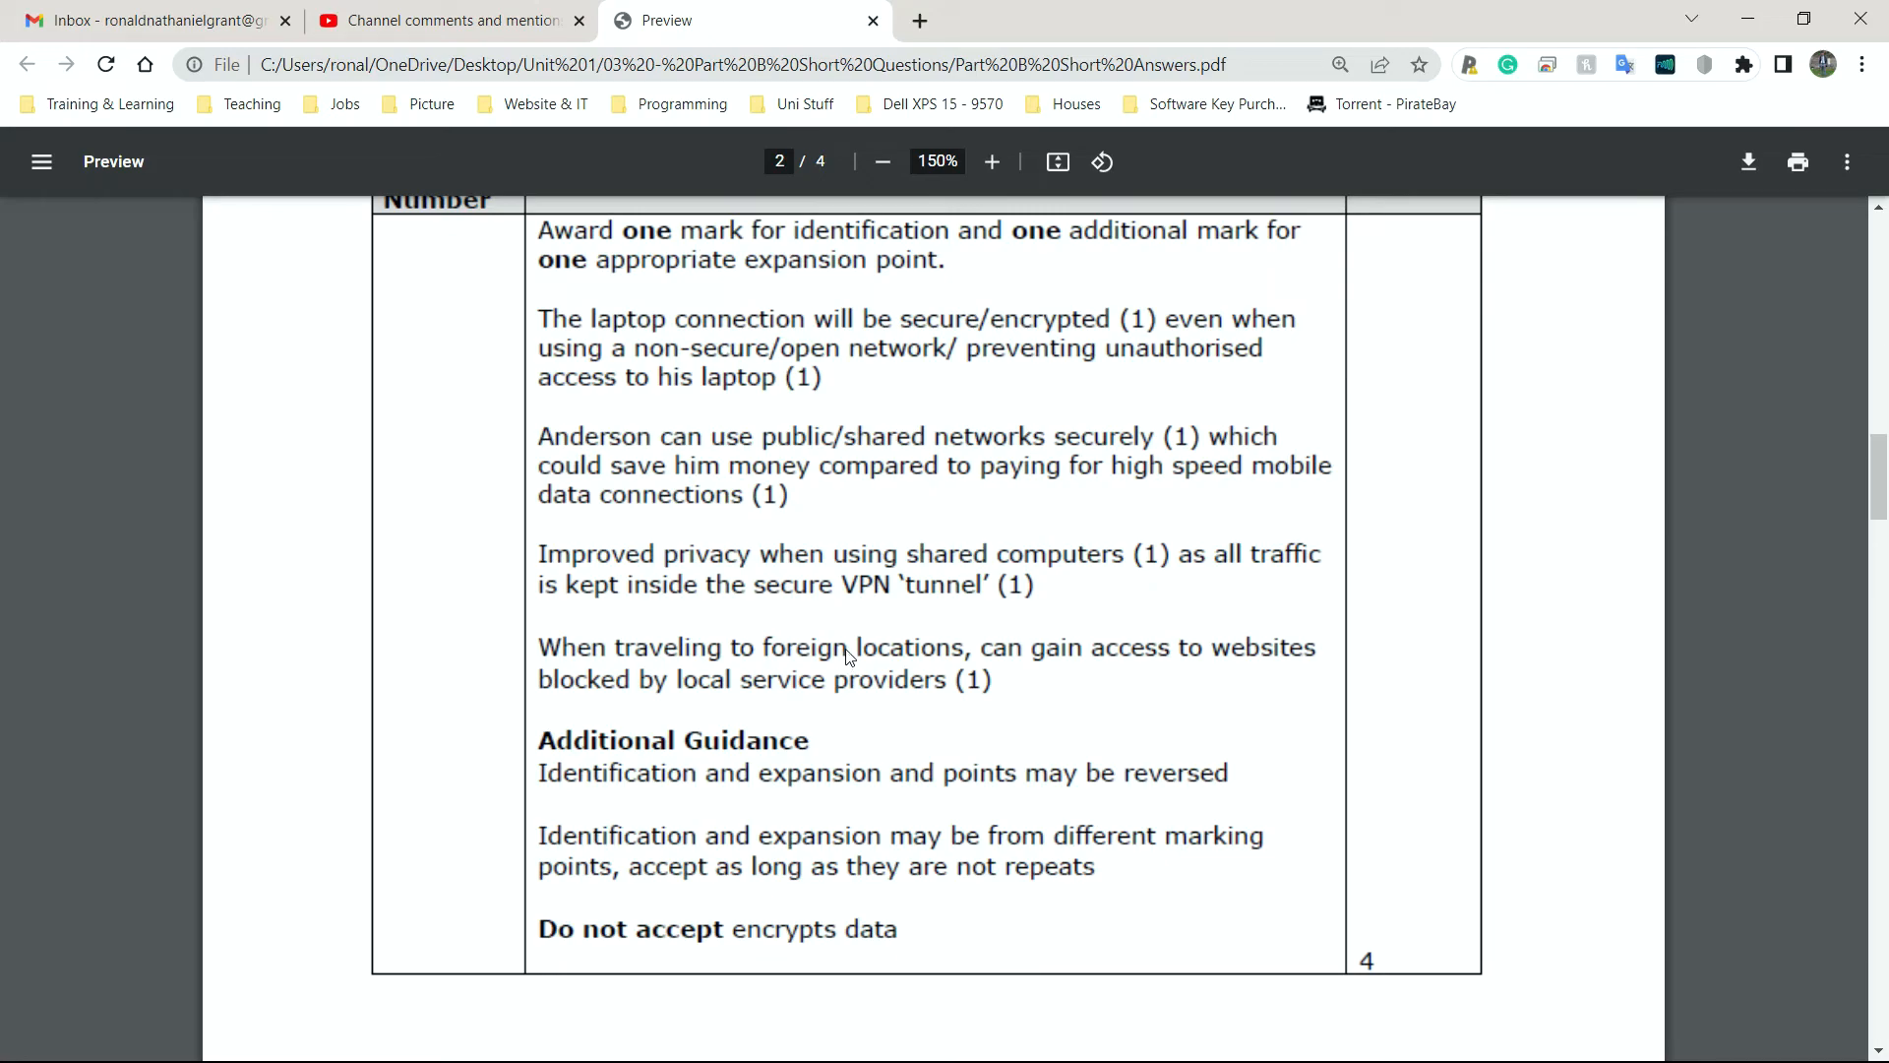
{"action": "mouse_move", "coordinate": [711, 651]}
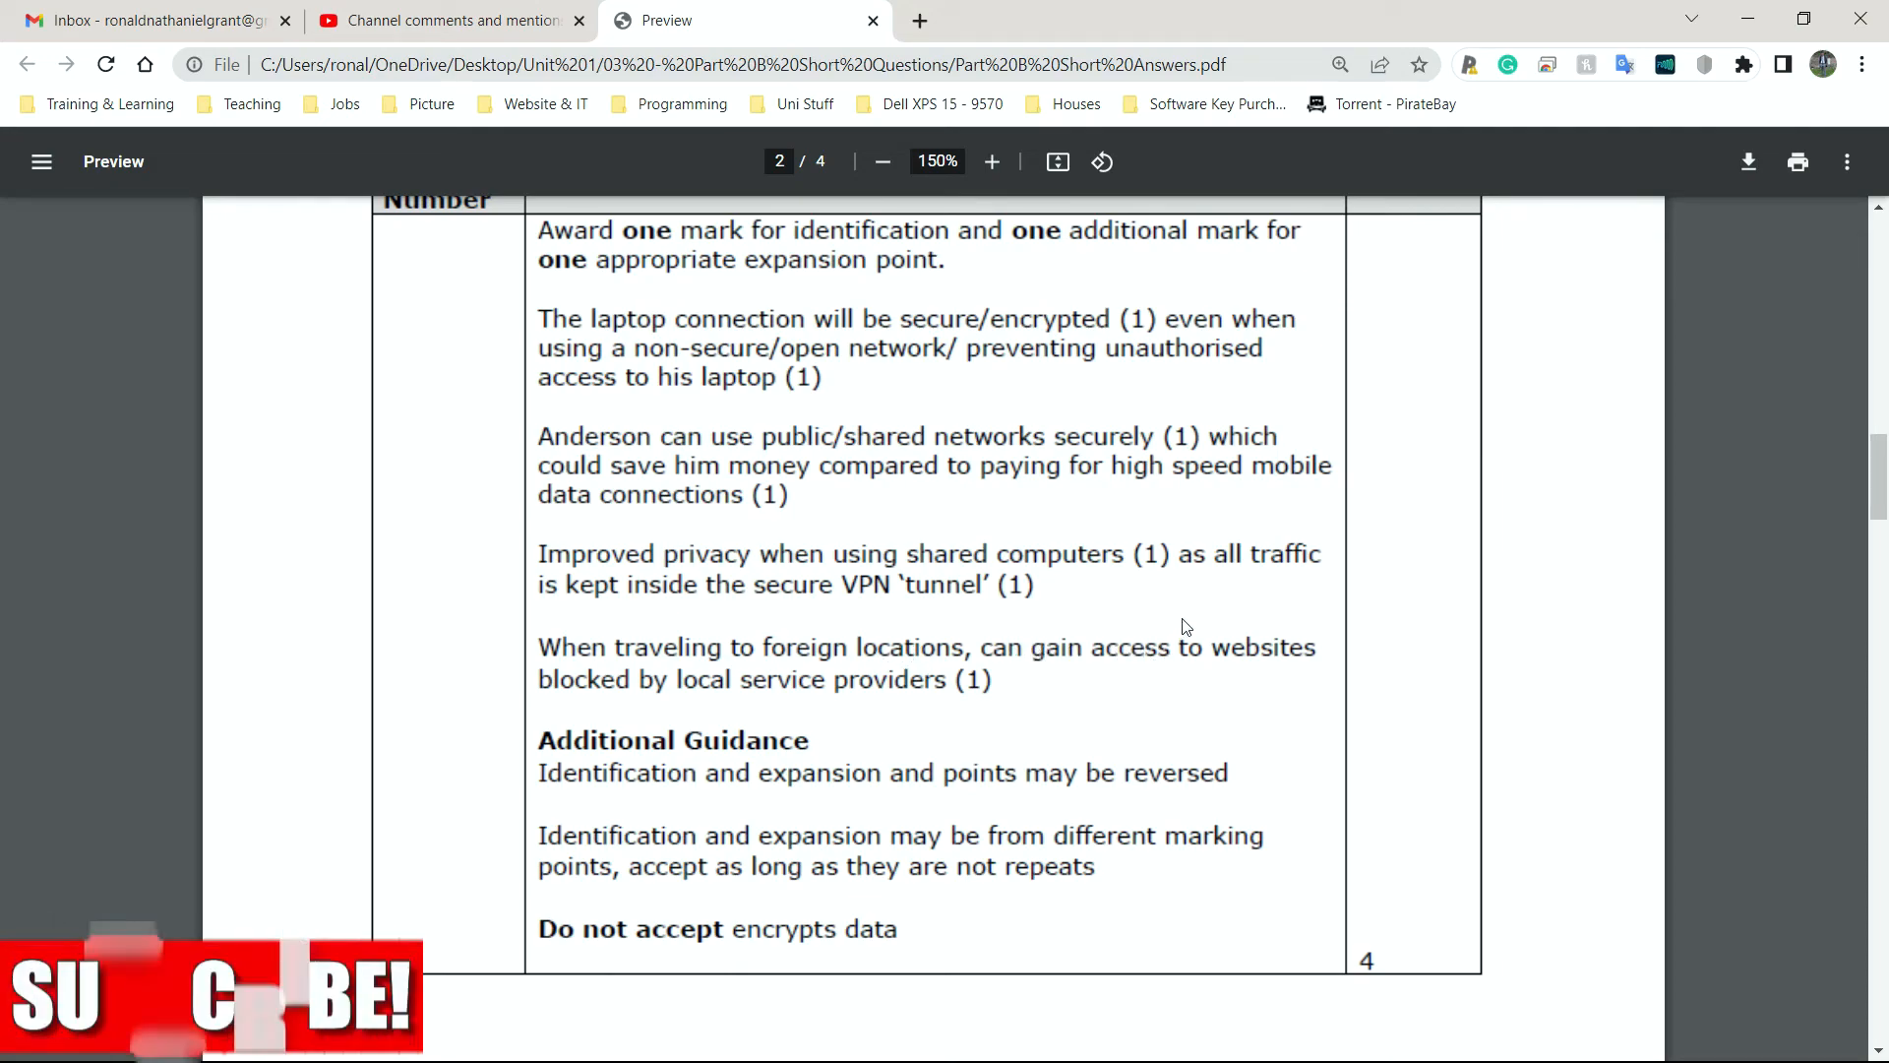
{"action": "mouse_move", "coordinate": [1039, 695]}
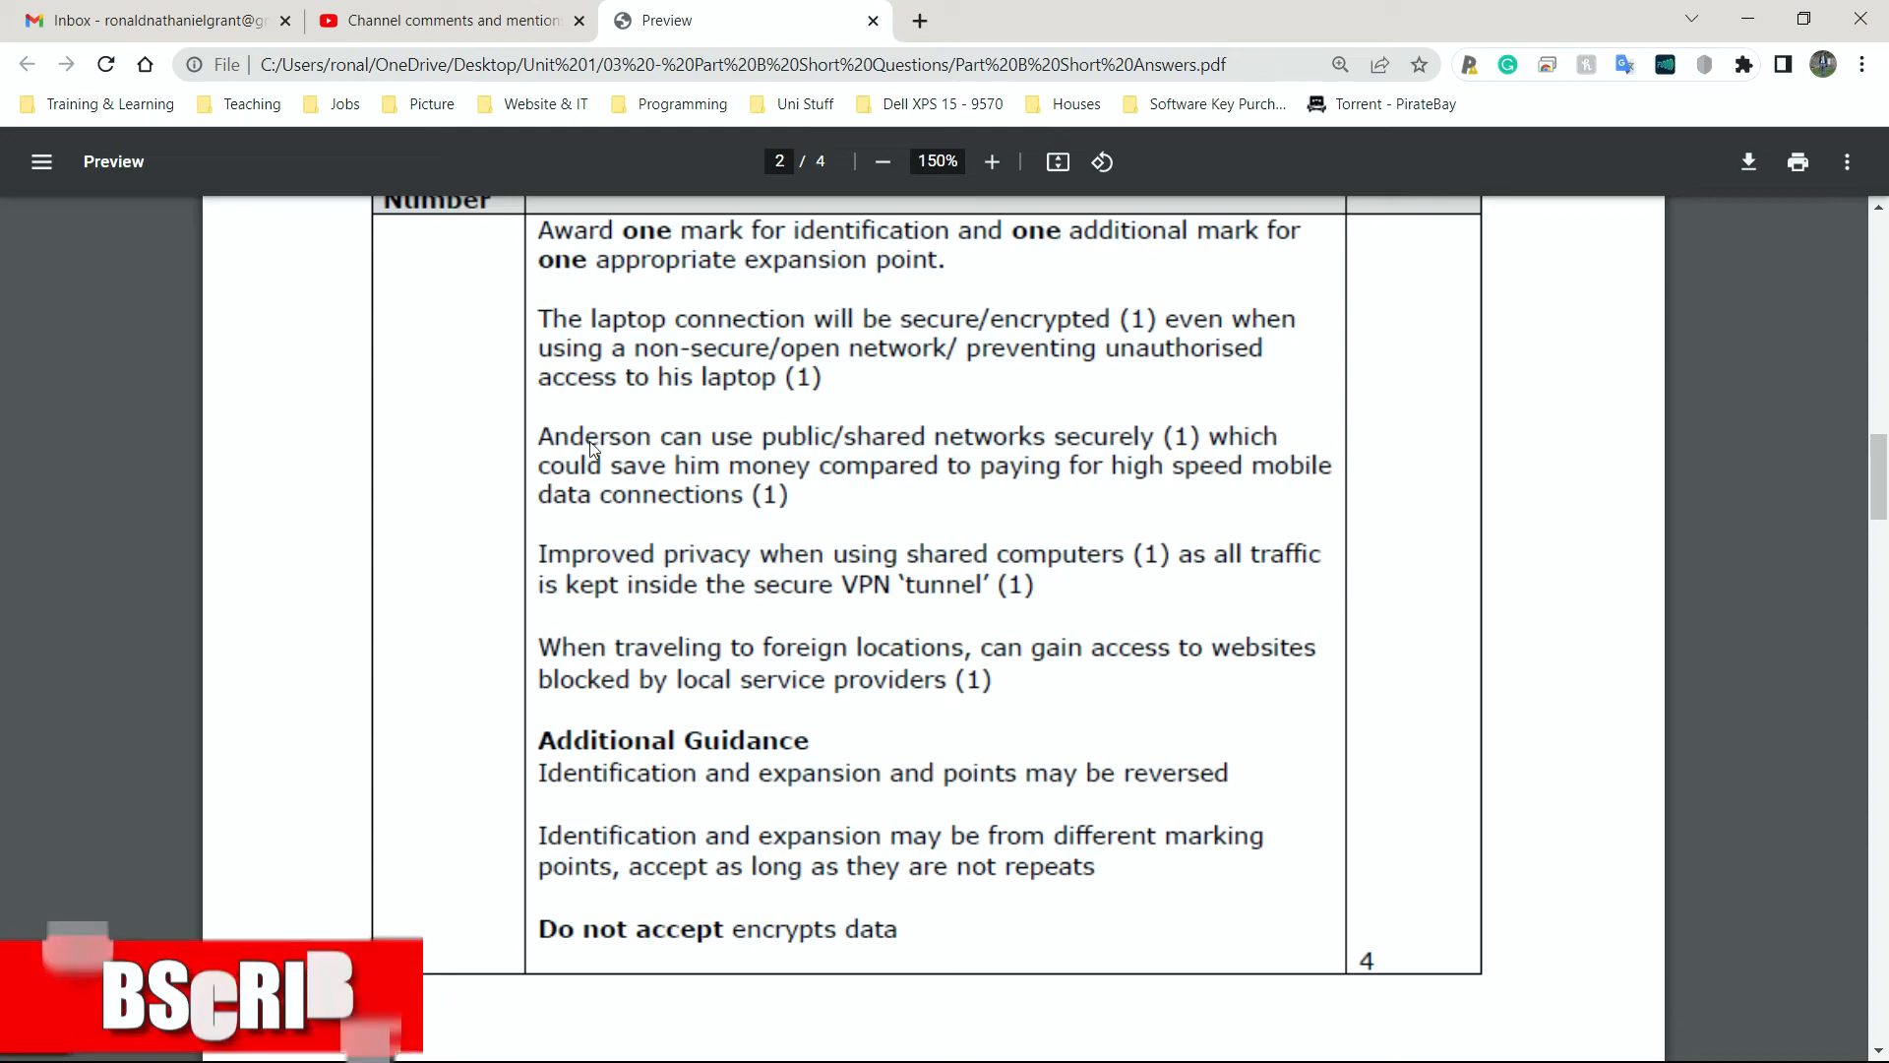
{"action": "mouse_move", "coordinate": [1218, 671]}
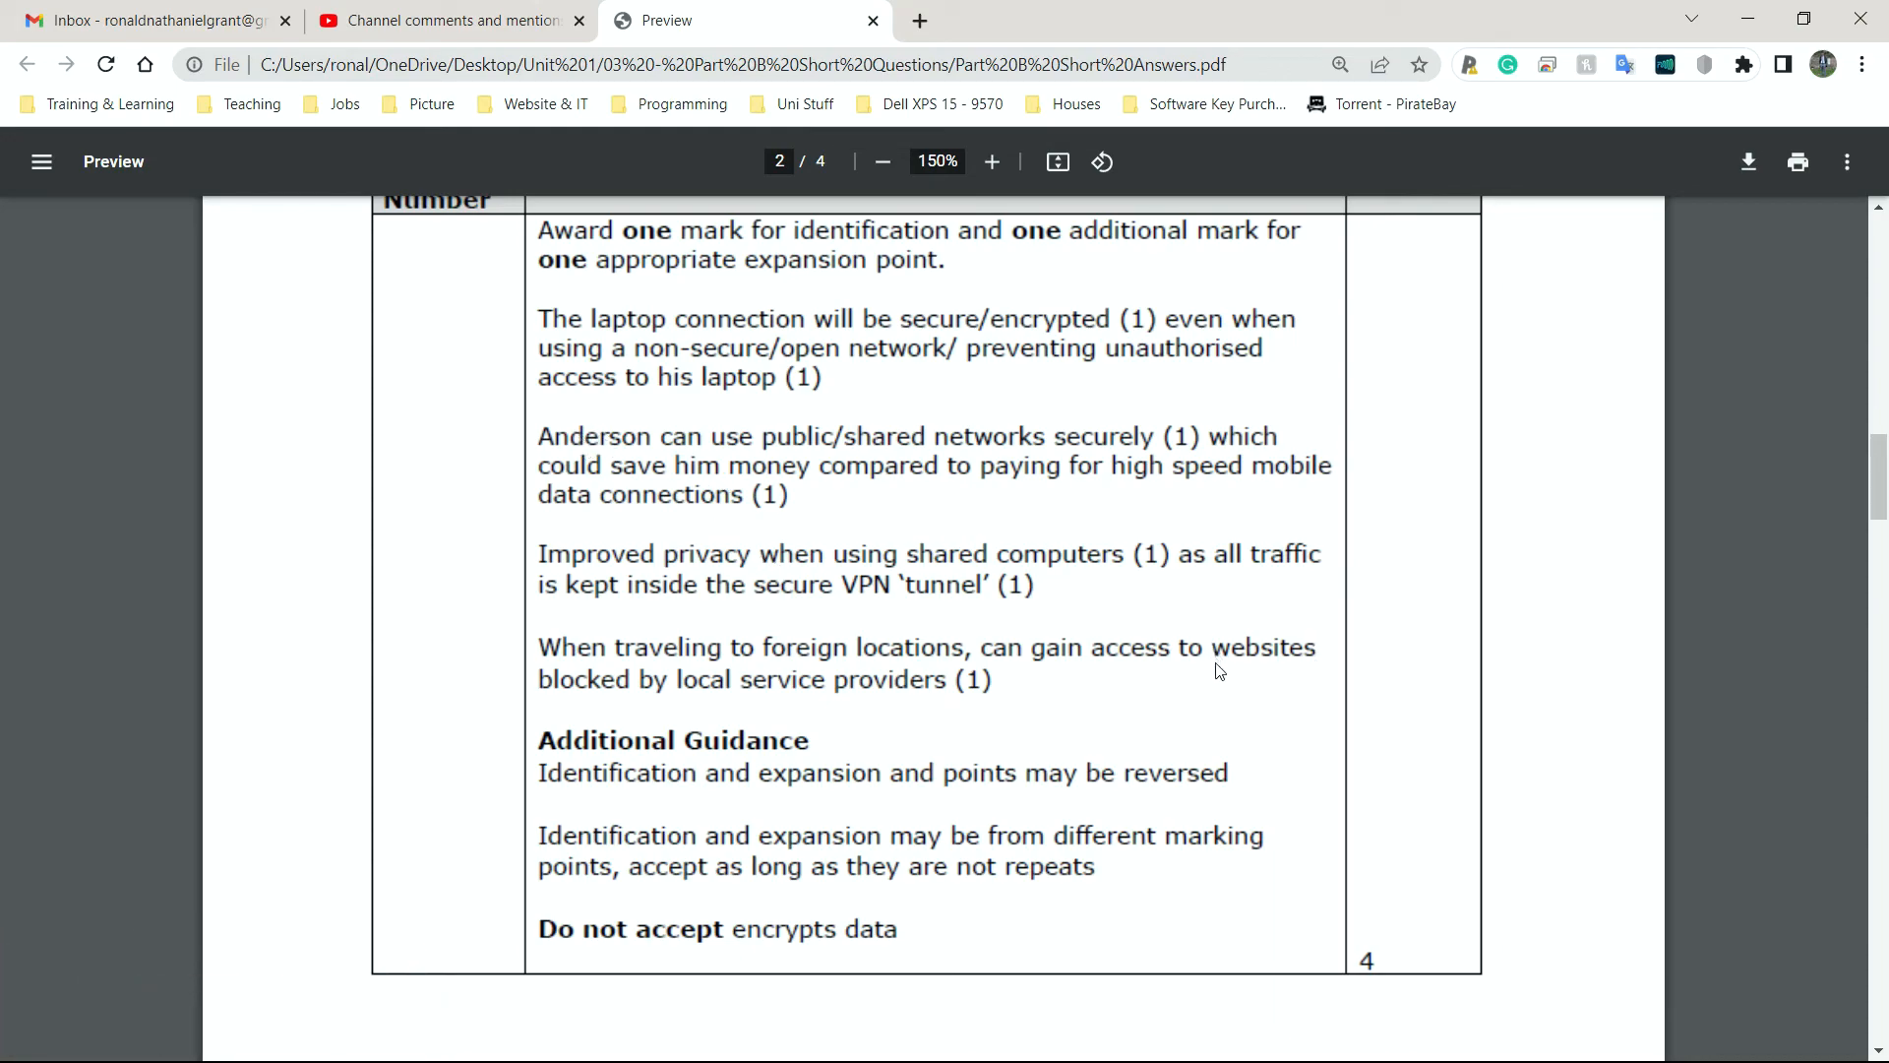
{"action": "mouse_move", "coordinate": [1208, 670]}
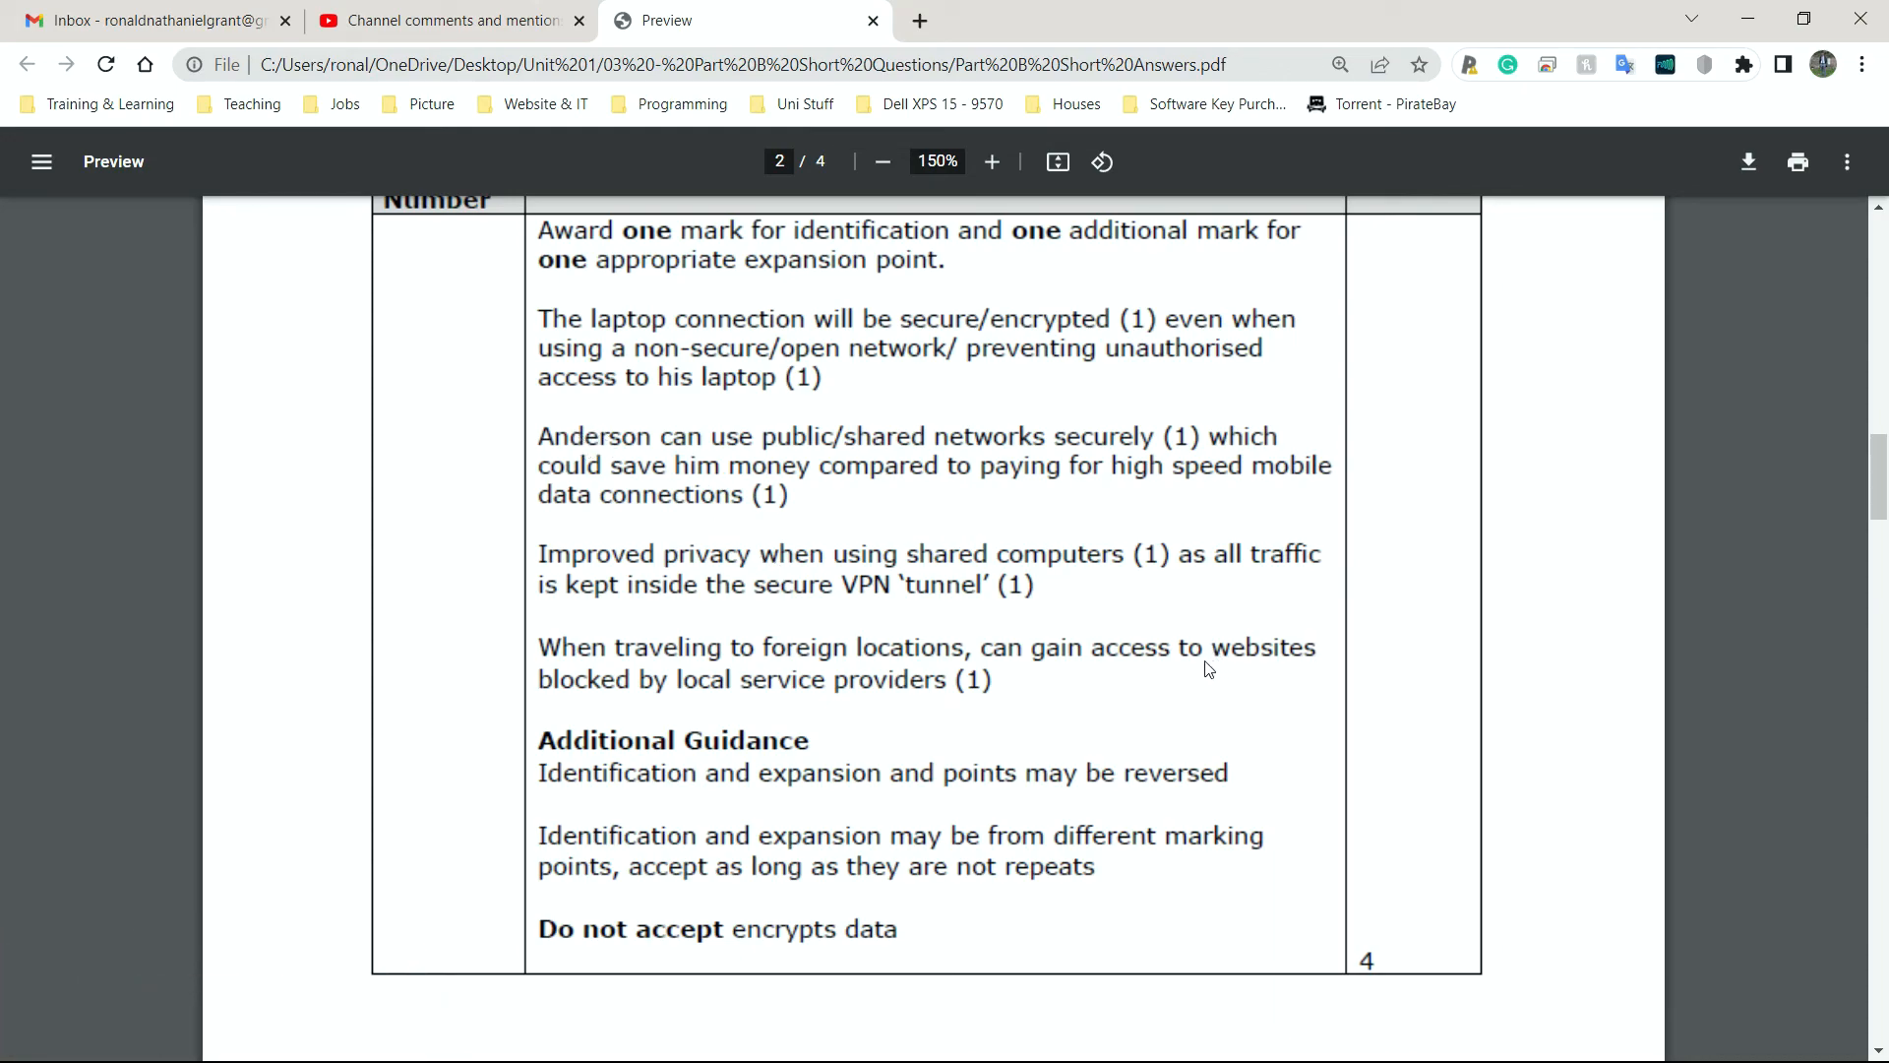